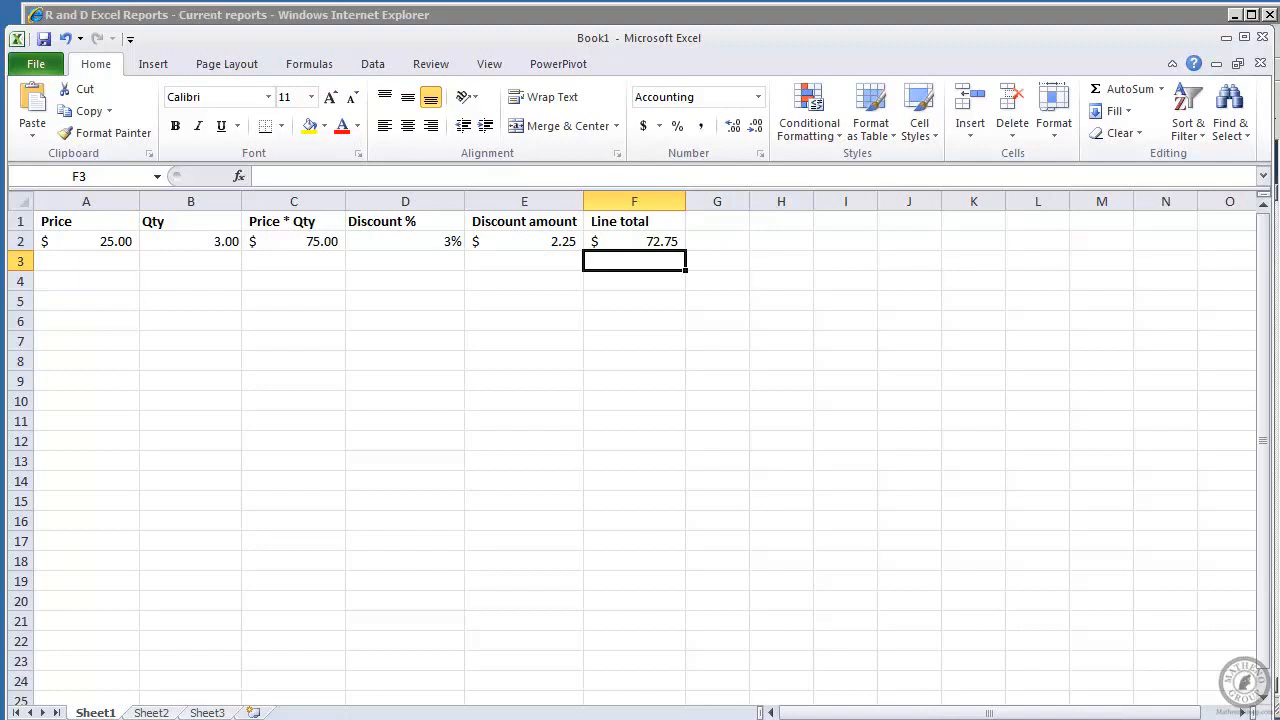
{"action": "mouse_move", "coordinate": [464, 240]}
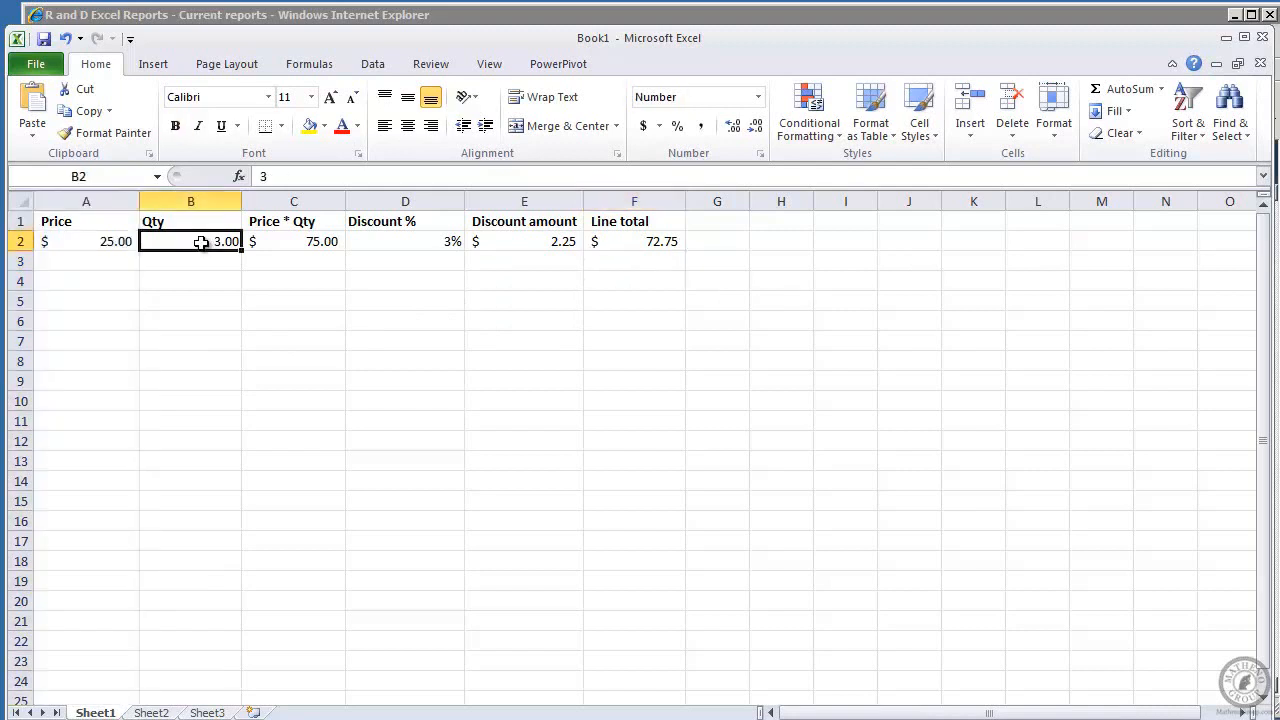
- Review the Price*Qty, Discount %, Discount amount and Line total formulas in C2:F2
{"action": "left_click", "coordinate": [292, 240]}
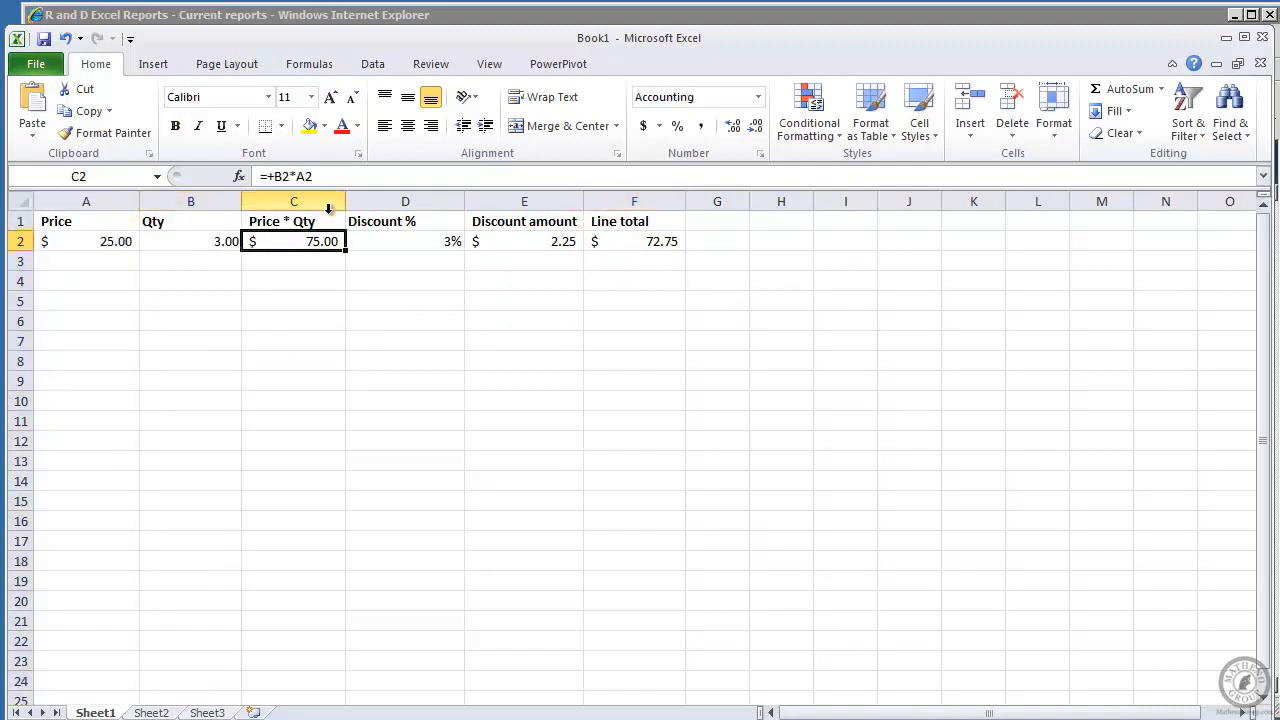
{"action": "left_click", "coordinate": [404, 240]}
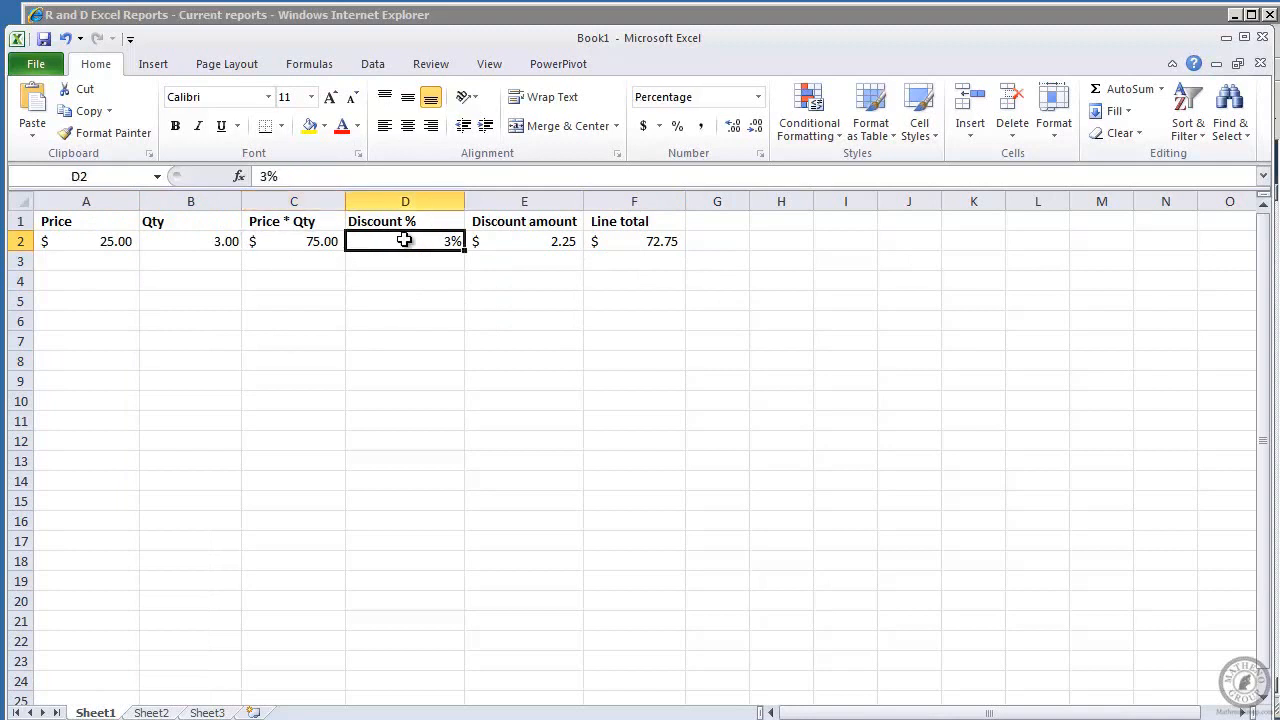
{"action": "mouse_move", "coordinate": [512, 240]}
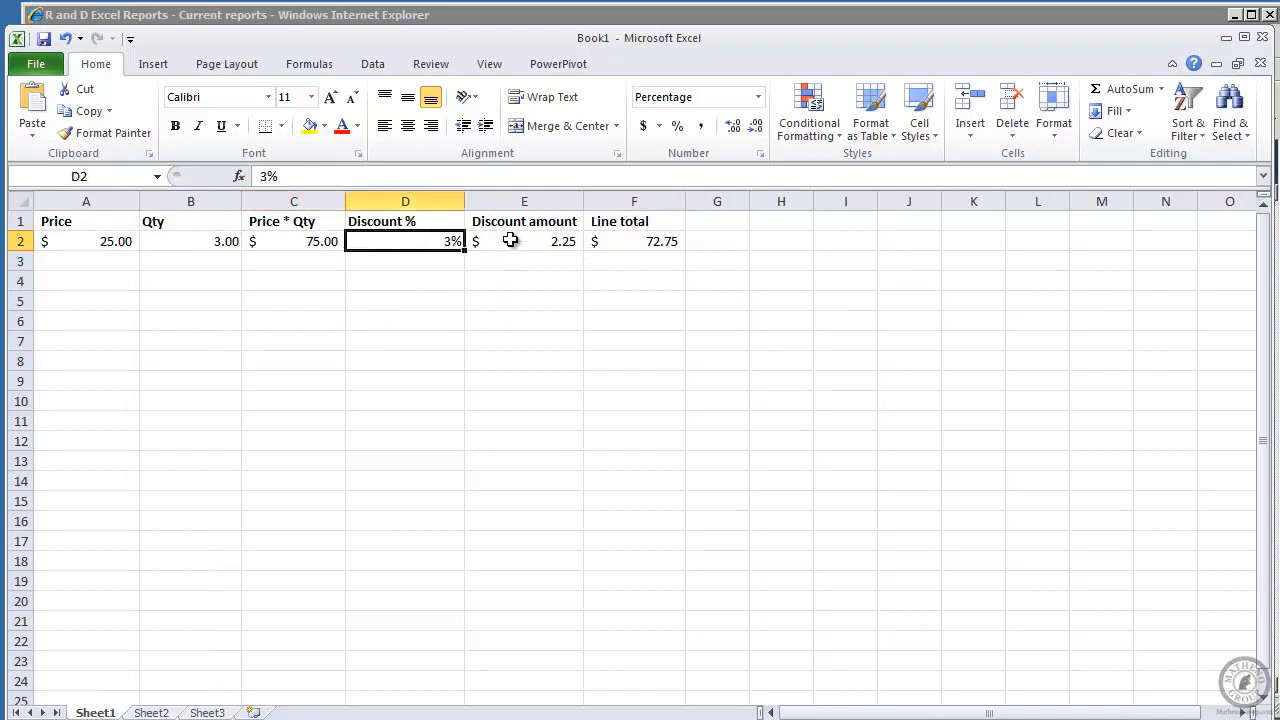
{"action": "left_click", "coordinate": [524, 240]}
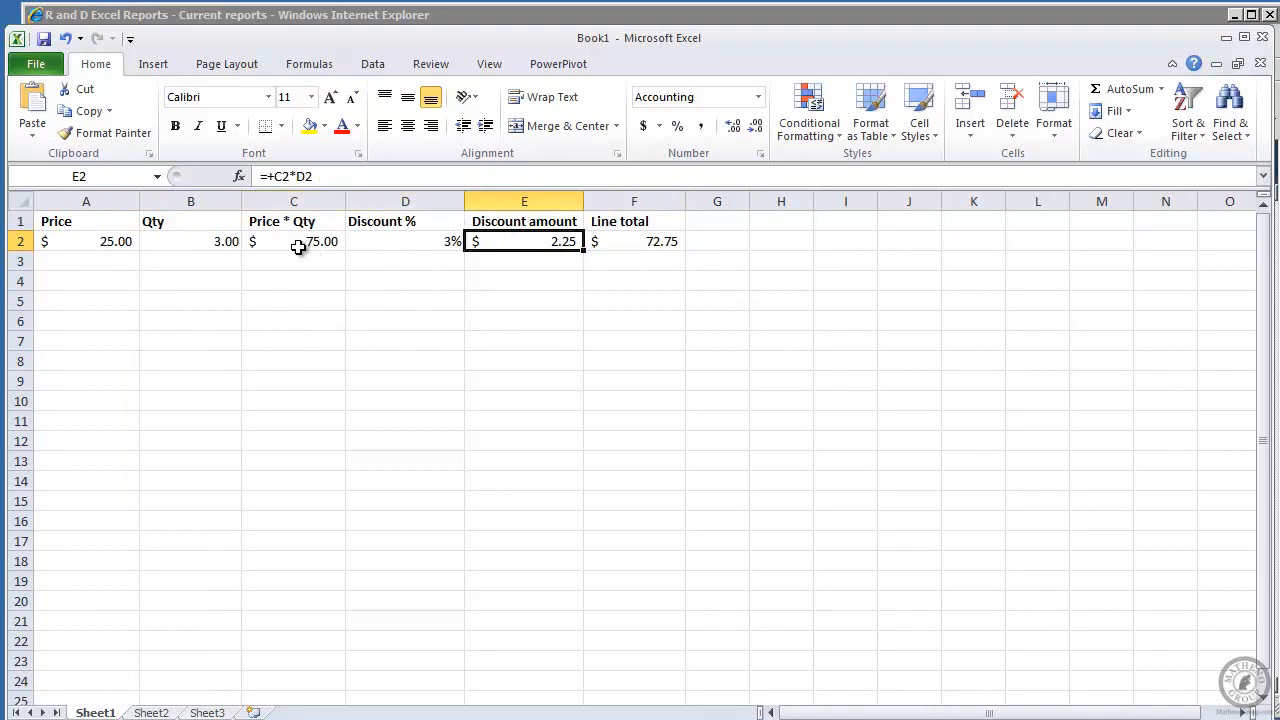
{"action": "left_click", "coordinate": [634, 240]}
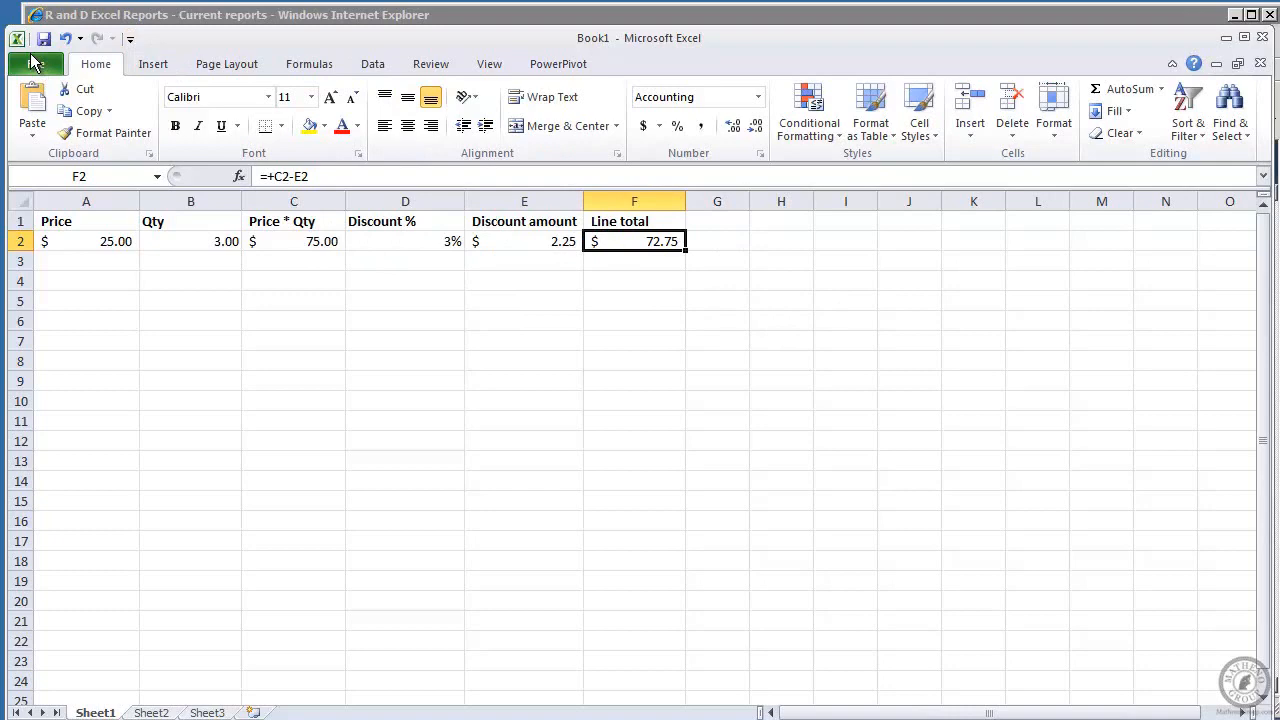
- Bring up the workbook's Save & Send options showing the Save to SharePoint choices
{"action": "left_click", "coordinate": [36, 62]}
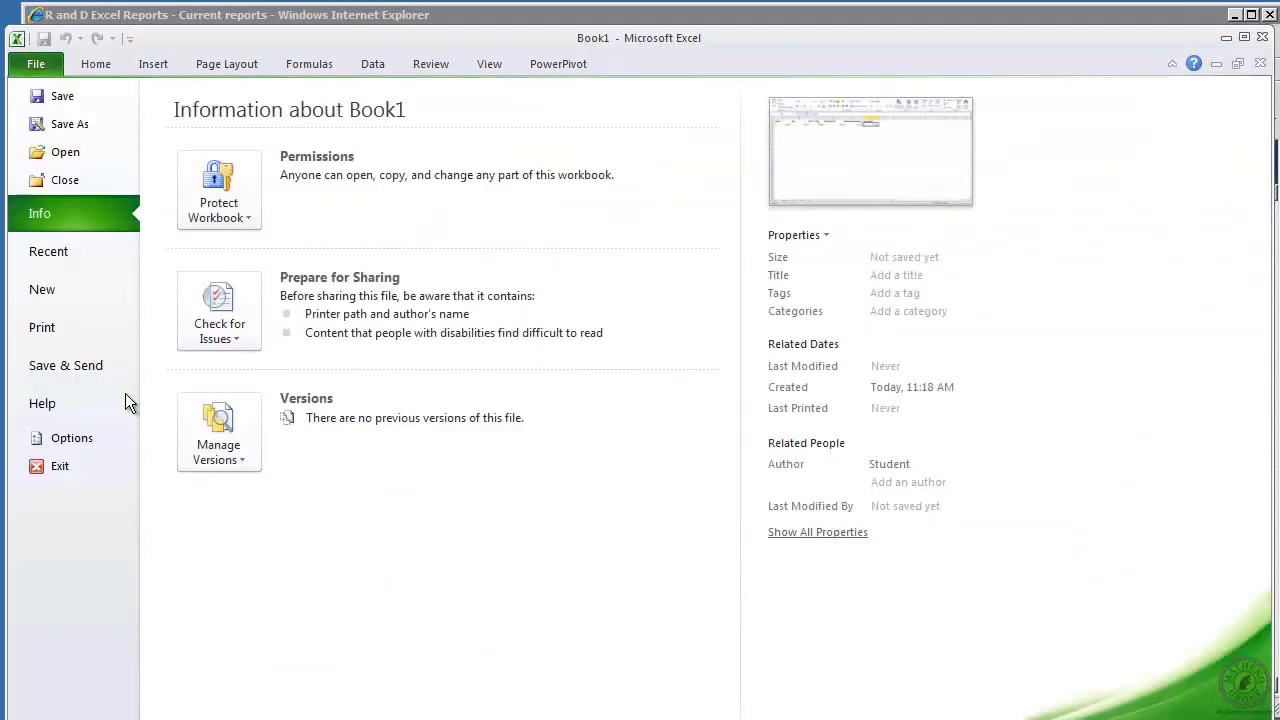
{"action": "left_click", "coordinate": [64, 364]}
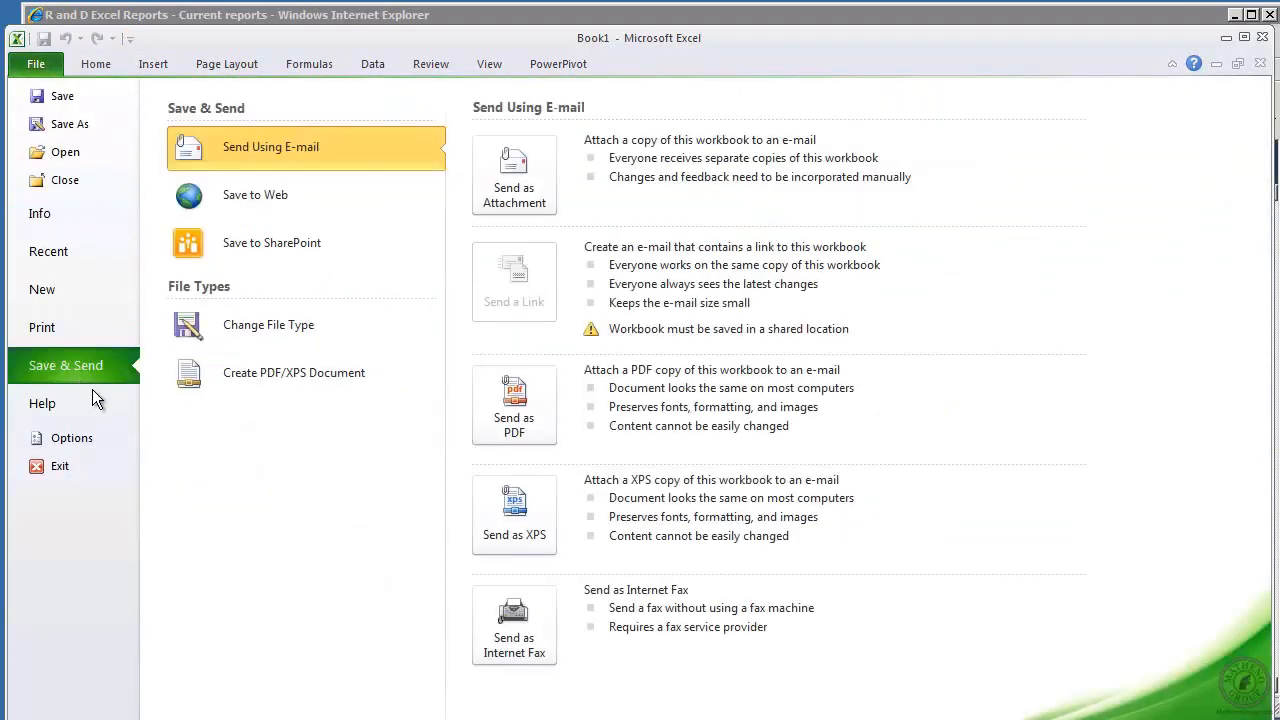
{"action": "mouse_move", "coordinate": [344, 612]}
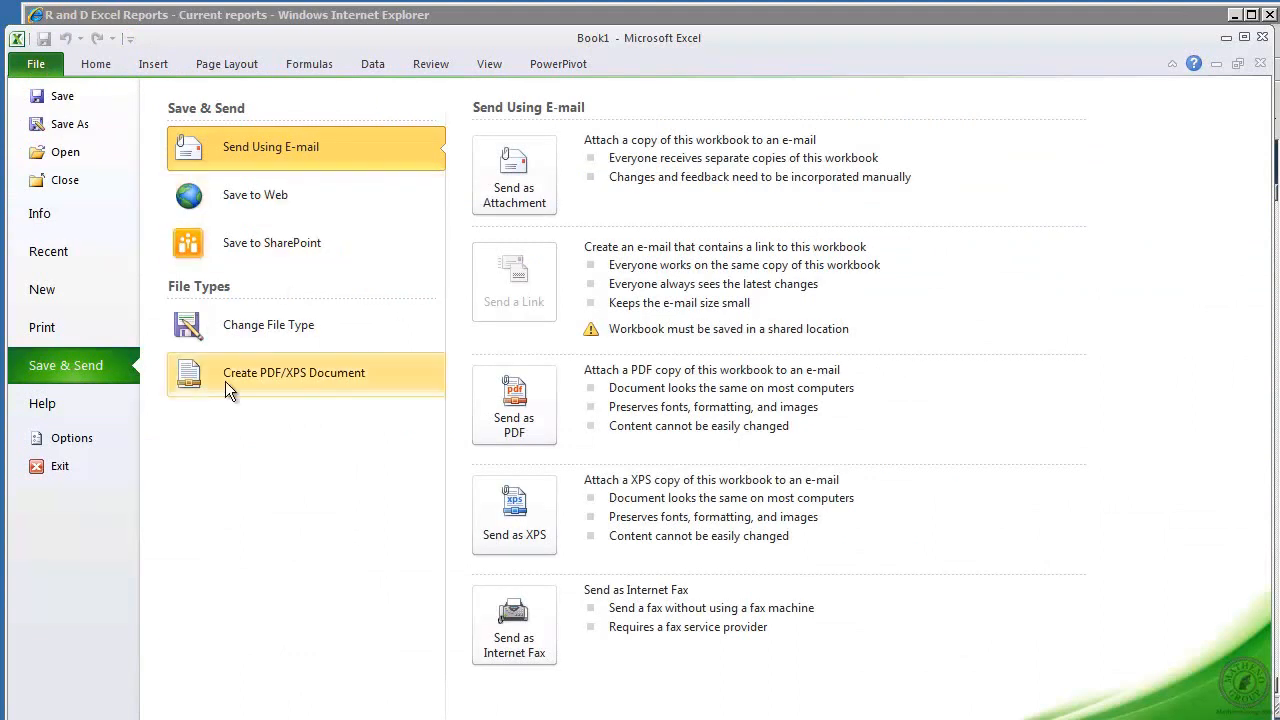
{"action": "mouse_move", "coordinate": [312, 486]}
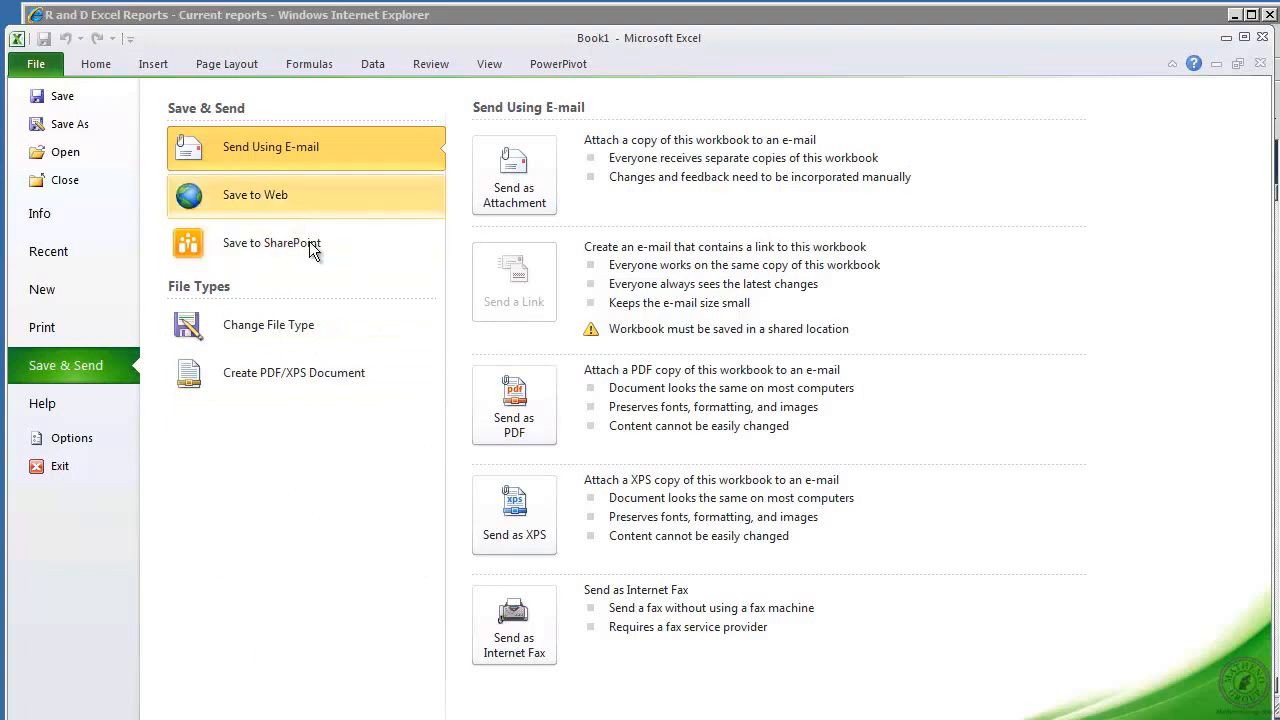
{"action": "left_click", "coordinate": [272, 244]}
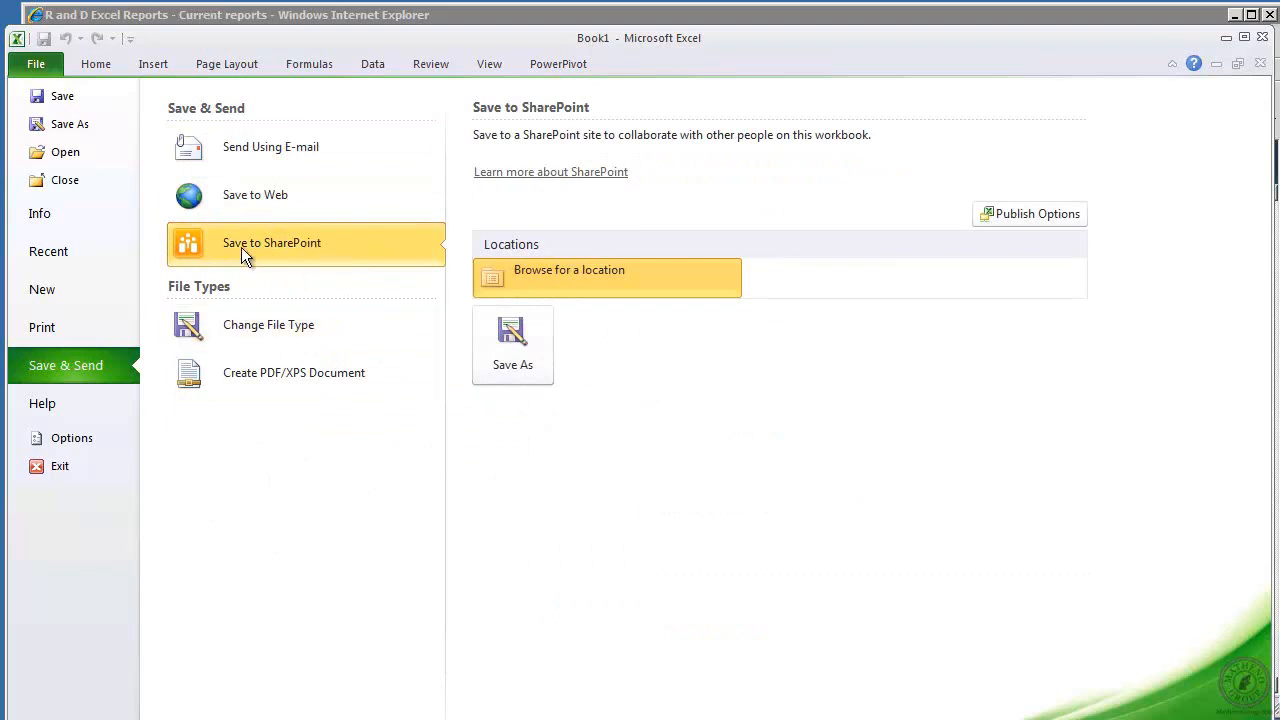
{"action": "mouse_move", "coordinate": [584, 284]}
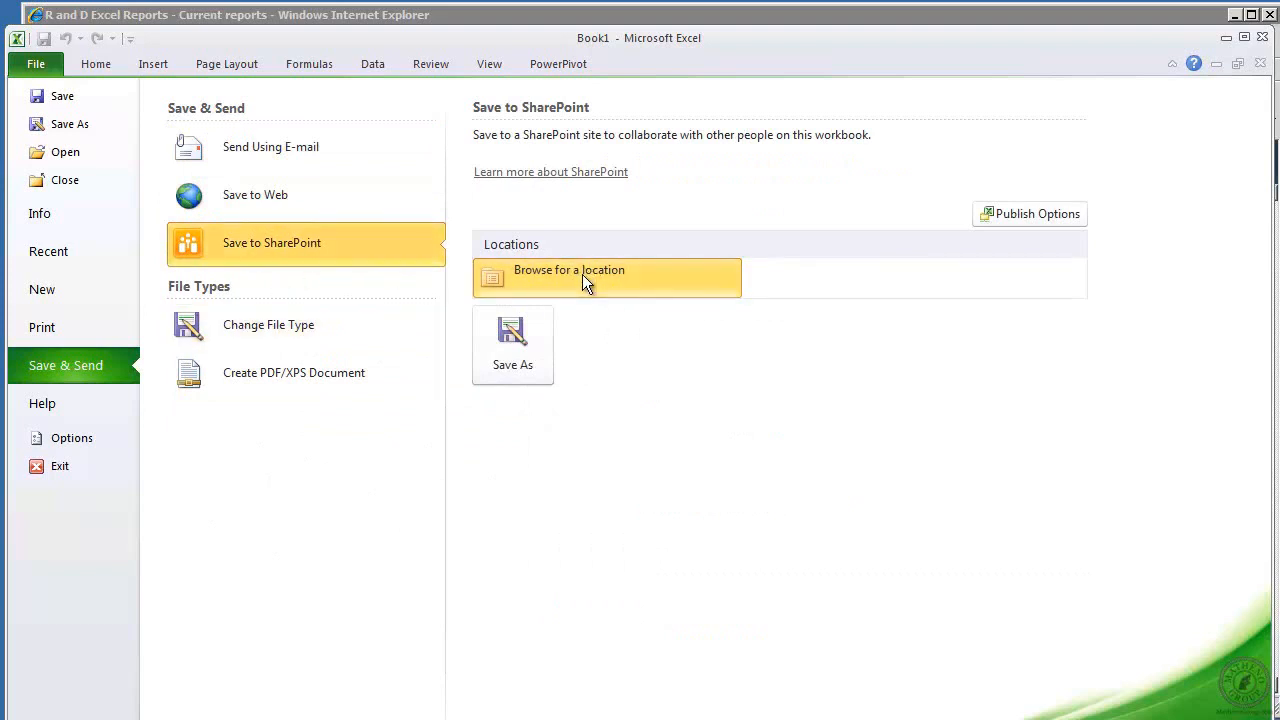
{"action": "mouse_move", "coordinate": [688, 410]}
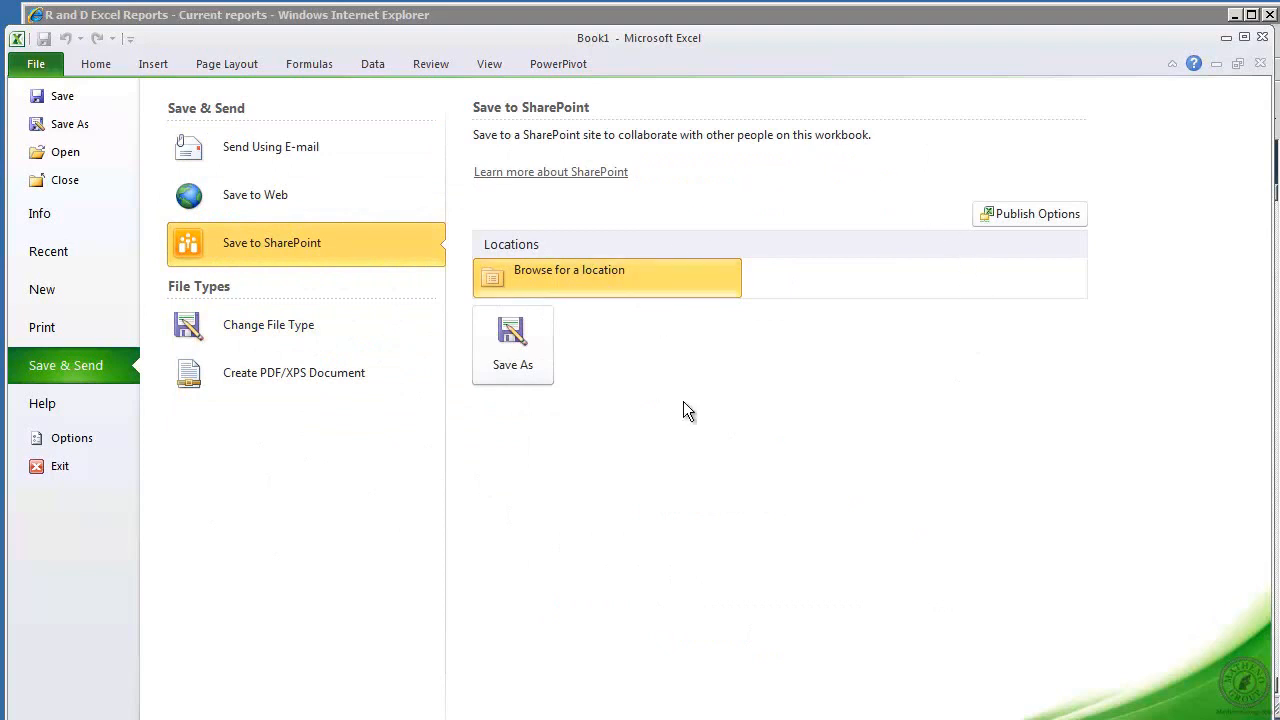
{"action": "mouse_move", "coordinate": [920, 402]}
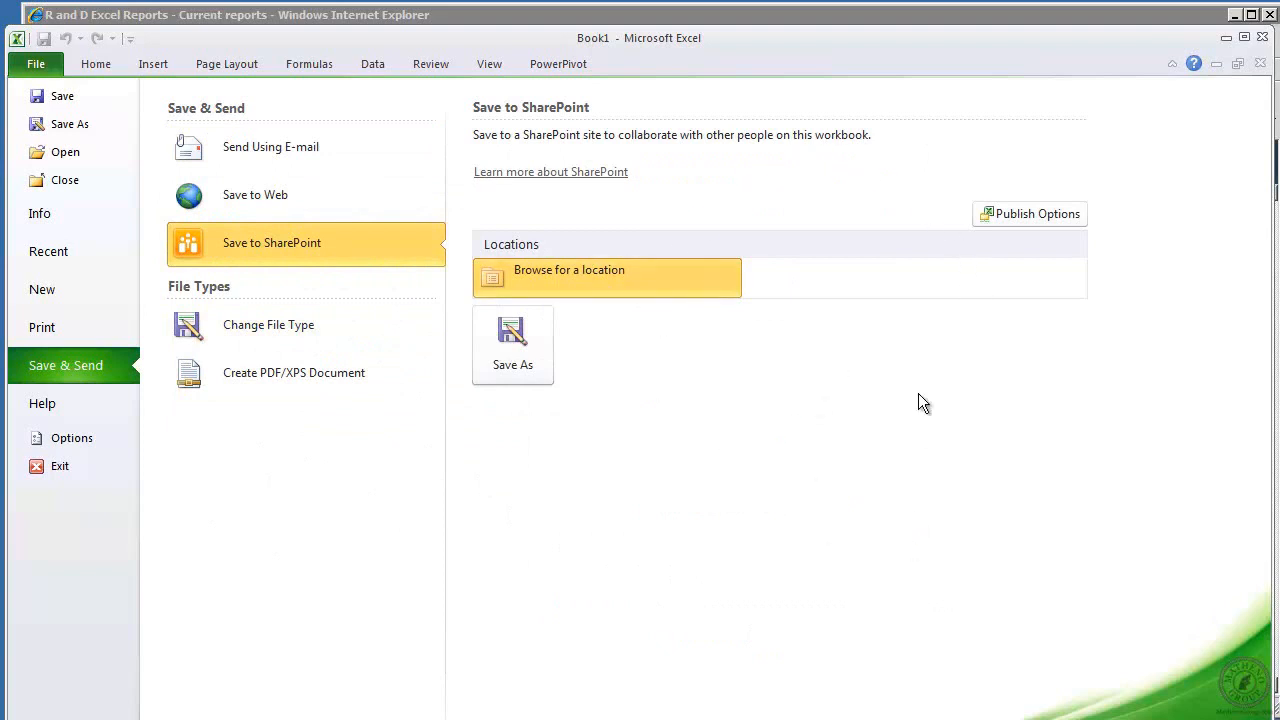
{"action": "mouse_move", "coordinate": [580, 384]}
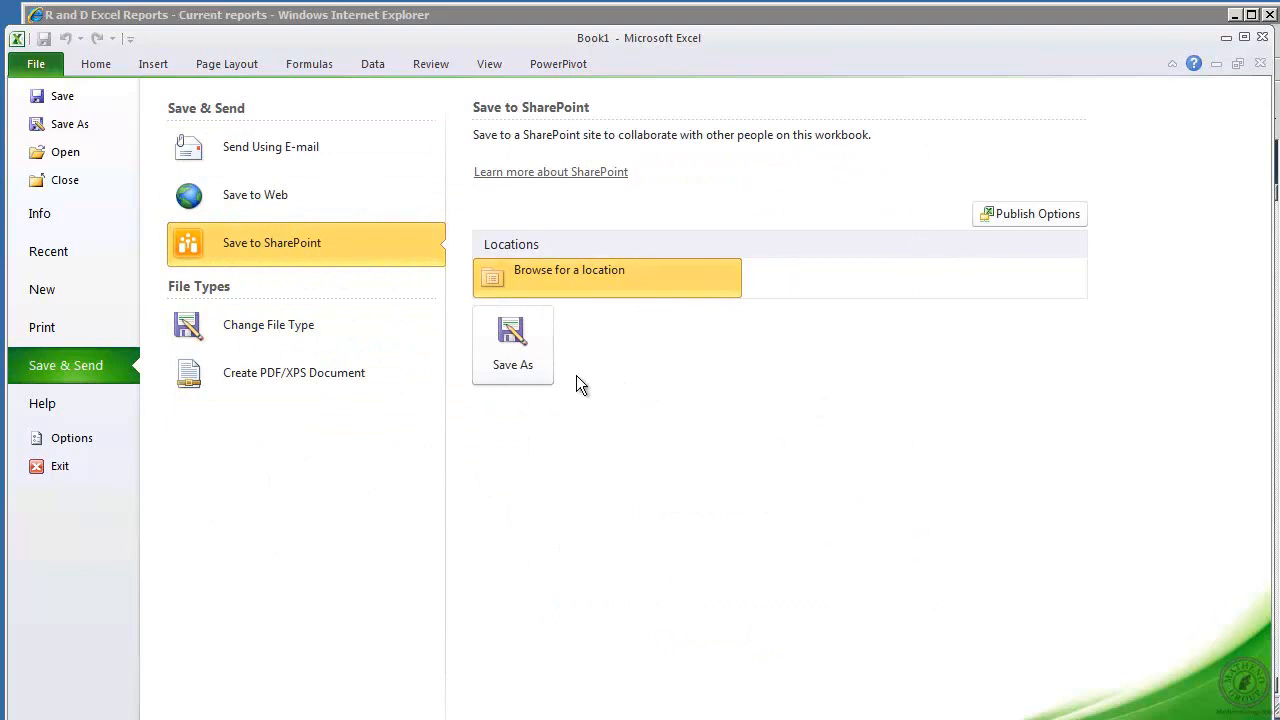
{"action": "mouse_move", "coordinate": [112, 210]}
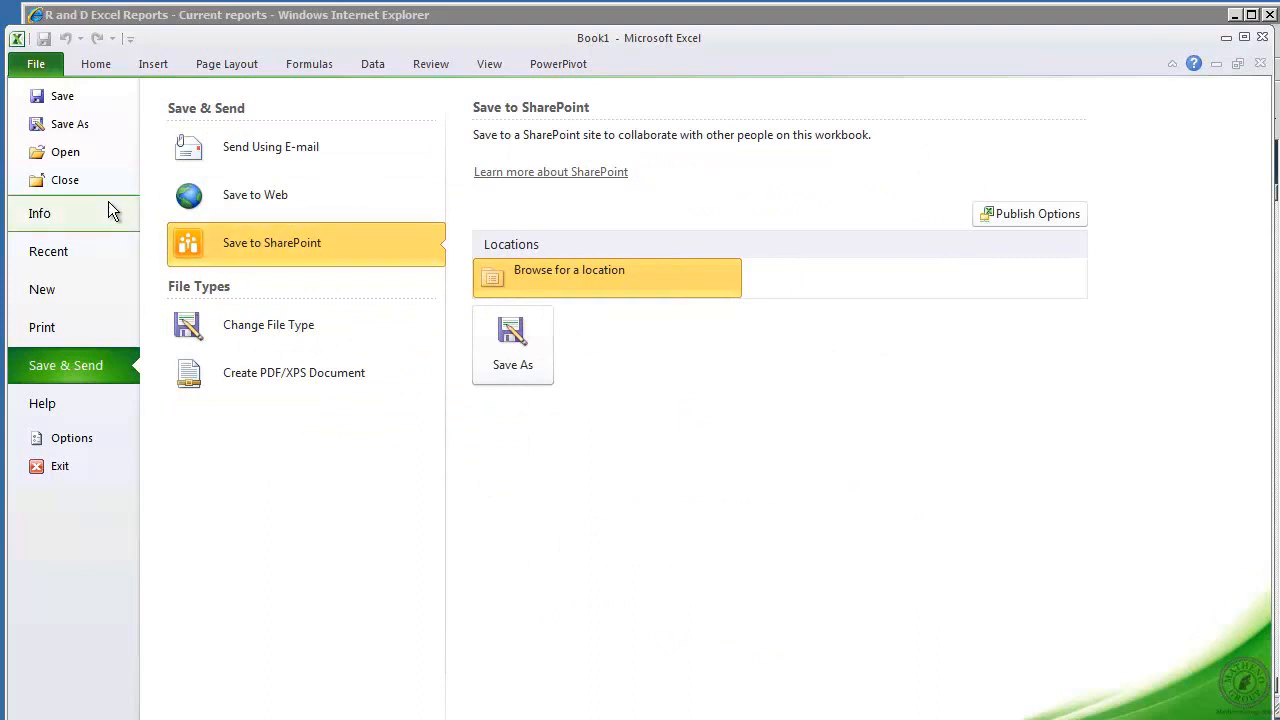
{"action": "mouse_move", "coordinate": [70, 124]}
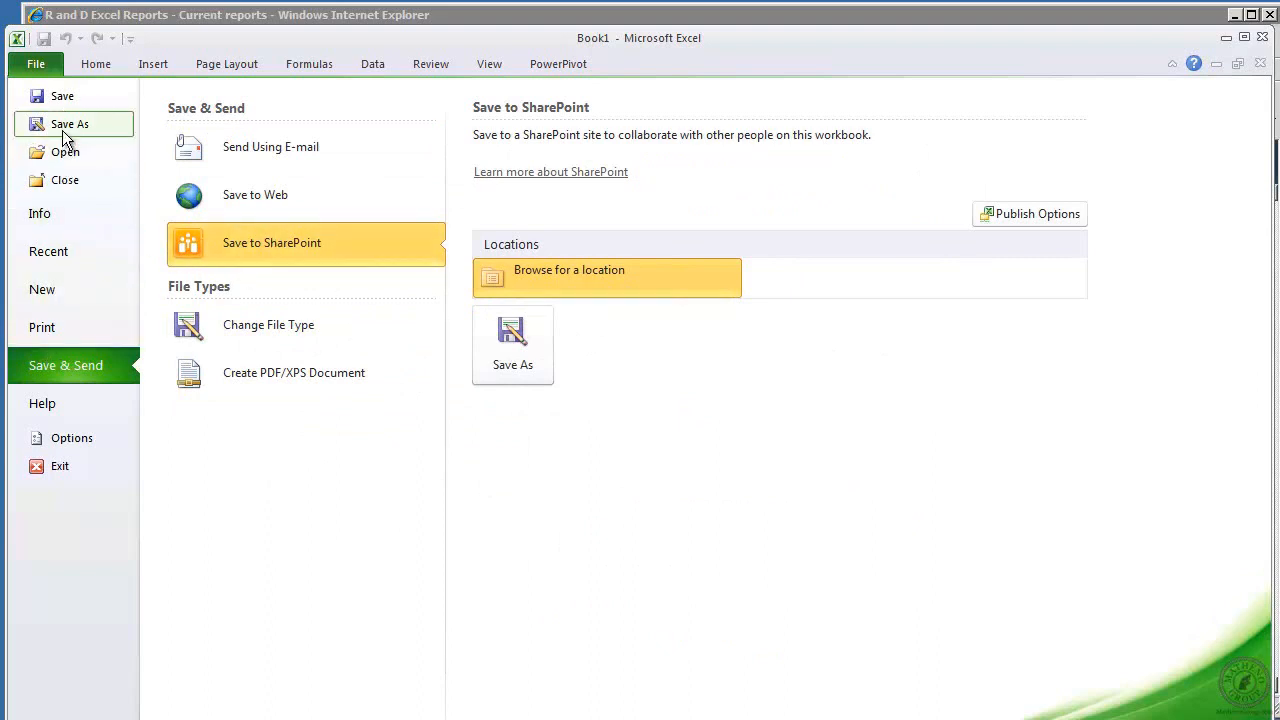
- Save the workbook to the Desktop under the name 'R and D price'
{"action": "left_click", "coordinate": [70, 124]}
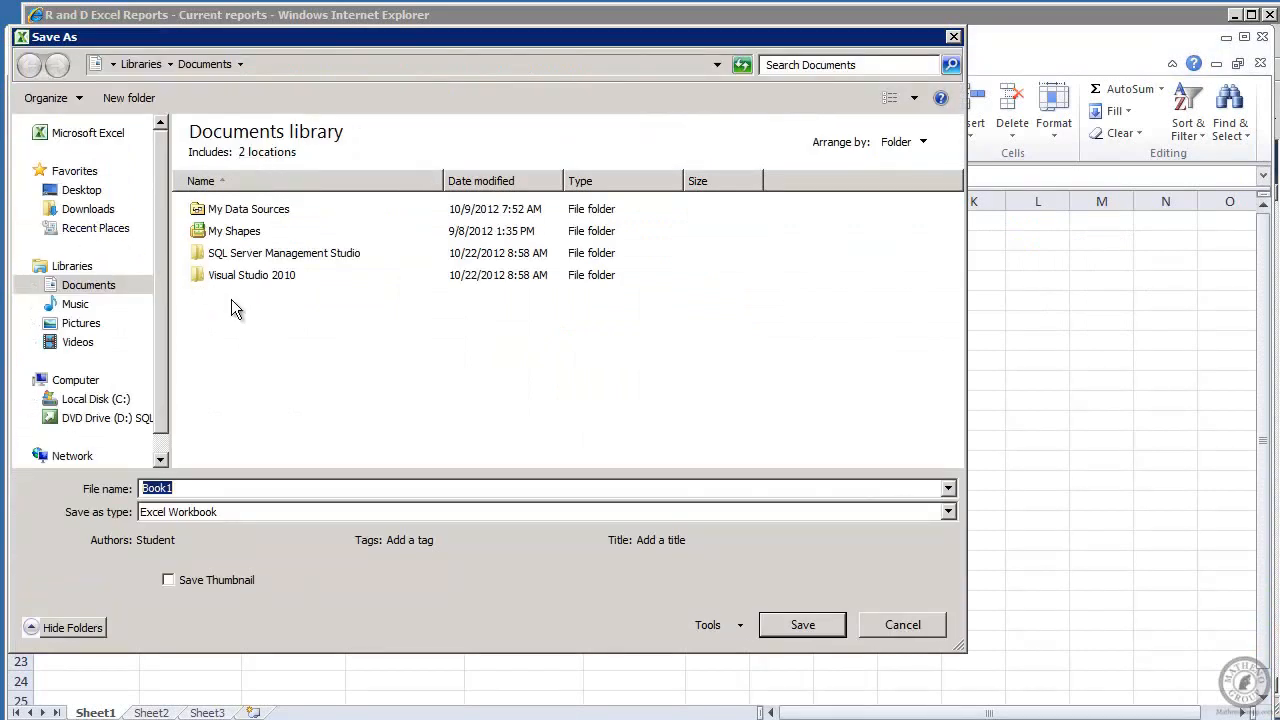
{"action": "left_click", "coordinate": [80, 190]}
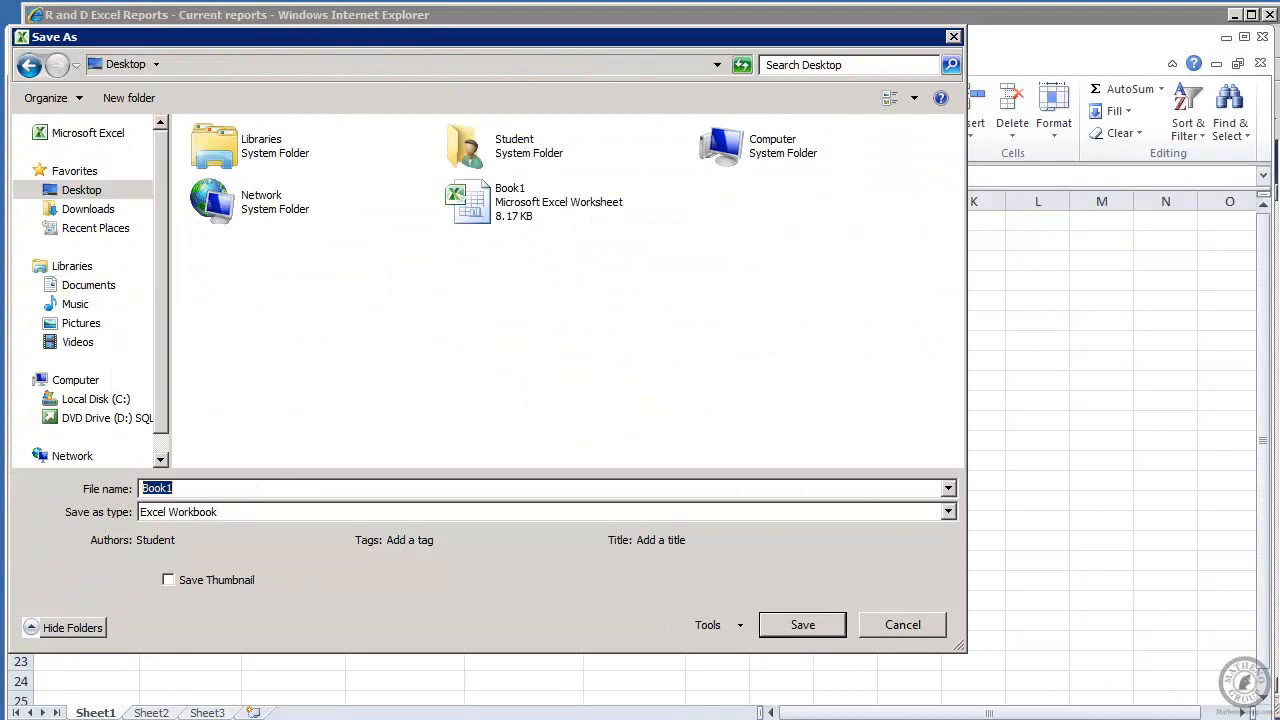
{"action": "type", "text": "R and D p"}
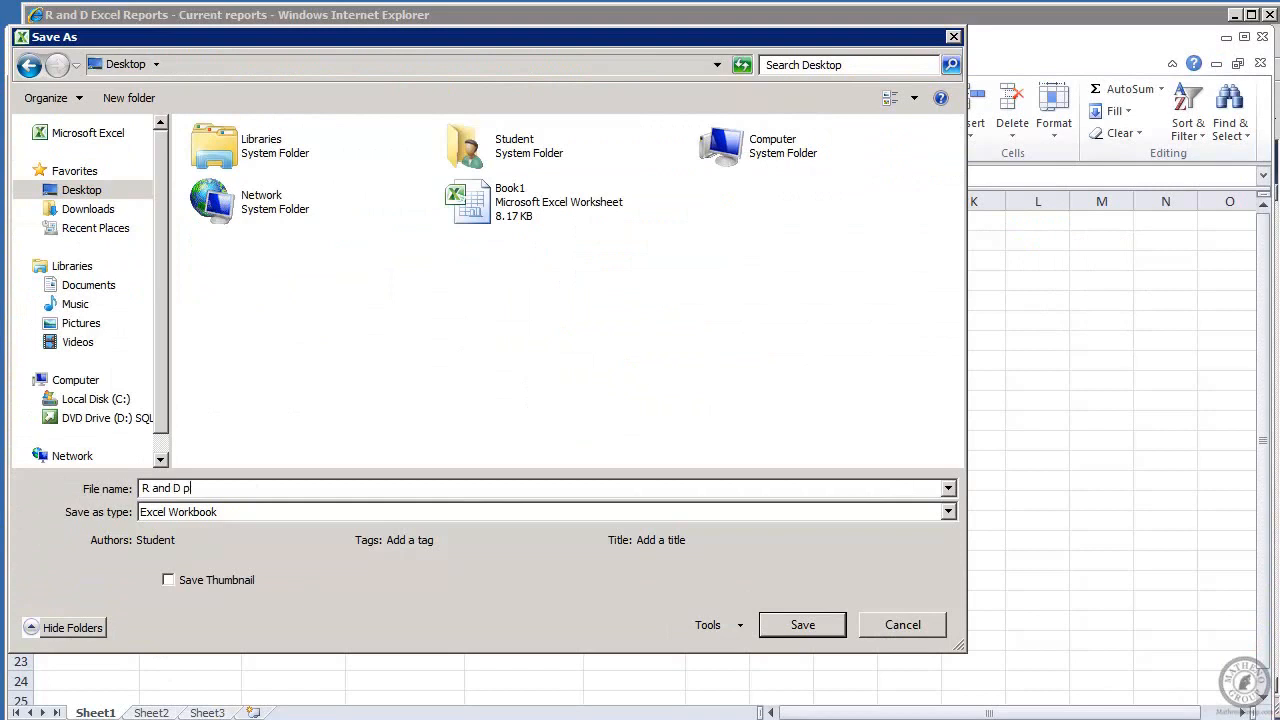
{"action": "type", "text": "rice"}
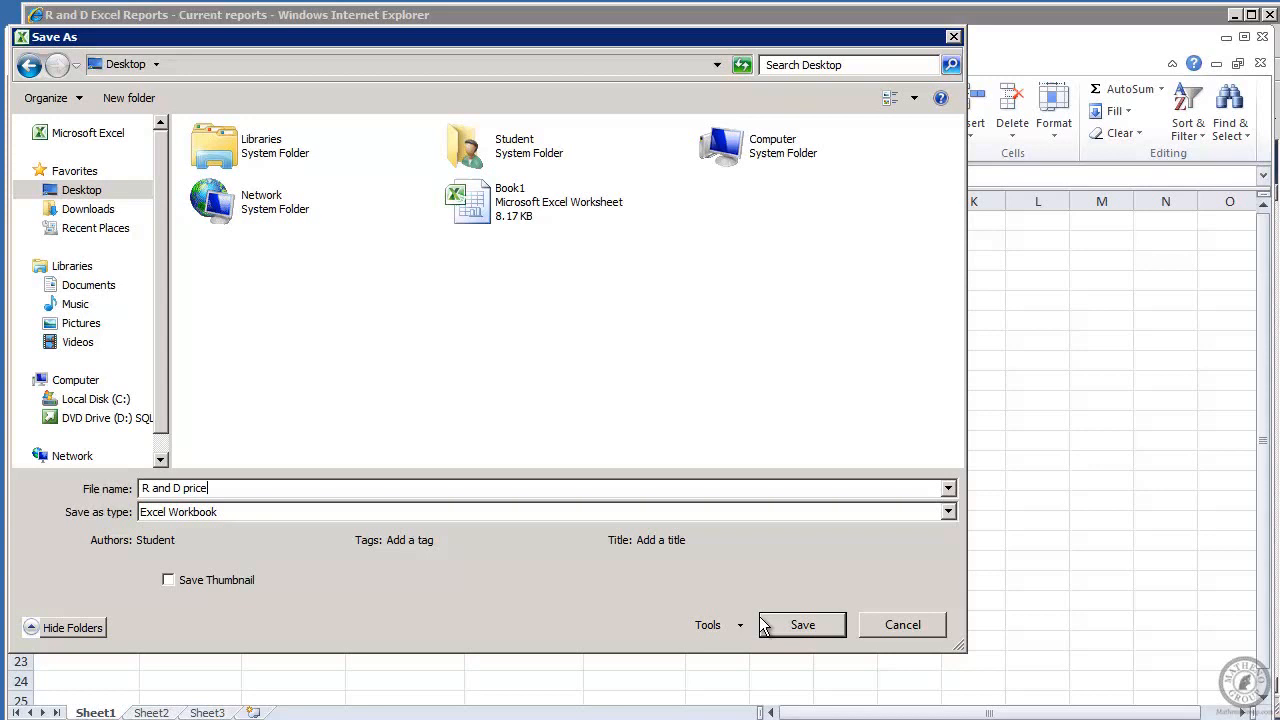
{"action": "left_click", "coordinate": [802, 624]}
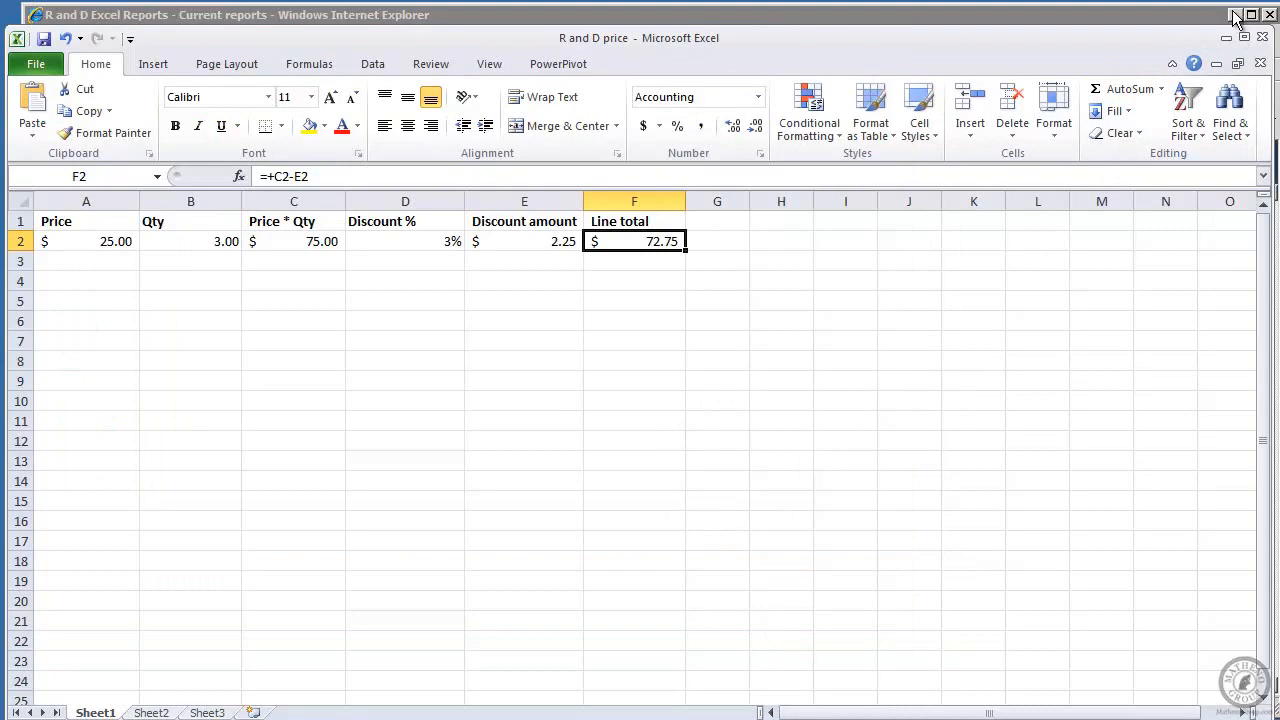
- Leave Excel for the SharePoint reports library and start adding a new report file
{"action": "left_click", "coordinate": [1232, 14]}
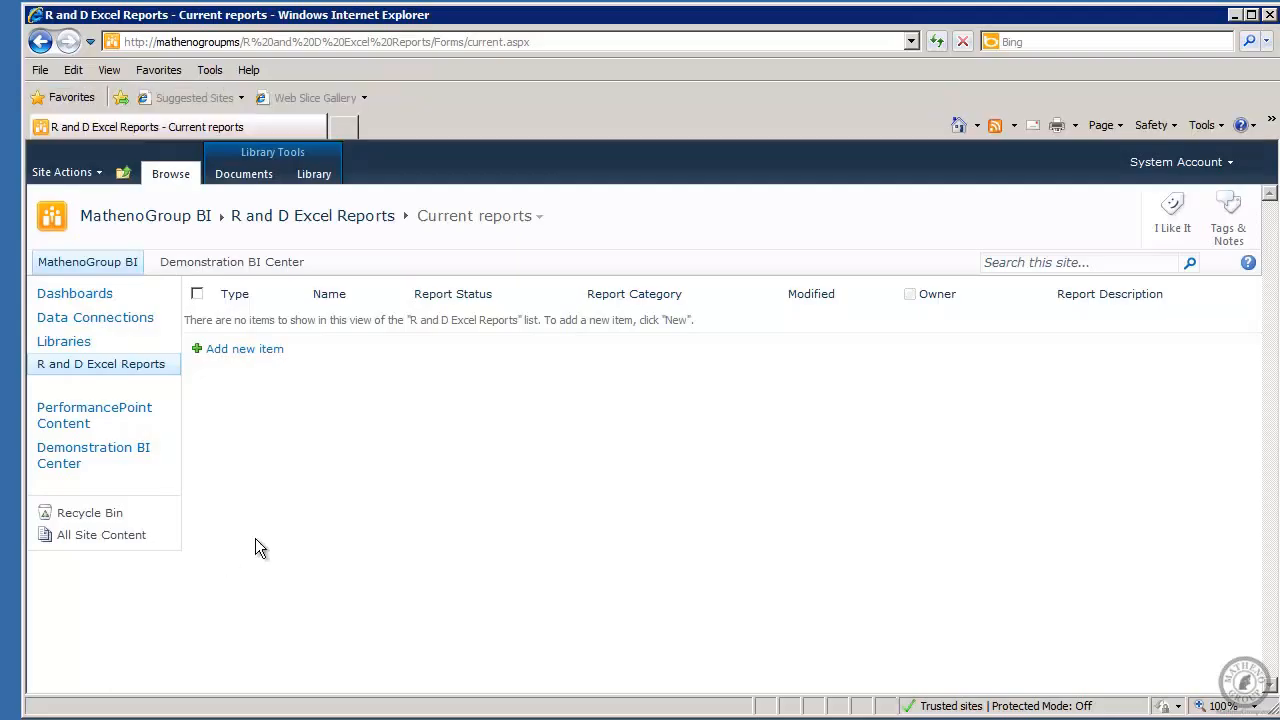
{"action": "mouse_move", "coordinate": [144, 216]}
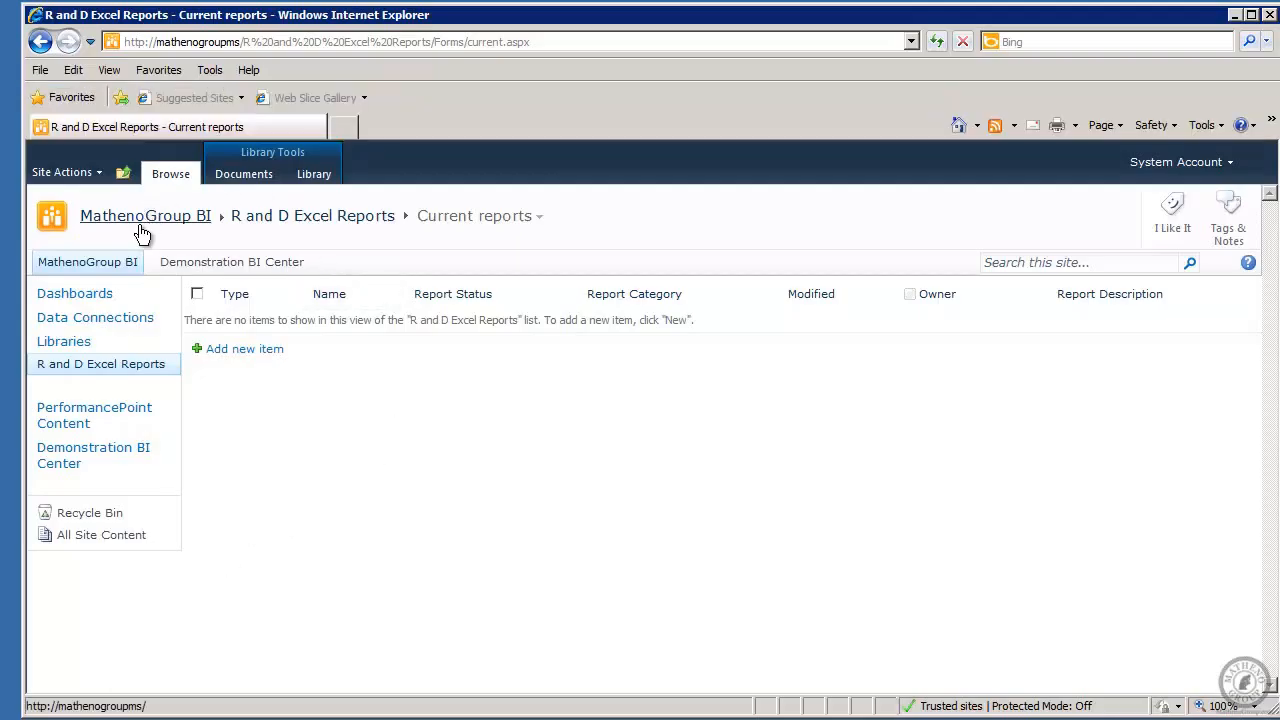
{"action": "mouse_move", "coordinate": [312, 216]}
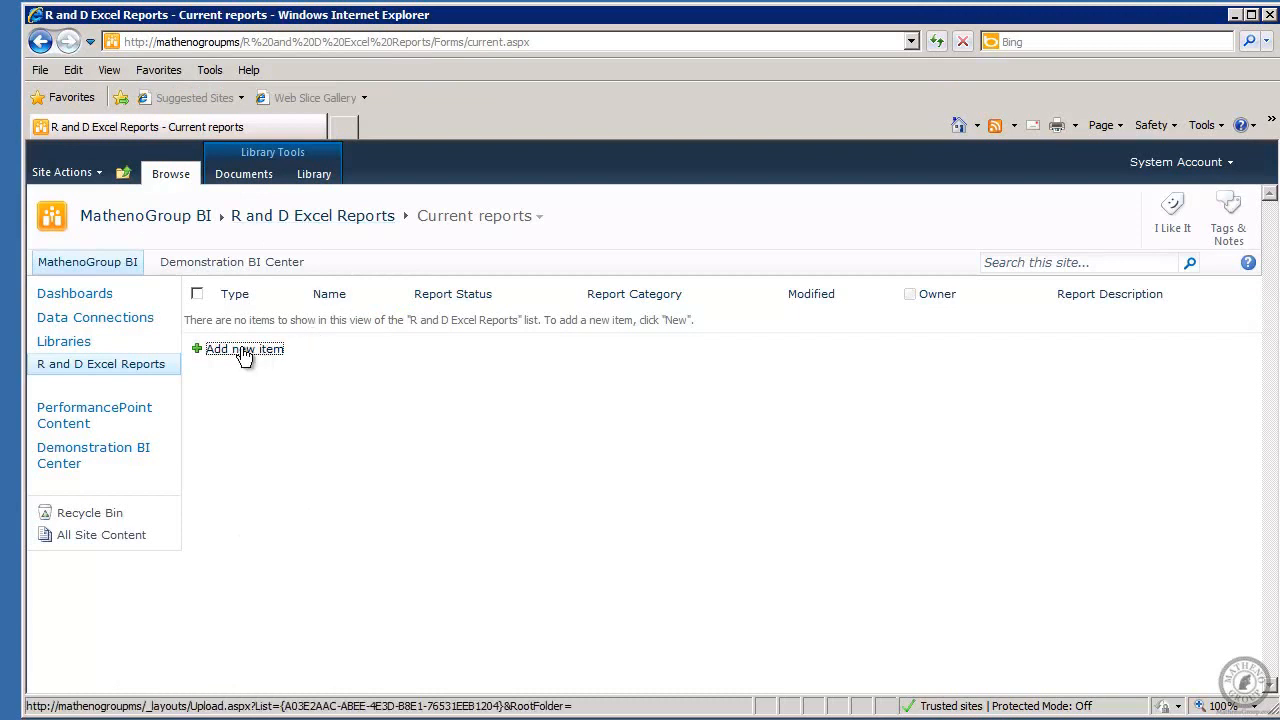
{"action": "left_click", "coordinate": [244, 348]}
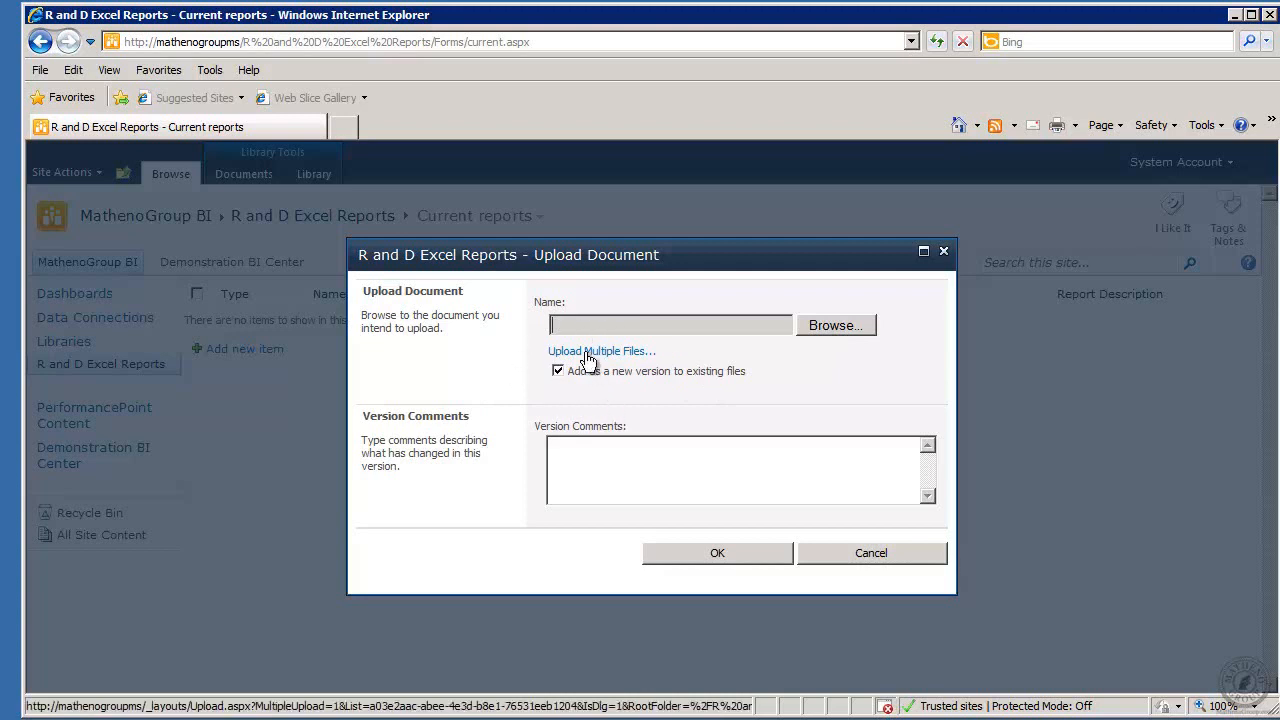
{"action": "mouse_move", "coordinate": [622, 392]}
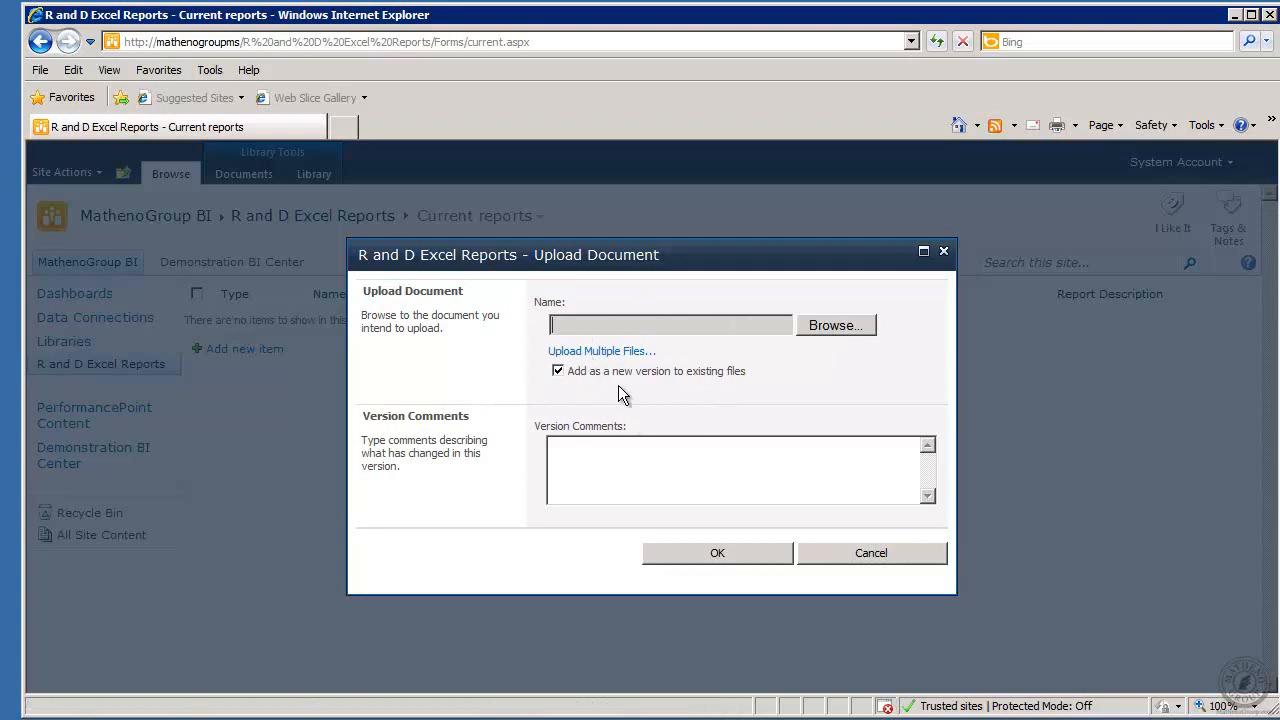
{"action": "mouse_move", "coordinate": [788, 402]}
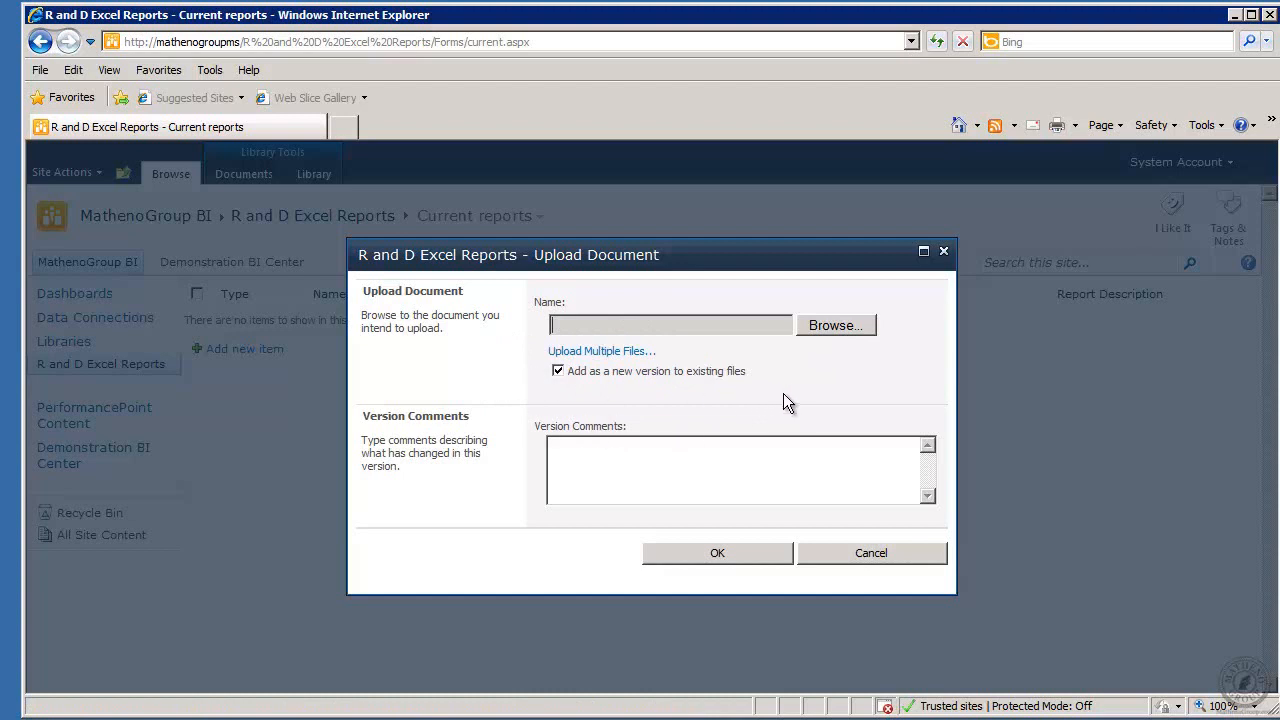
{"action": "mouse_move", "coordinate": [764, 394]}
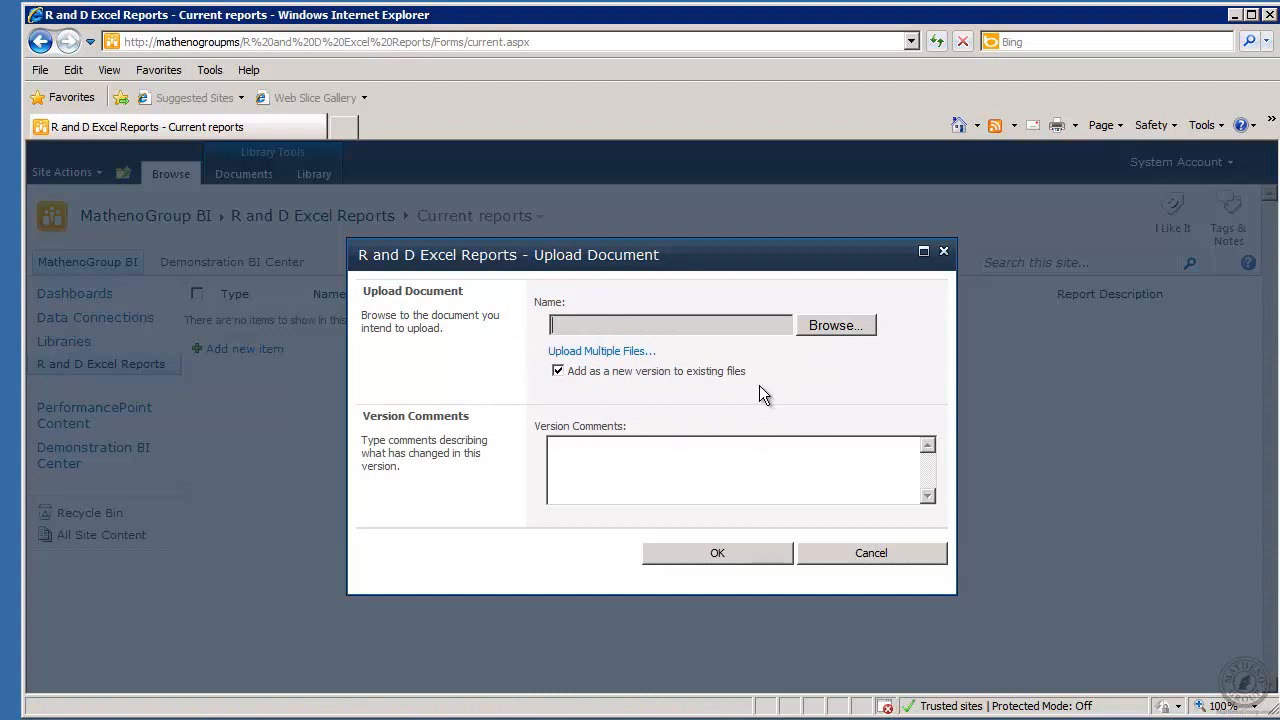
{"action": "mouse_move", "coordinate": [798, 390]}
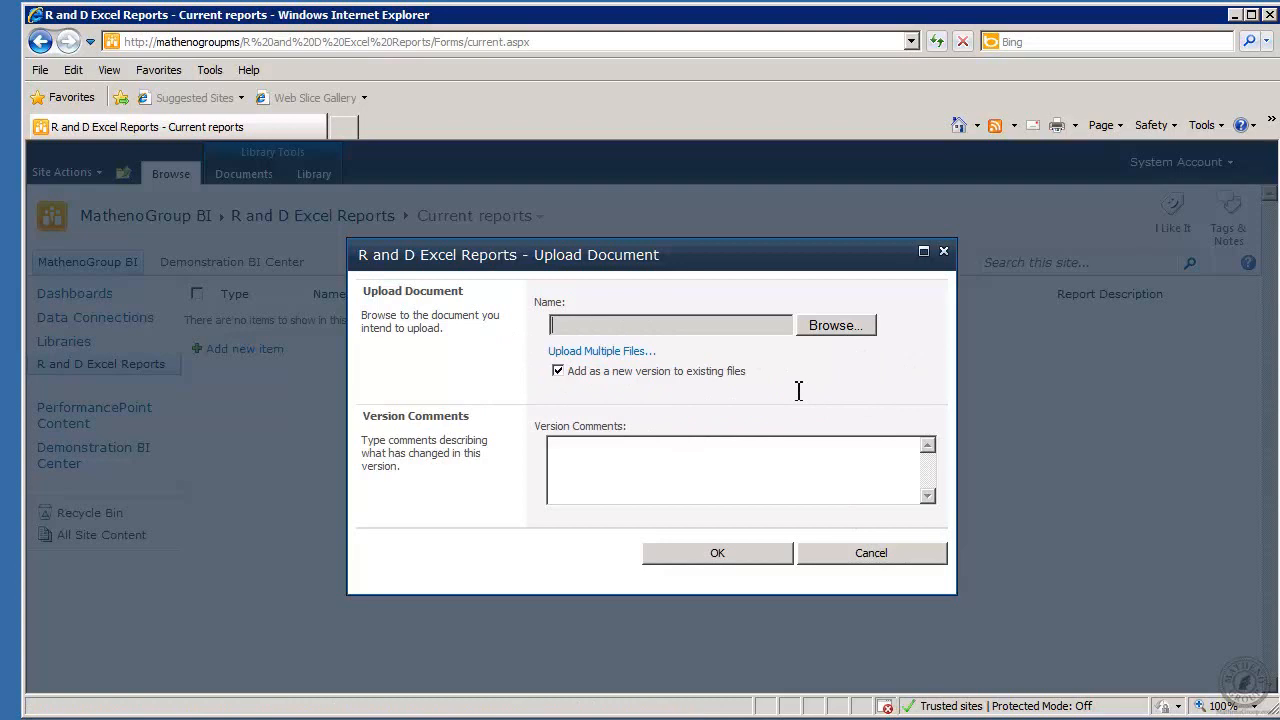
{"action": "left_click", "coordinate": [836, 324]}
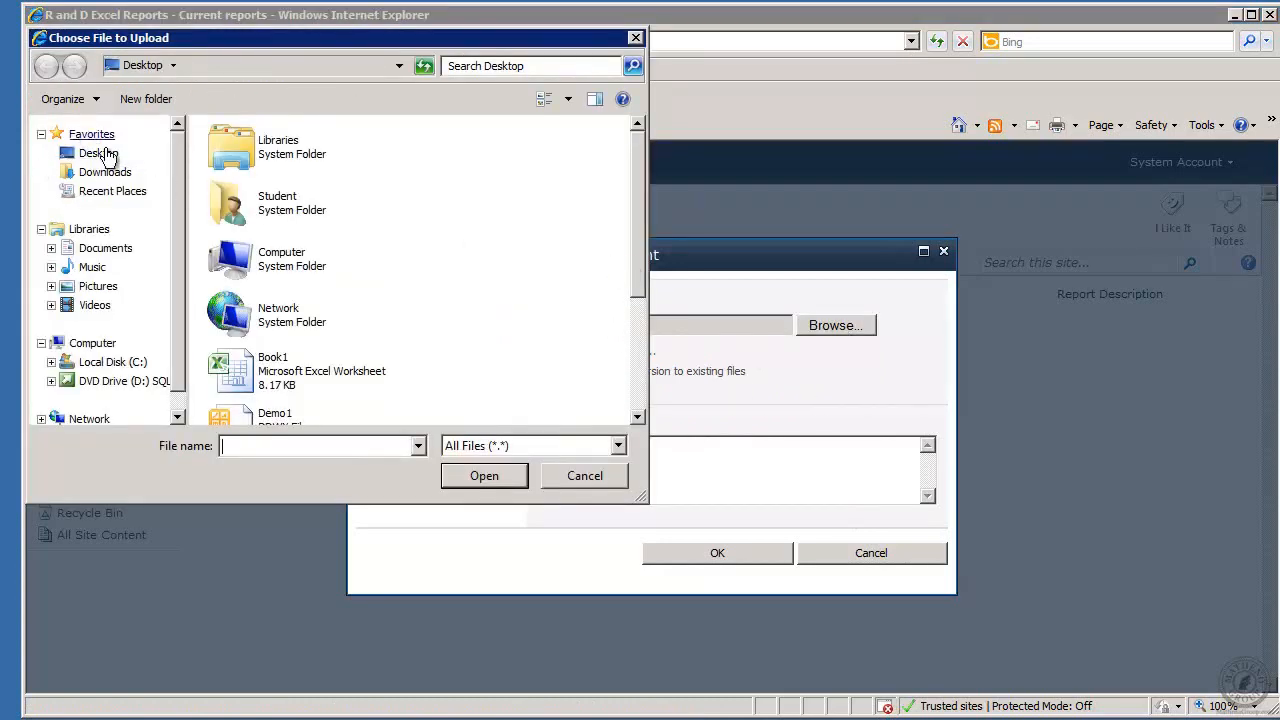
- Browse the Desktop and pick the R and D price workbook as the file to upload
{"action": "left_click", "coordinate": [98, 152]}
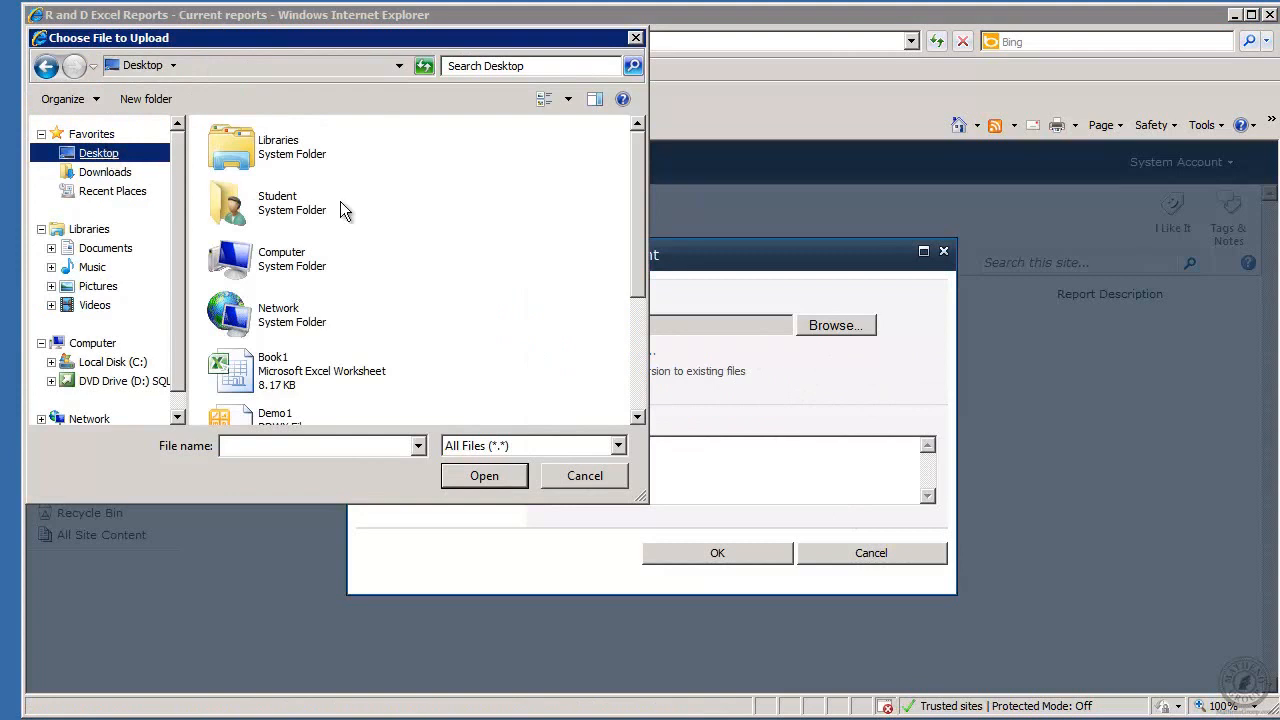
{"action": "scroll", "scroll_direction": "down", "scroll_amount": 3}
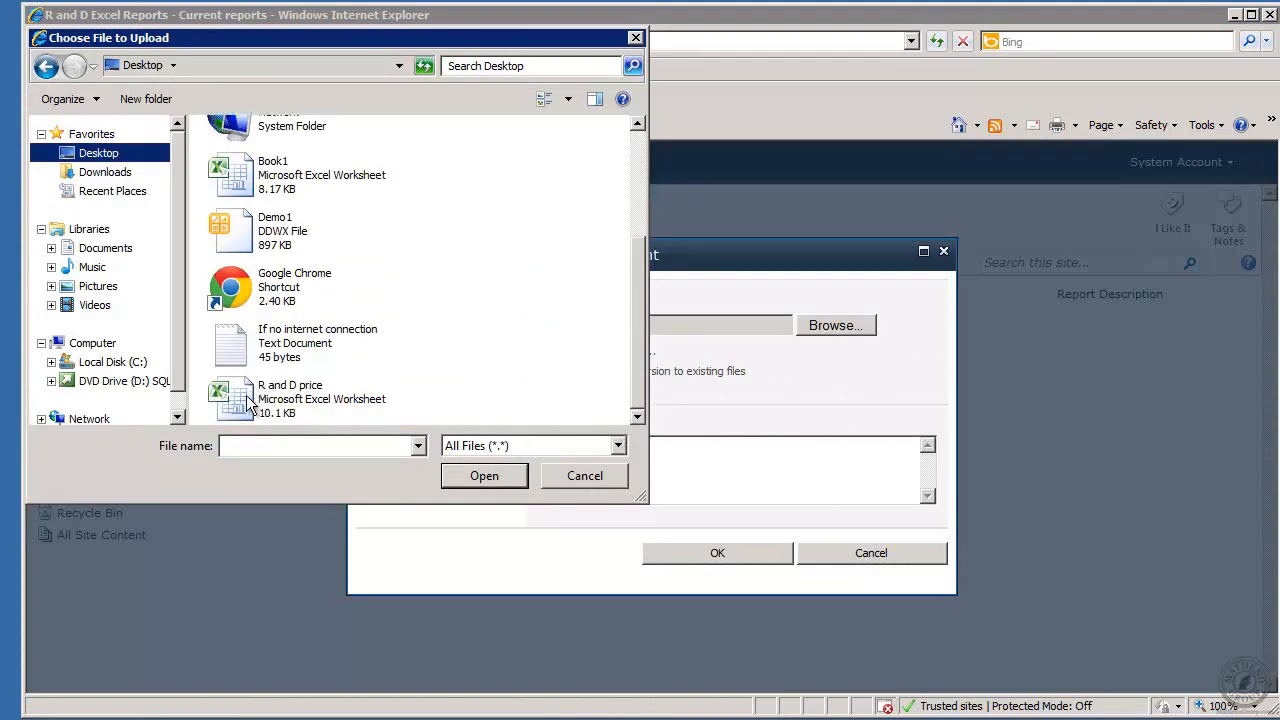
{"action": "left_click", "coordinate": [484, 476]}
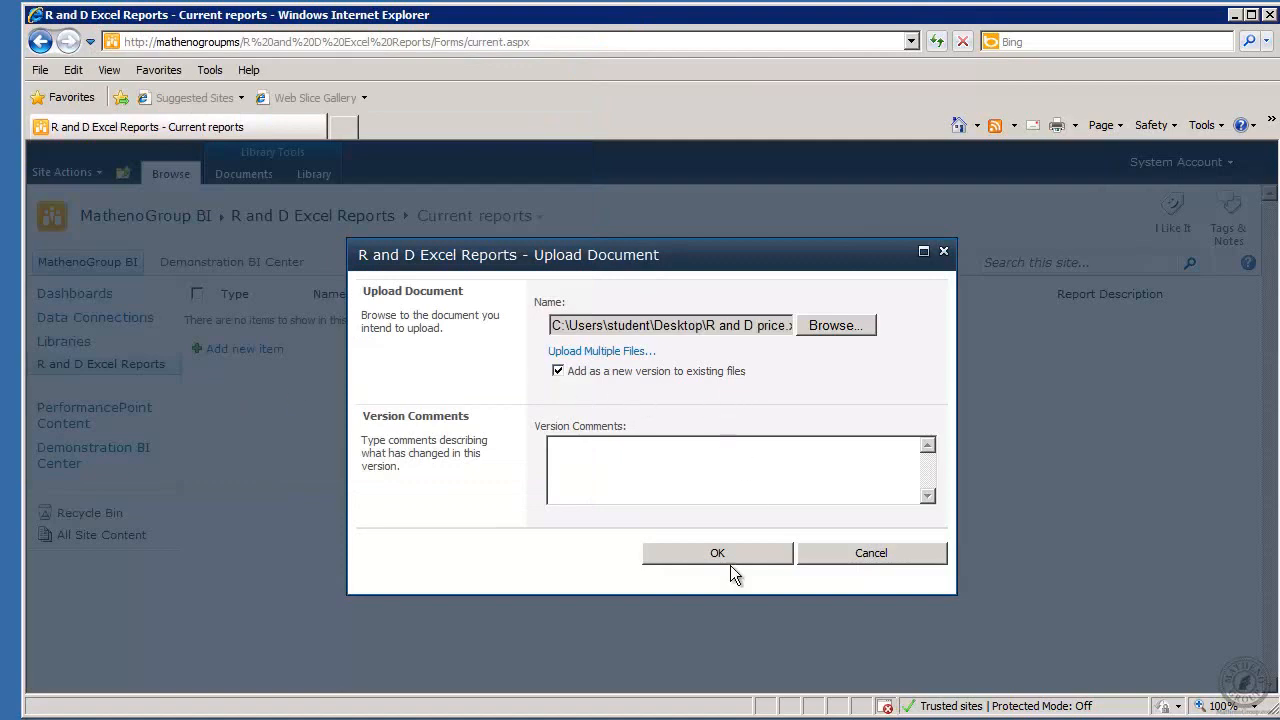
- Upload R and D price with title 'Line Item', Category 1 and Preliminary status, then view it online
{"action": "left_click", "coordinate": [716, 552]}
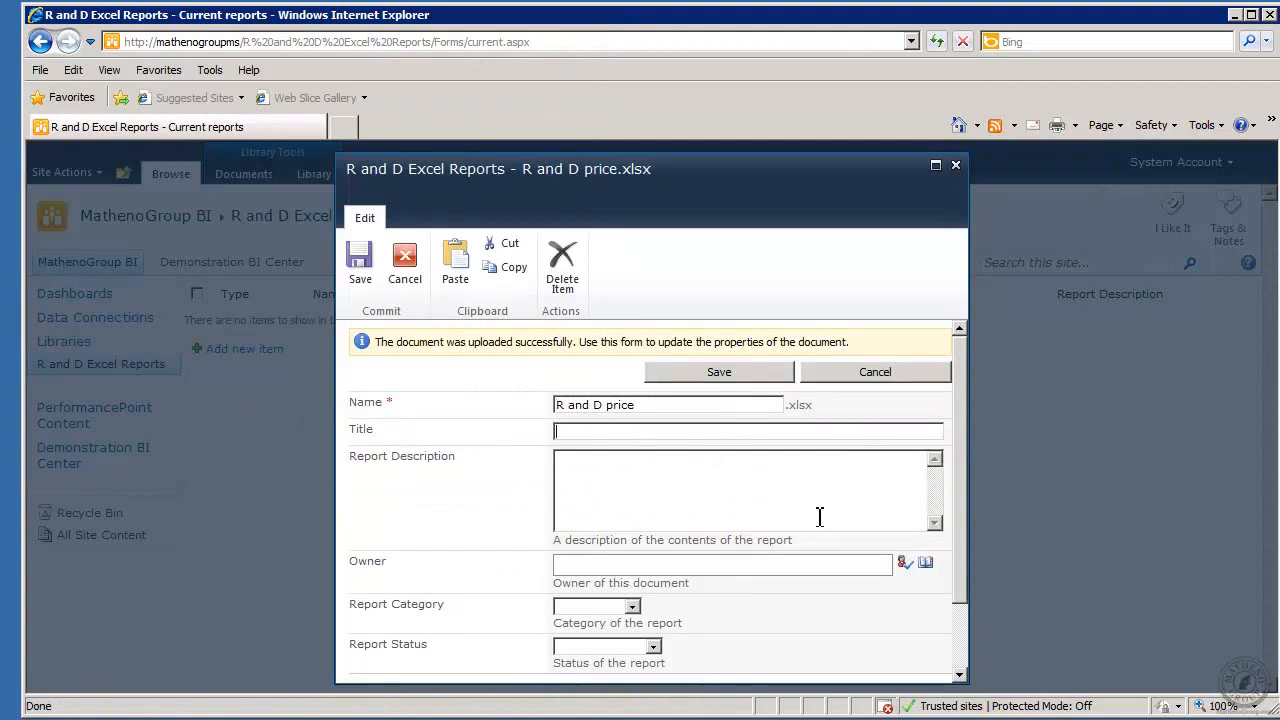
{"action": "mouse_move", "coordinate": [820, 516]}
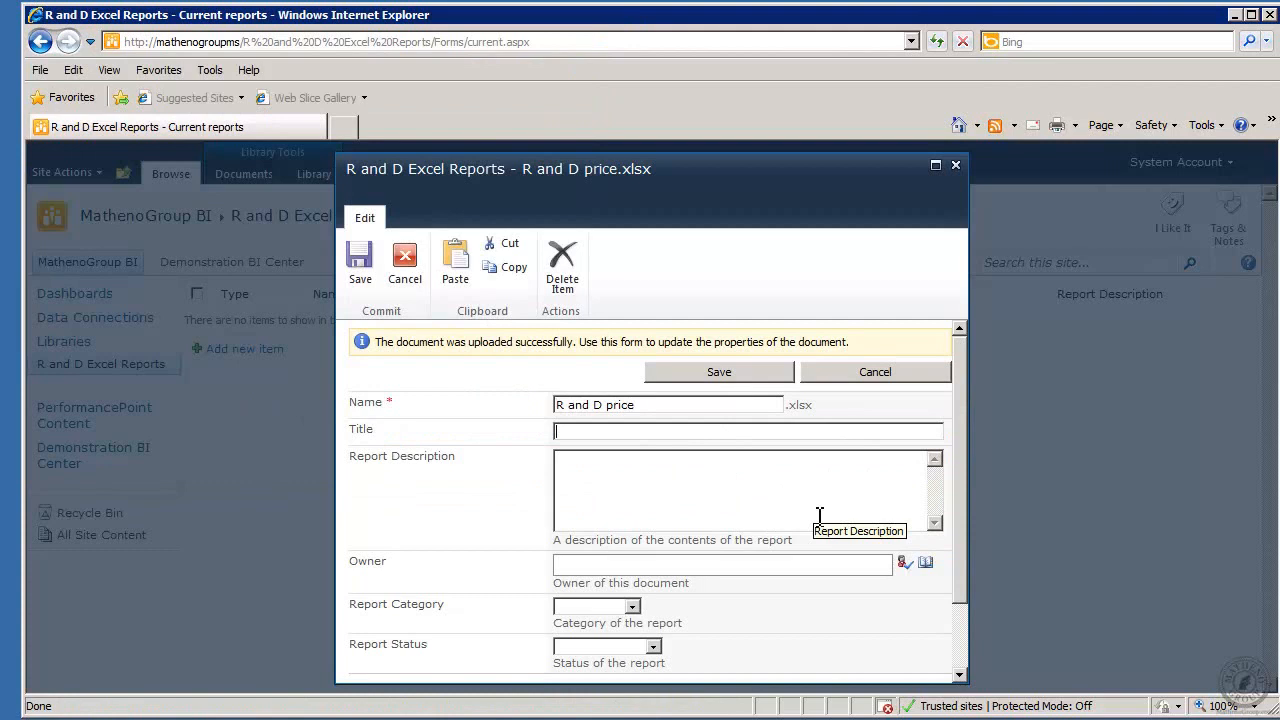
{"action": "type", "text": "Line"}
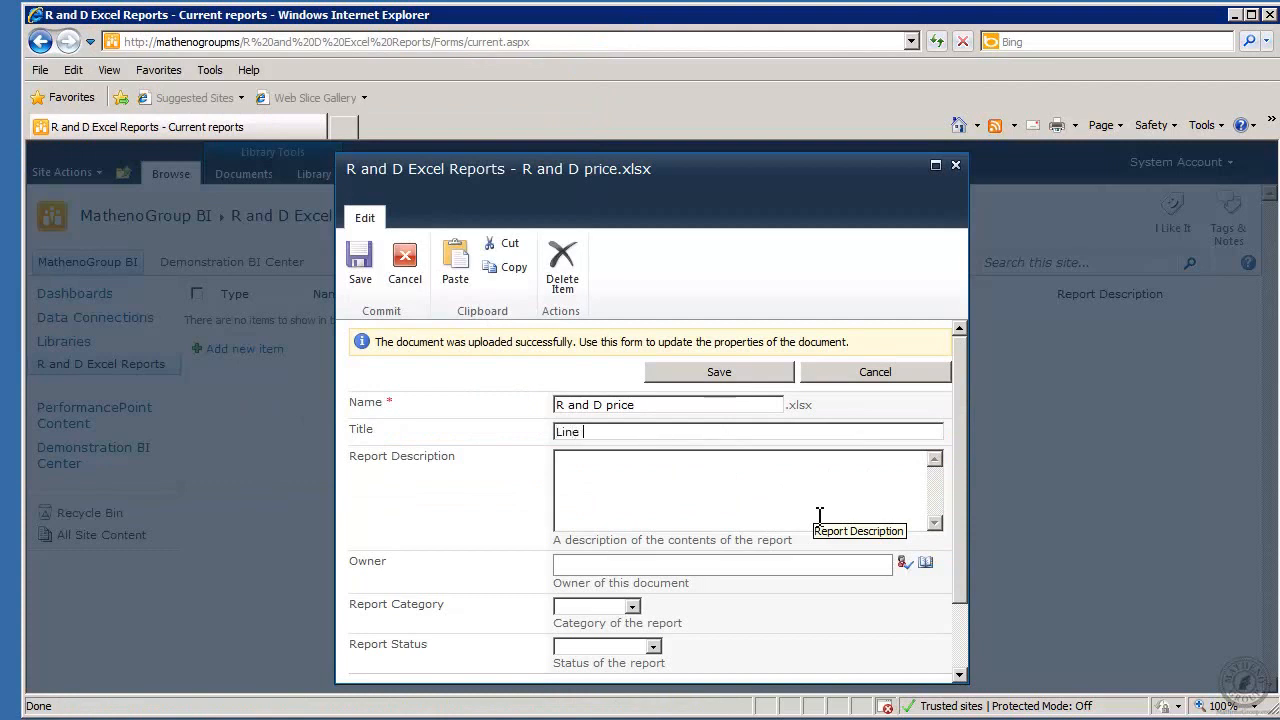
{"action": "type", "text": "Item"}
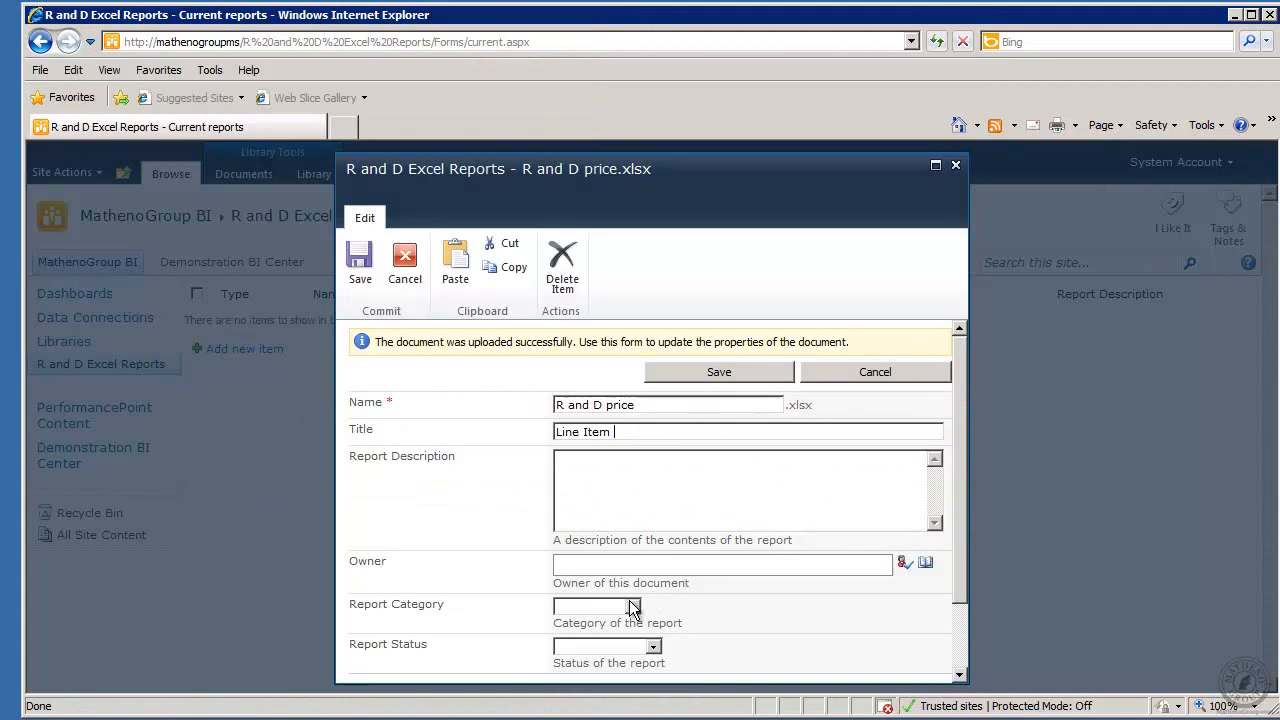
{"action": "left_click", "coordinate": [630, 608]}
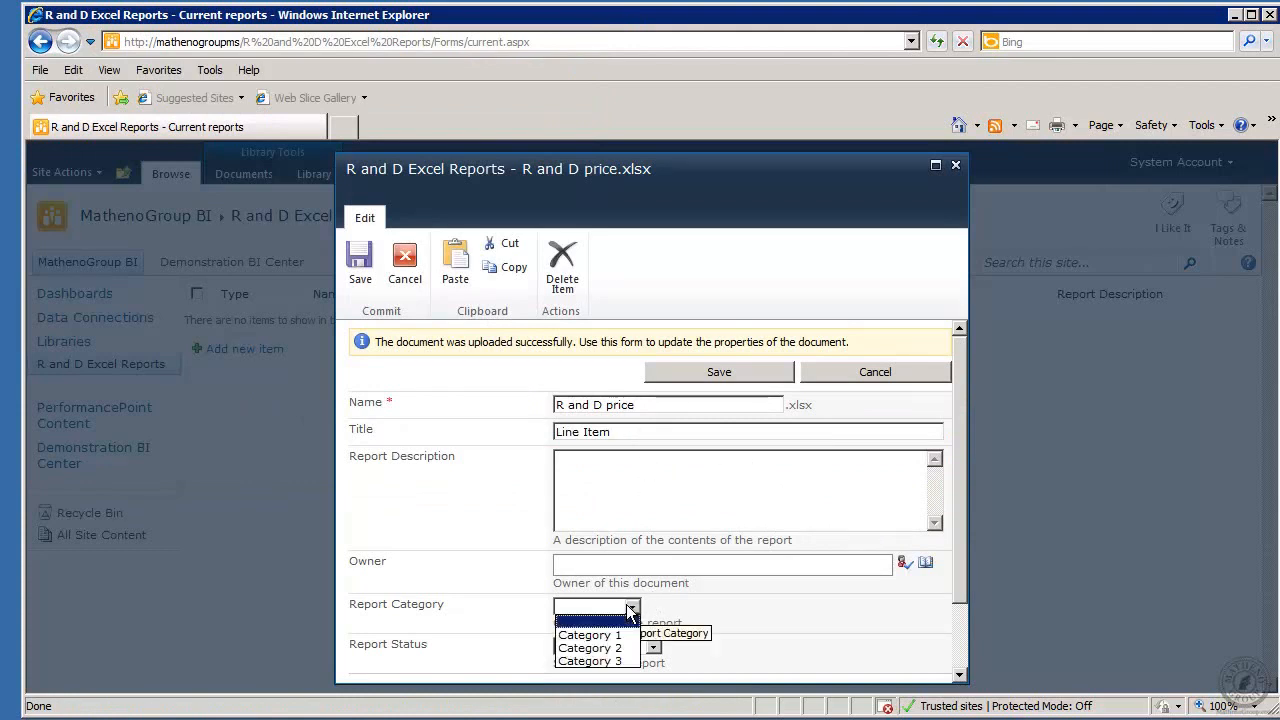
{"action": "mouse_move", "coordinate": [738, 638]}
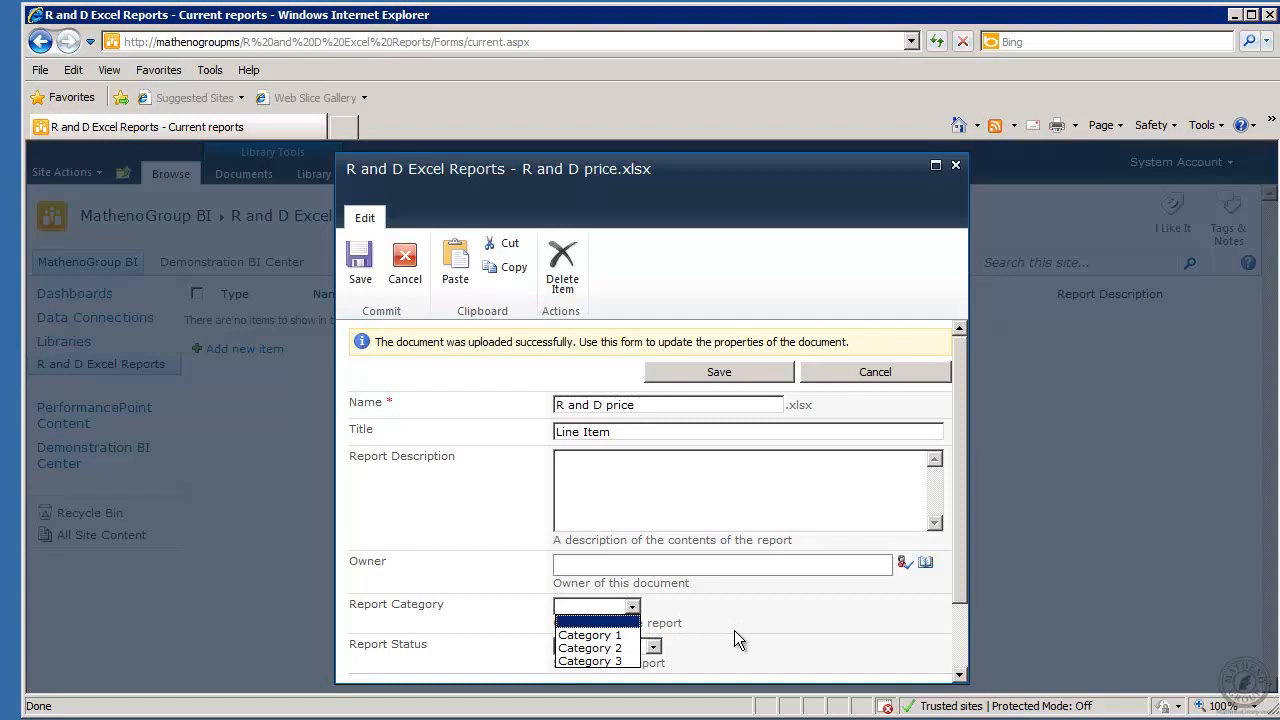
{"action": "mouse_move", "coordinate": [968, 598]}
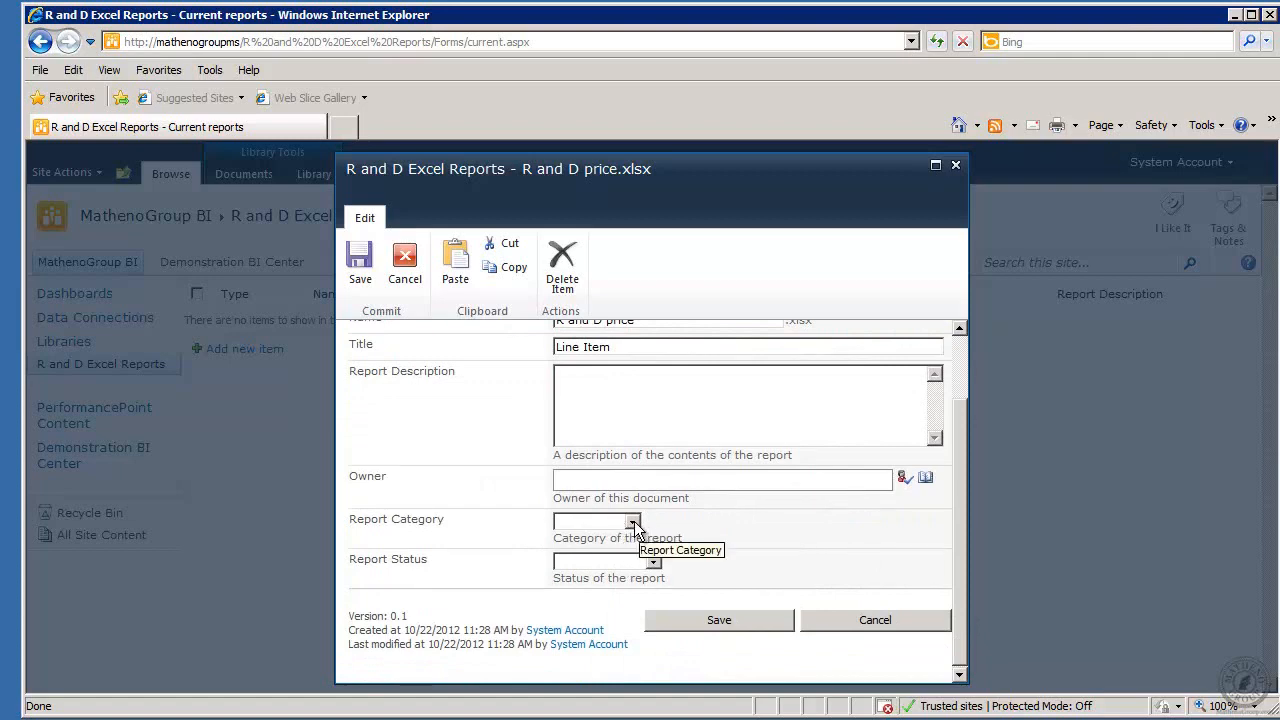
{"action": "left_click", "coordinate": [632, 520]}
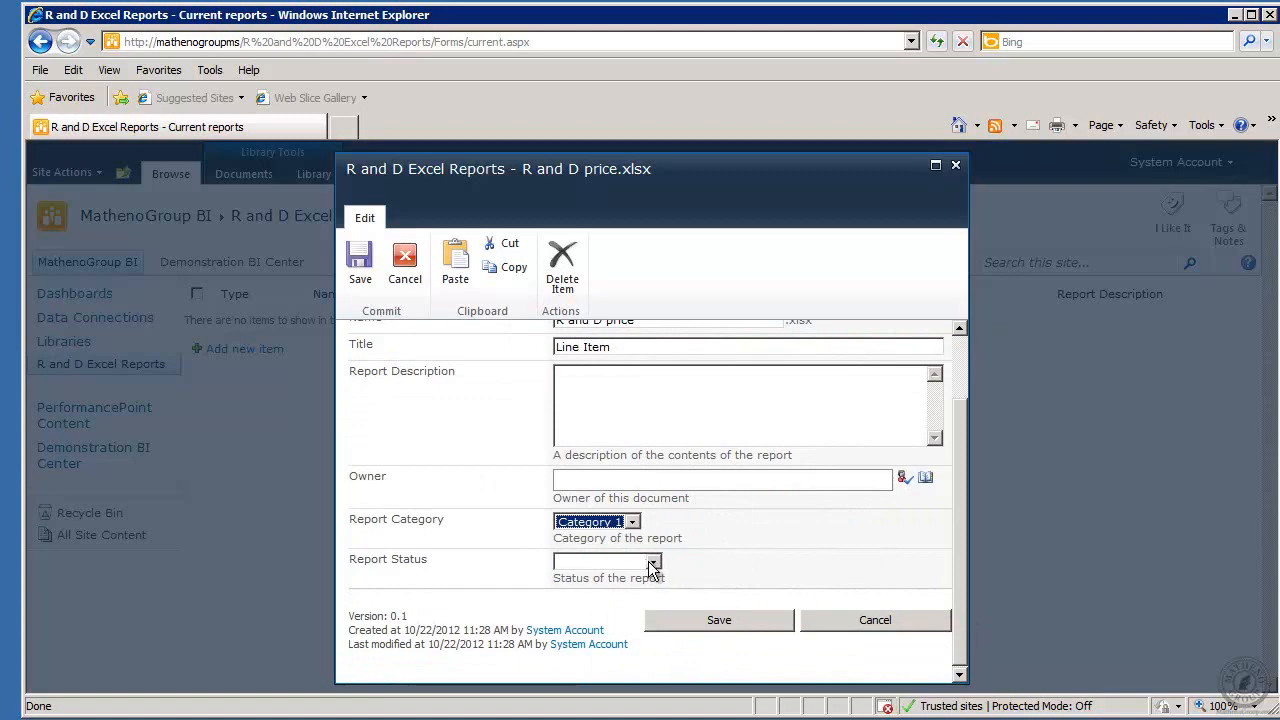
{"action": "left_click", "coordinate": [654, 560]}
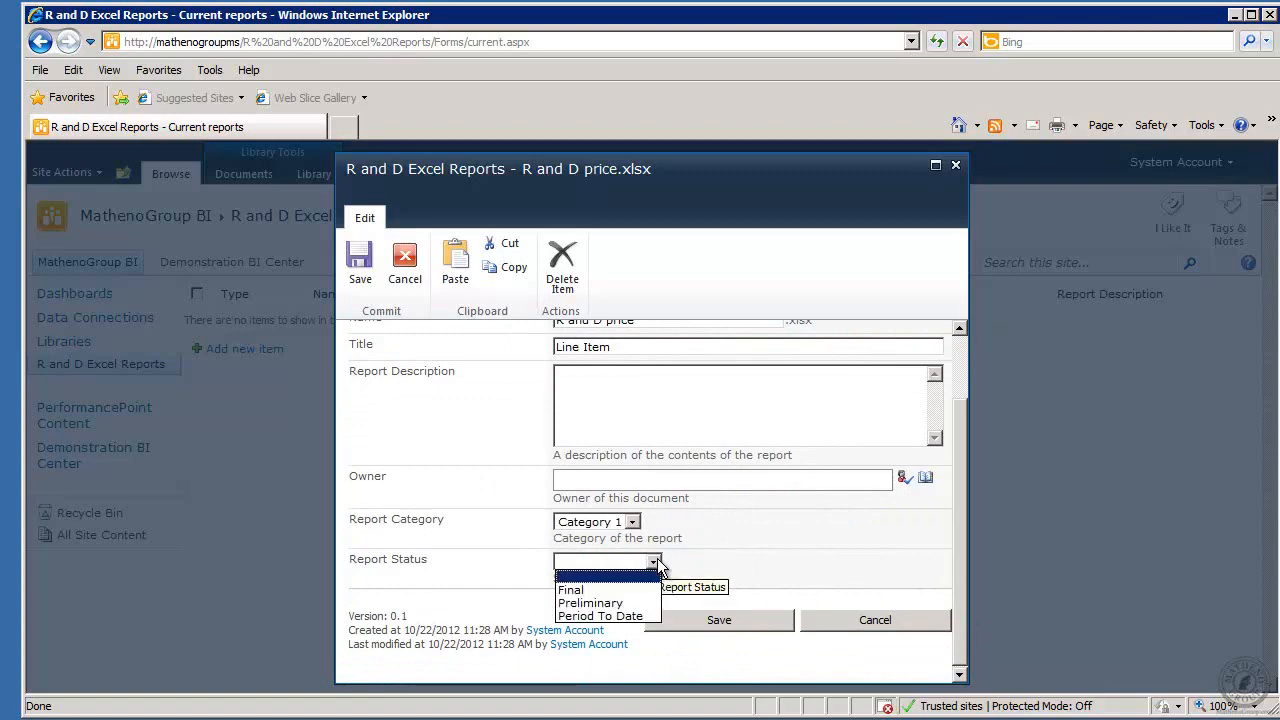
{"action": "mouse_move", "coordinate": [590, 602]}
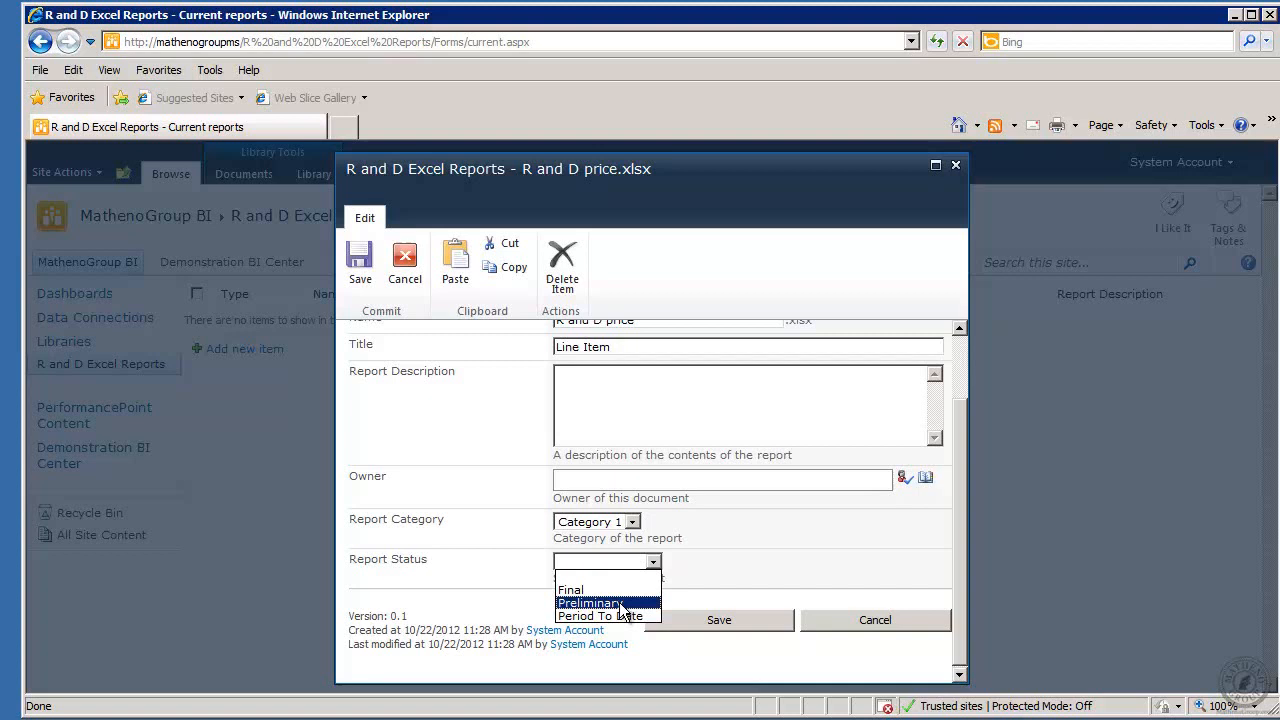
{"action": "left_click", "coordinate": [588, 602]}
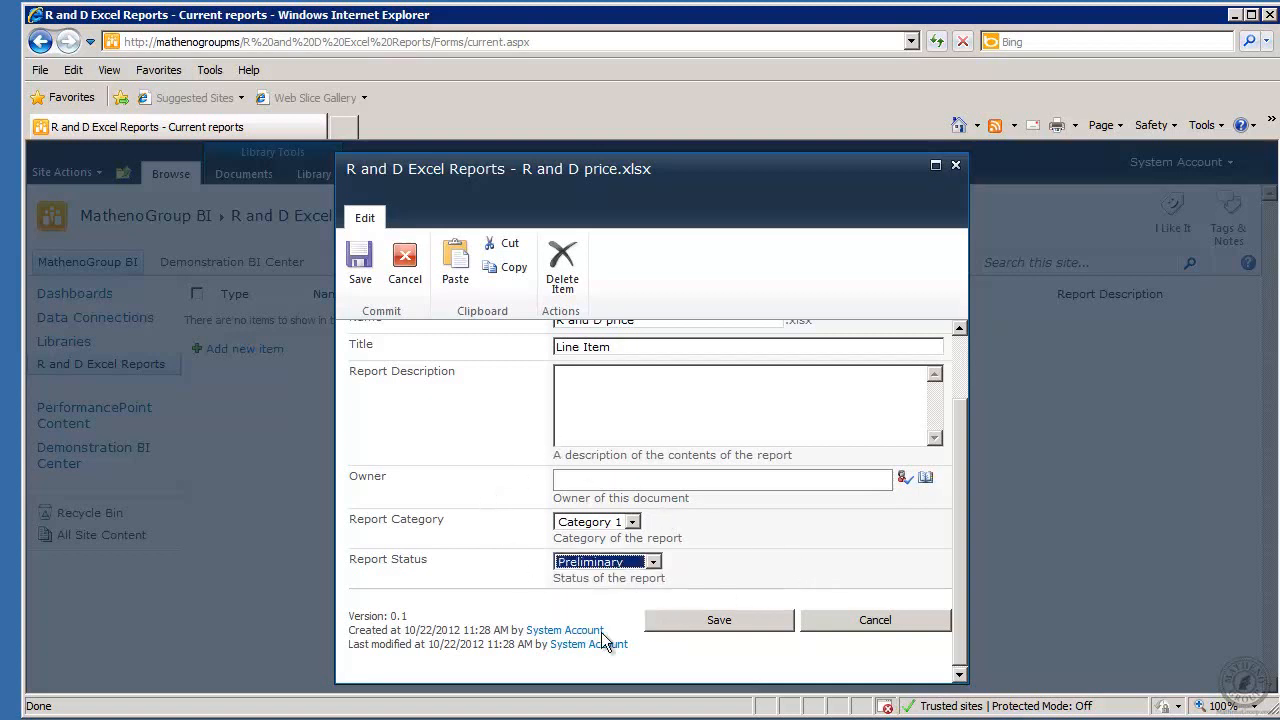
{"action": "mouse_move", "coordinate": [830, 480]}
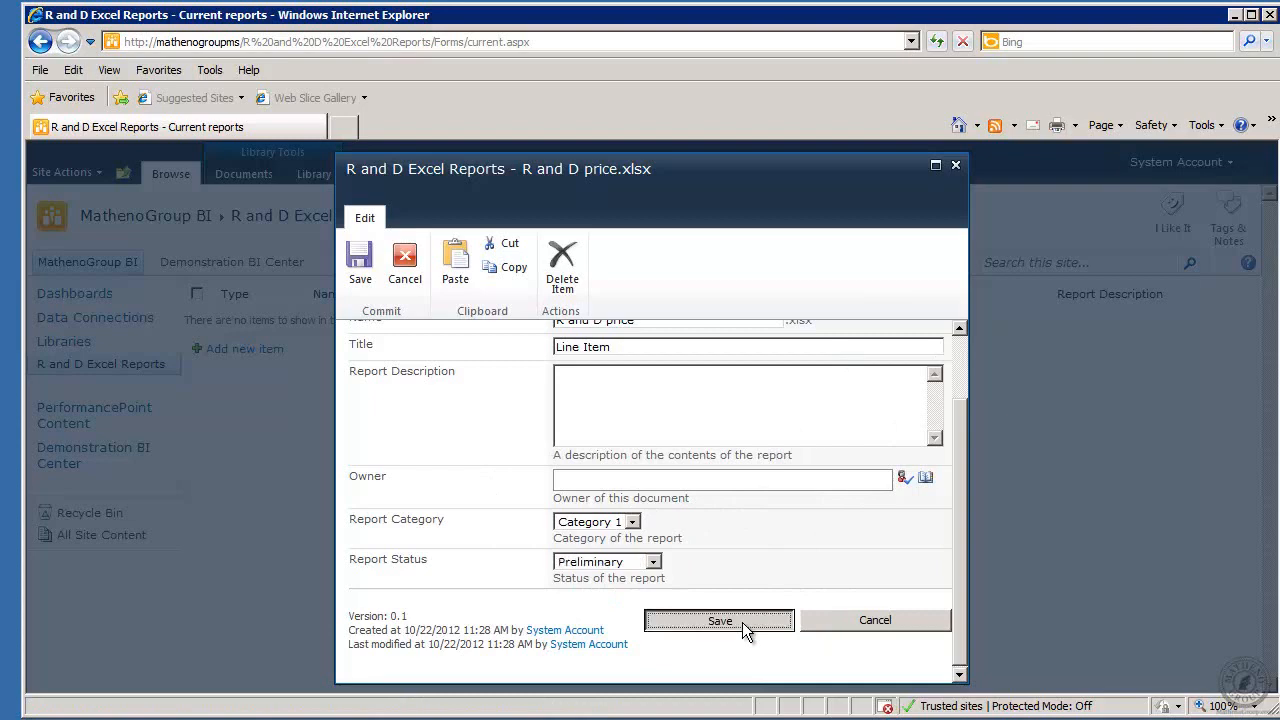
{"action": "left_click", "coordinate": [720, 620]}
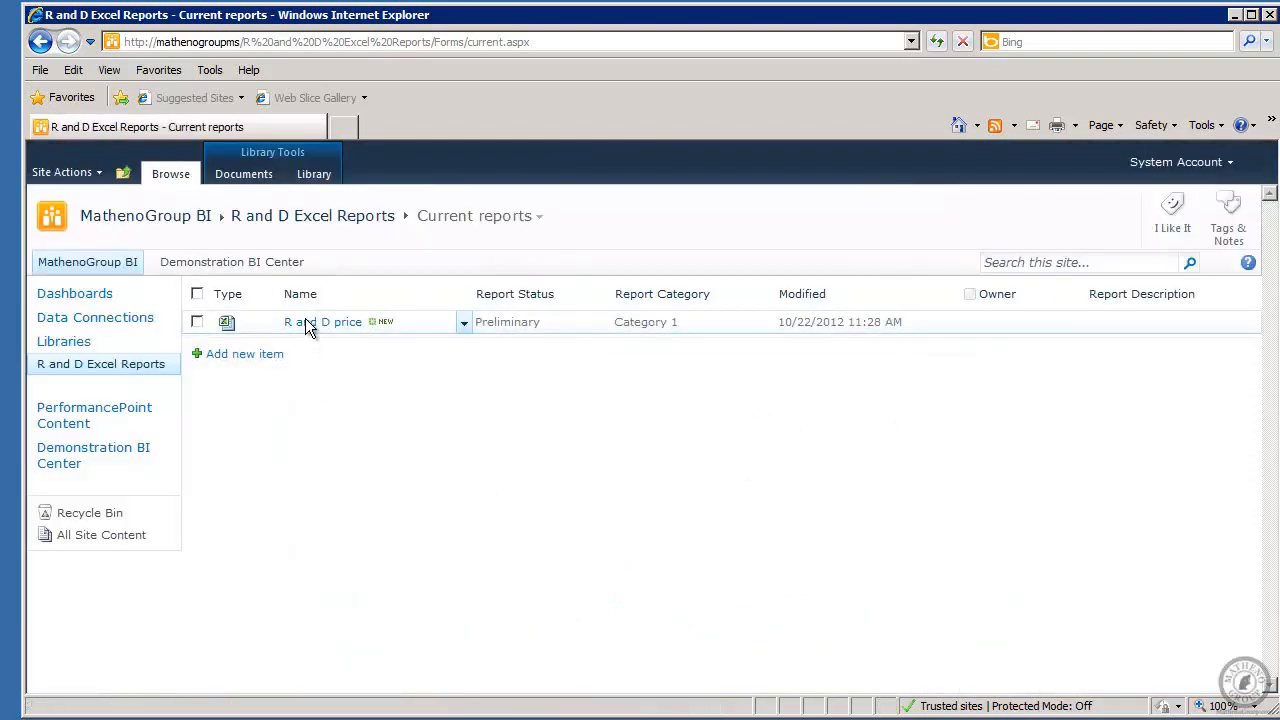
{"action": "left_click", "coordinate": [324, 320]}
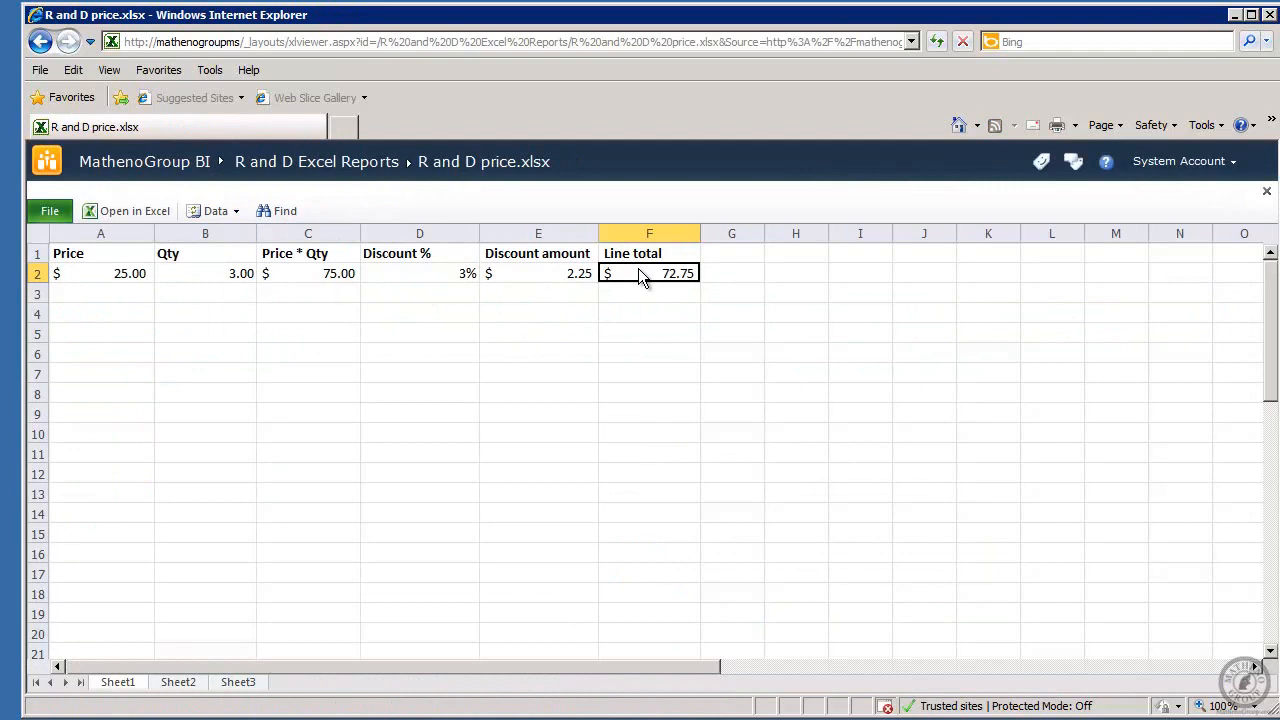
- Check the Discount amount (E2) and Line total (F2) in the web view, then return to desktop Excel
{"action": "left_click", "coordinate": [538, 272]}
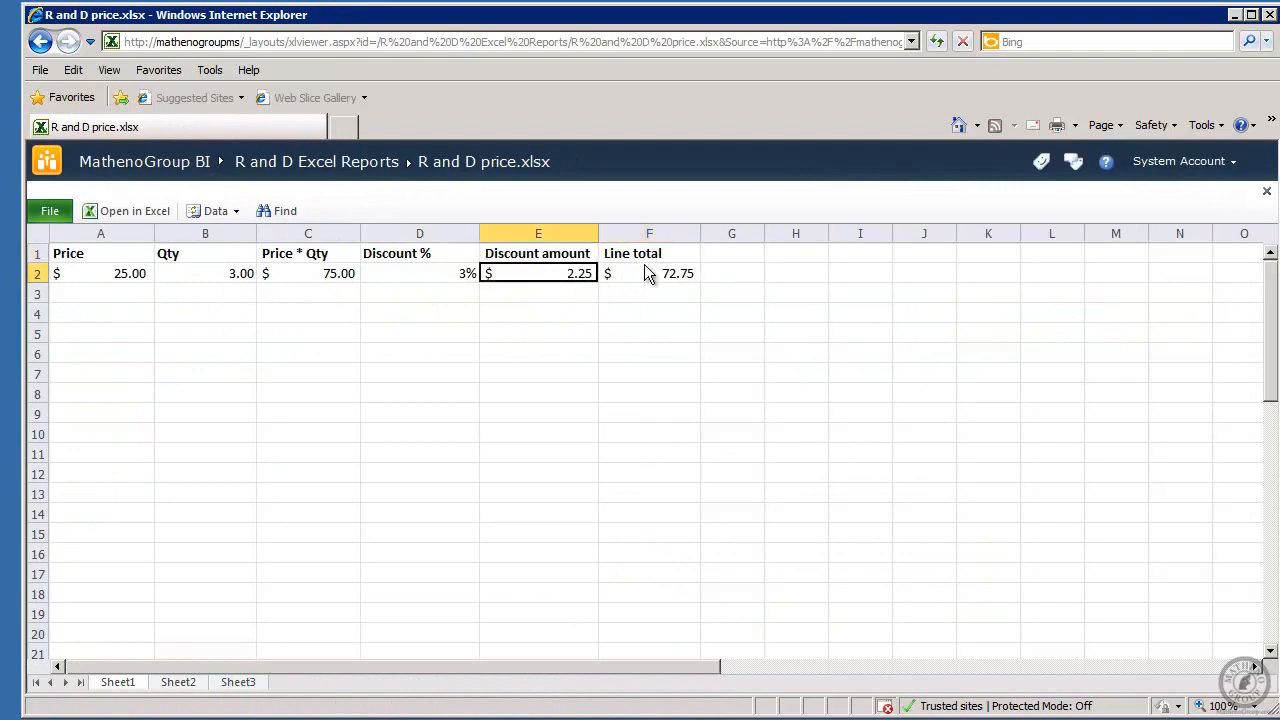
{"action": "left_click", "coordinate": [648, 272]}
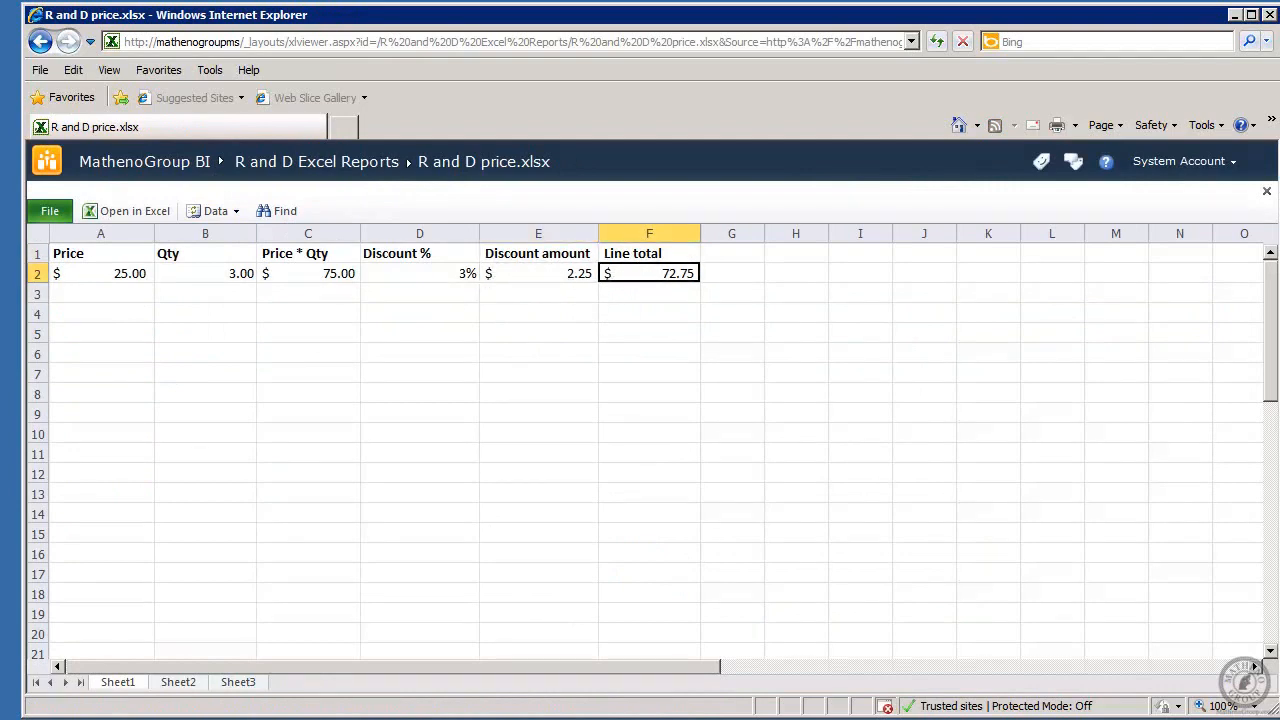
{"action": "left_click", "coordinate": [134, 210]}
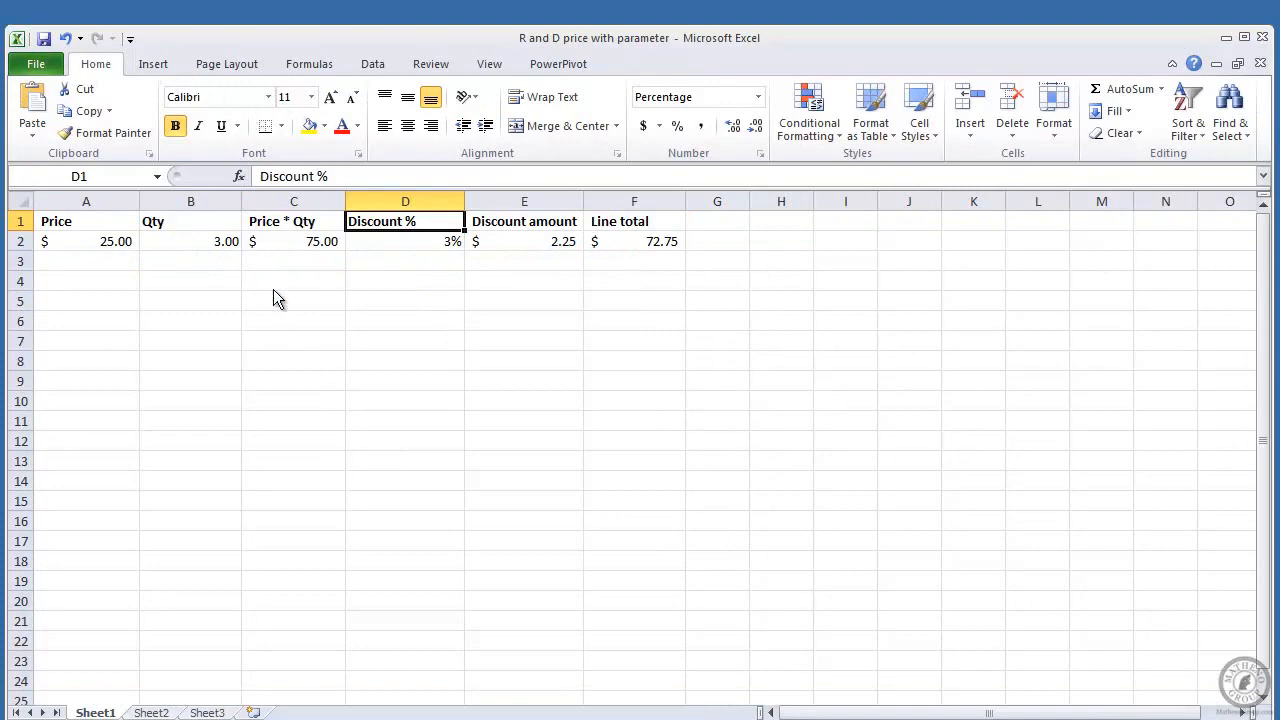
- From the Formulas tools, select the 3% discount cell D2 and start defining a name for it
{"action": "left_click", "coordinate": [152, 62]}
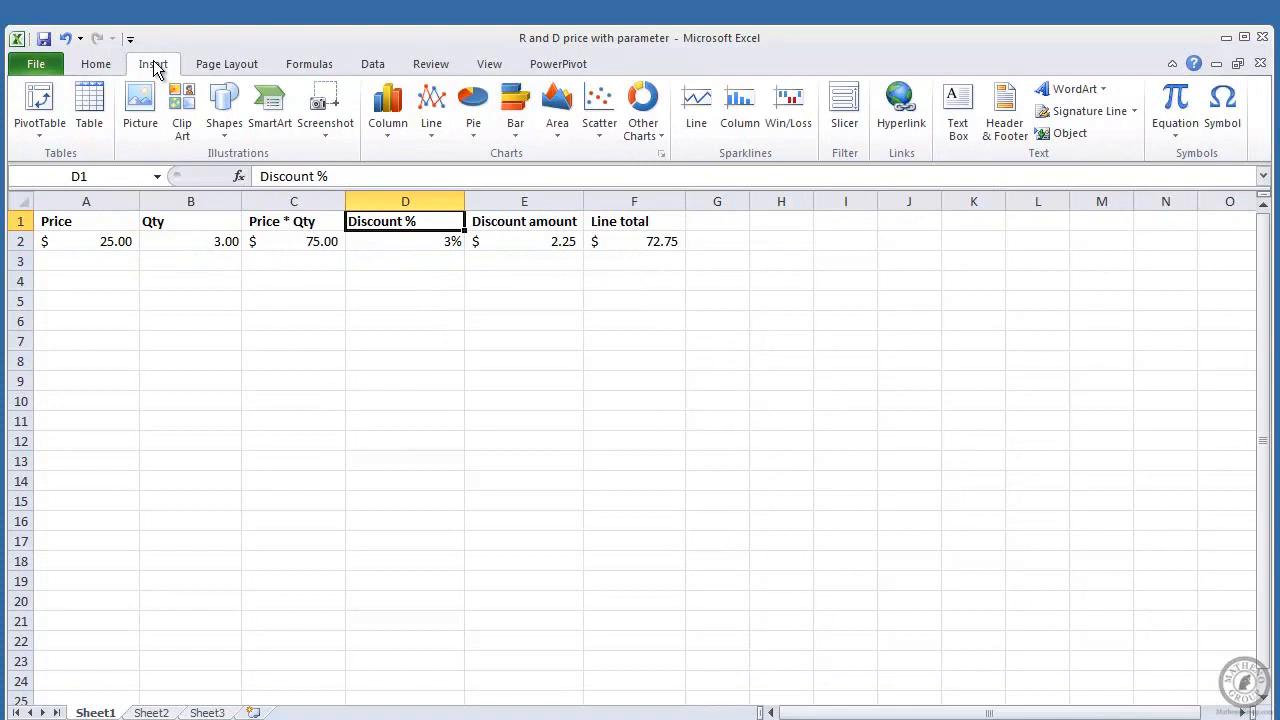
{"action": "mouse_move", "coordinate": [730, 564]}
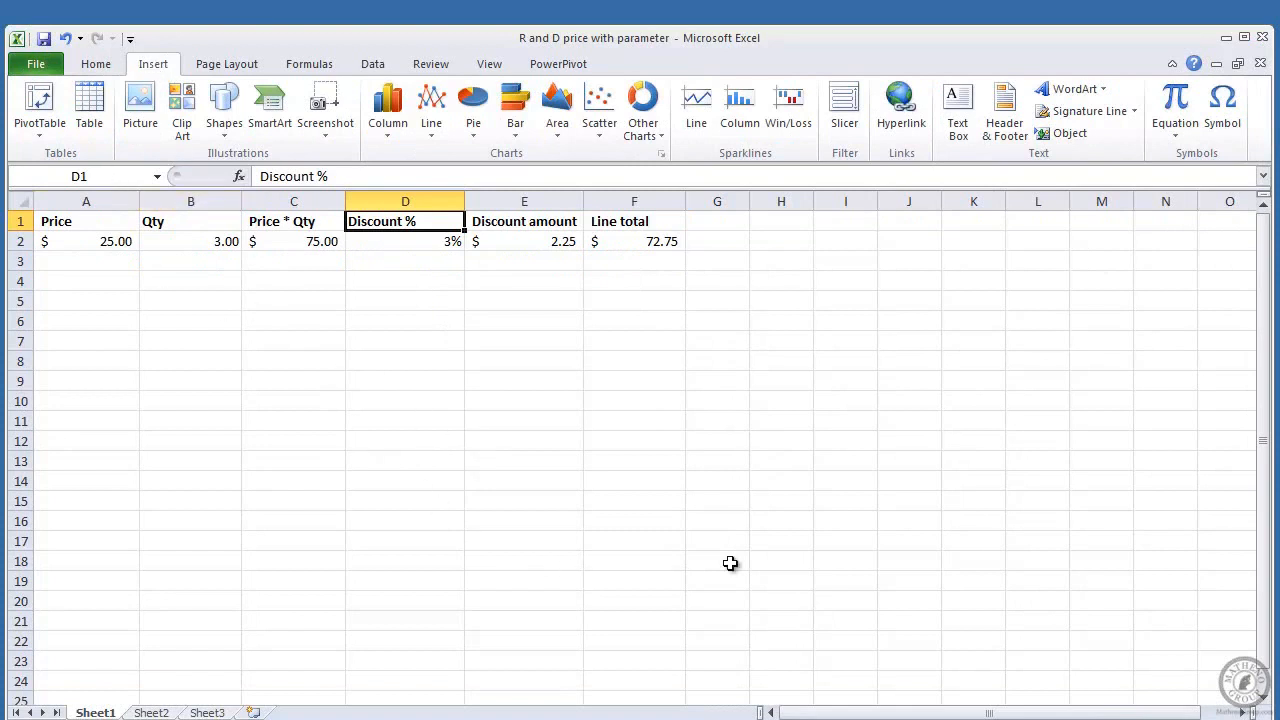
{"action": "left_click", "coordinate": [308, 62]}
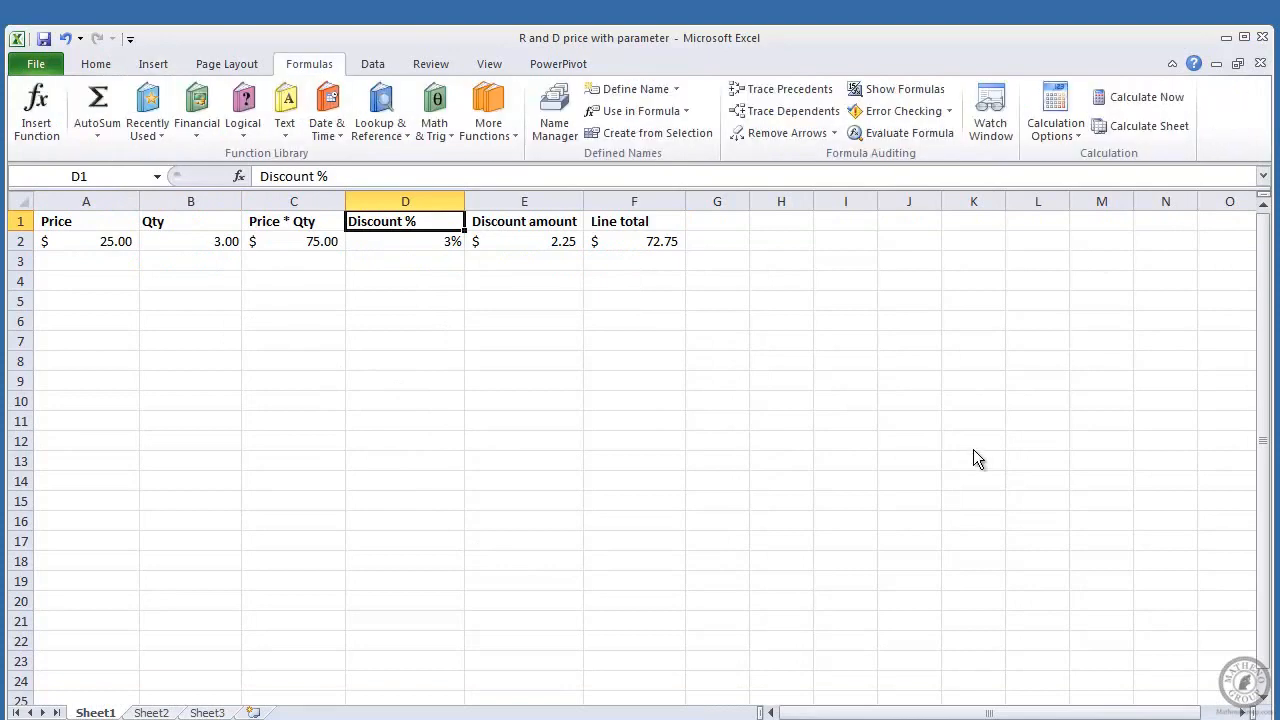
{"action": "mouse_move", "coordinate": [924, 400]}
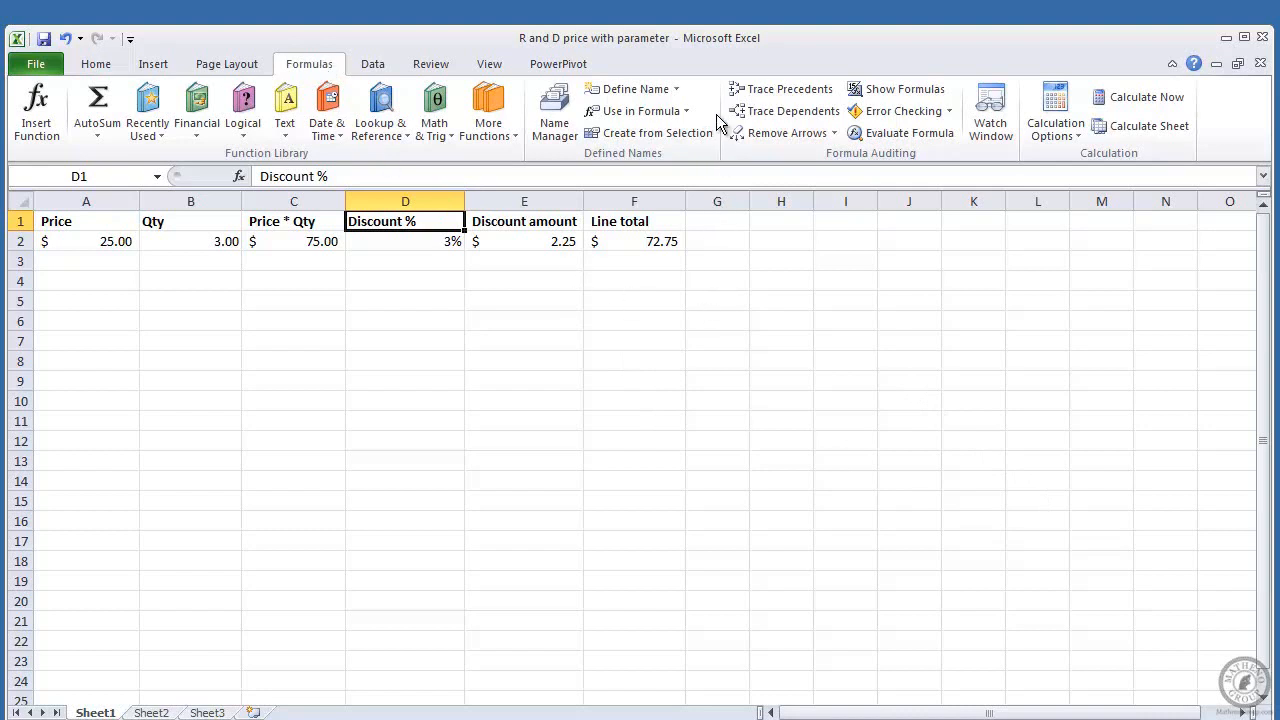
{"action": "mouse_move", "coordinate": [404, 252]}
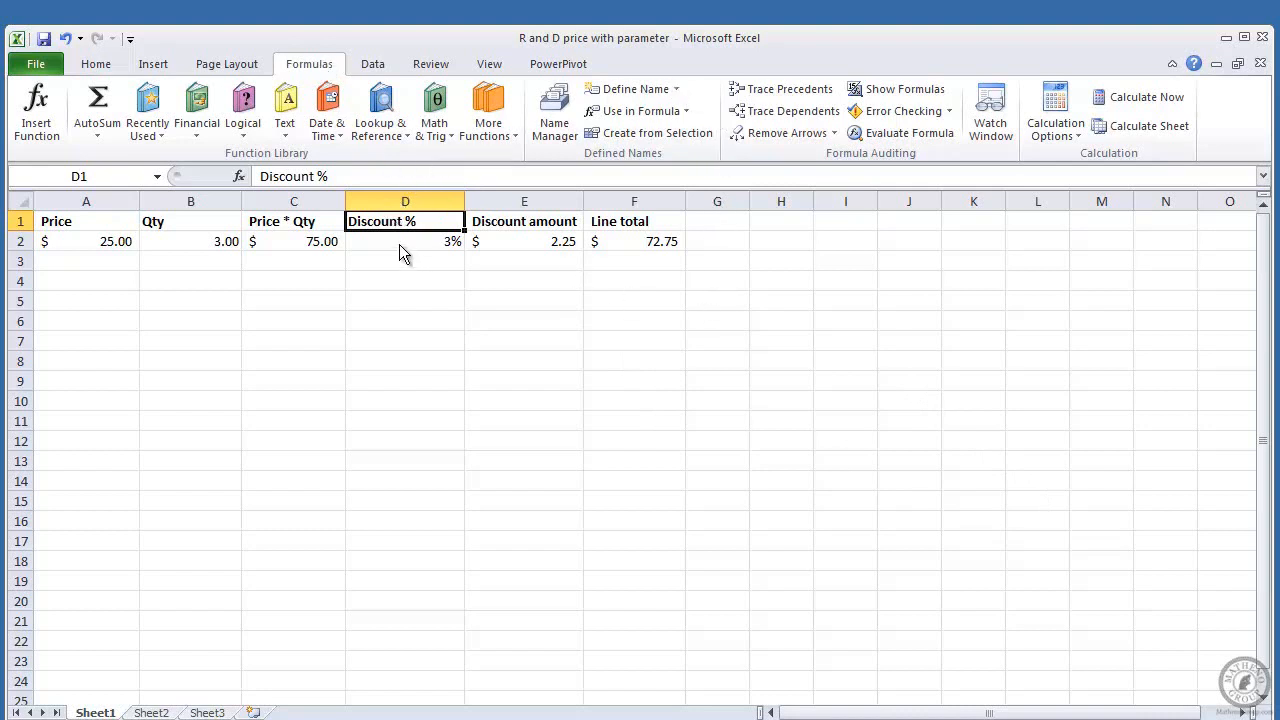
{"action": "left_click", "coordinate": [404, 240]}
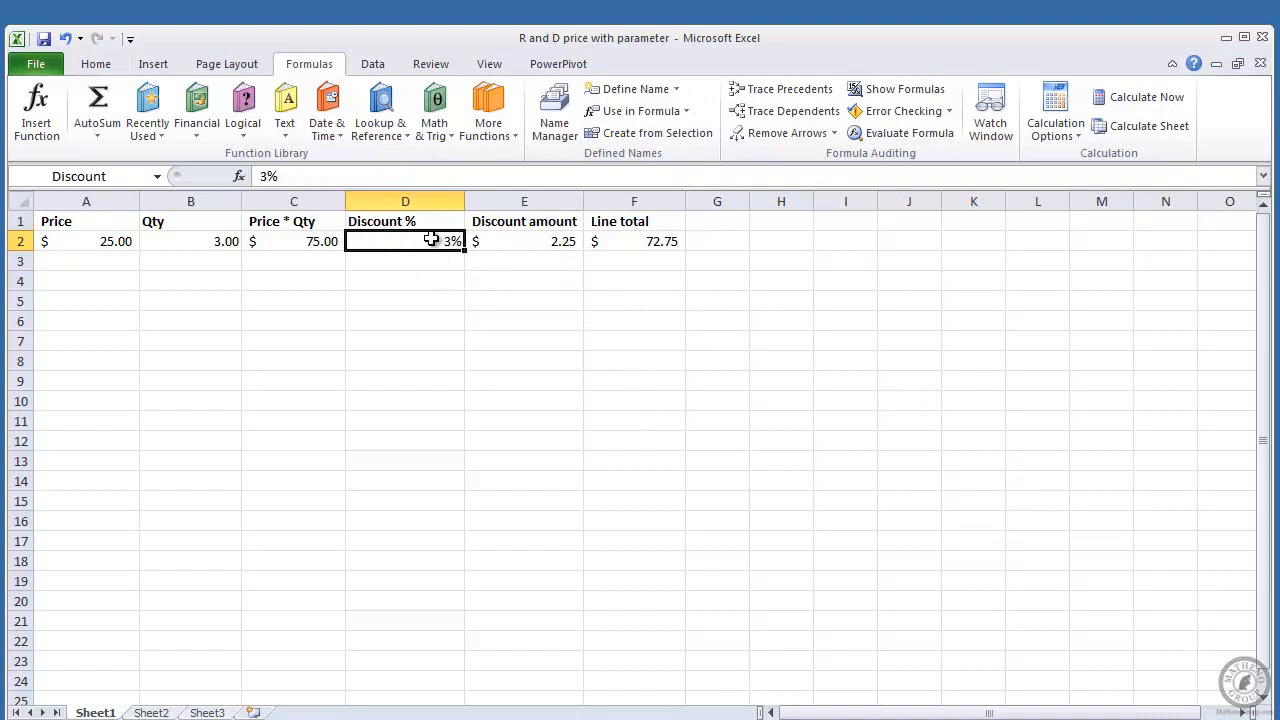
{"action": "mouse_move", "coordinate": [724, 96]}
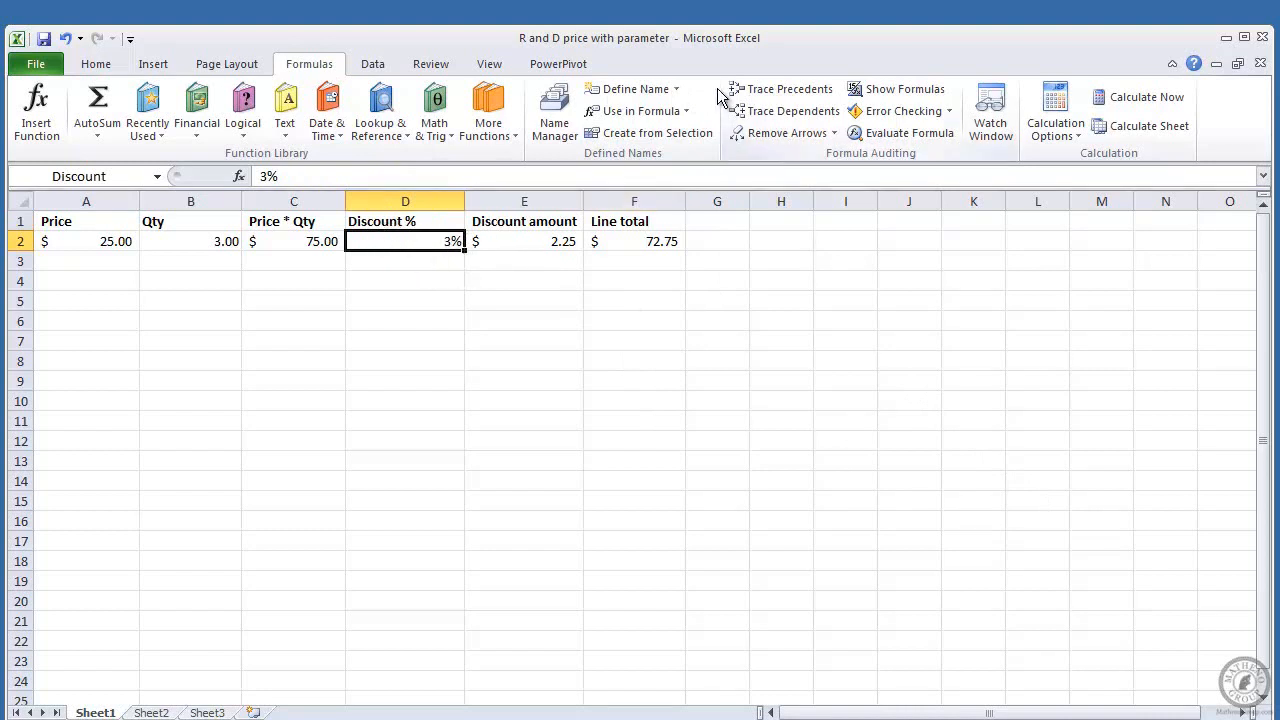
{"action": "left_click", "coordinate": [632, 88]}
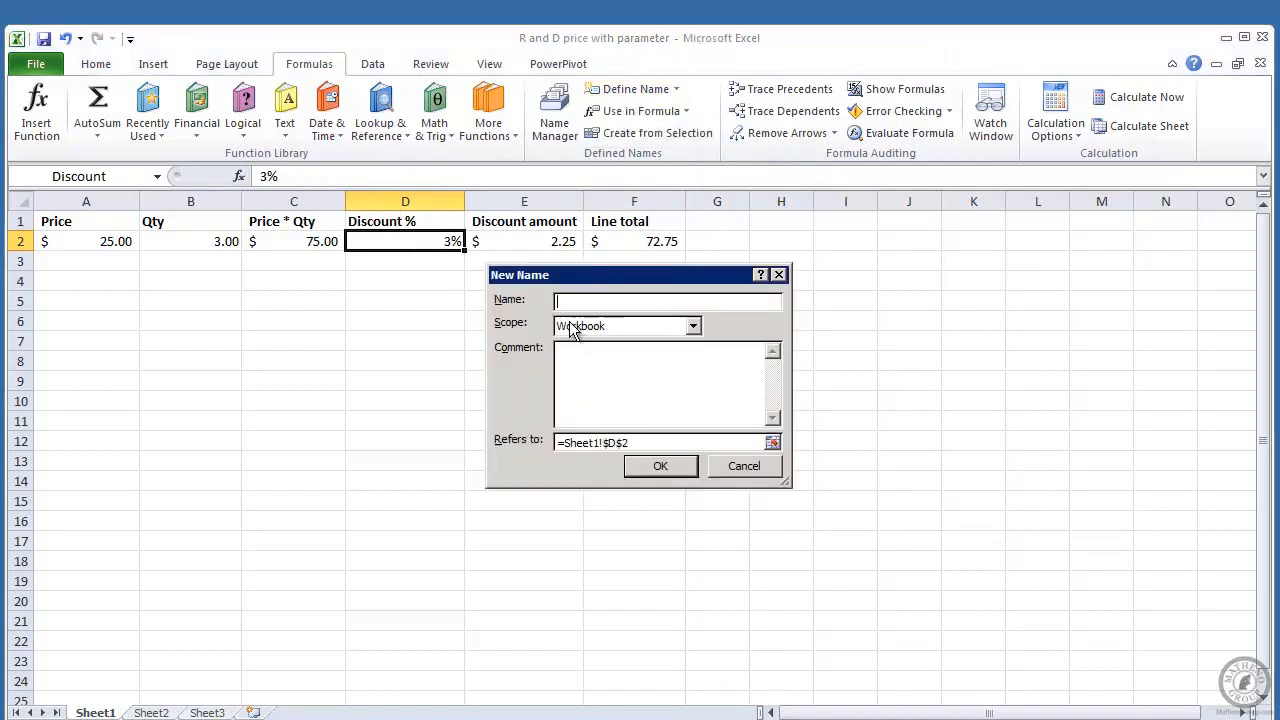
{"action": "mouse_move", "coordinate": [610, 330]}
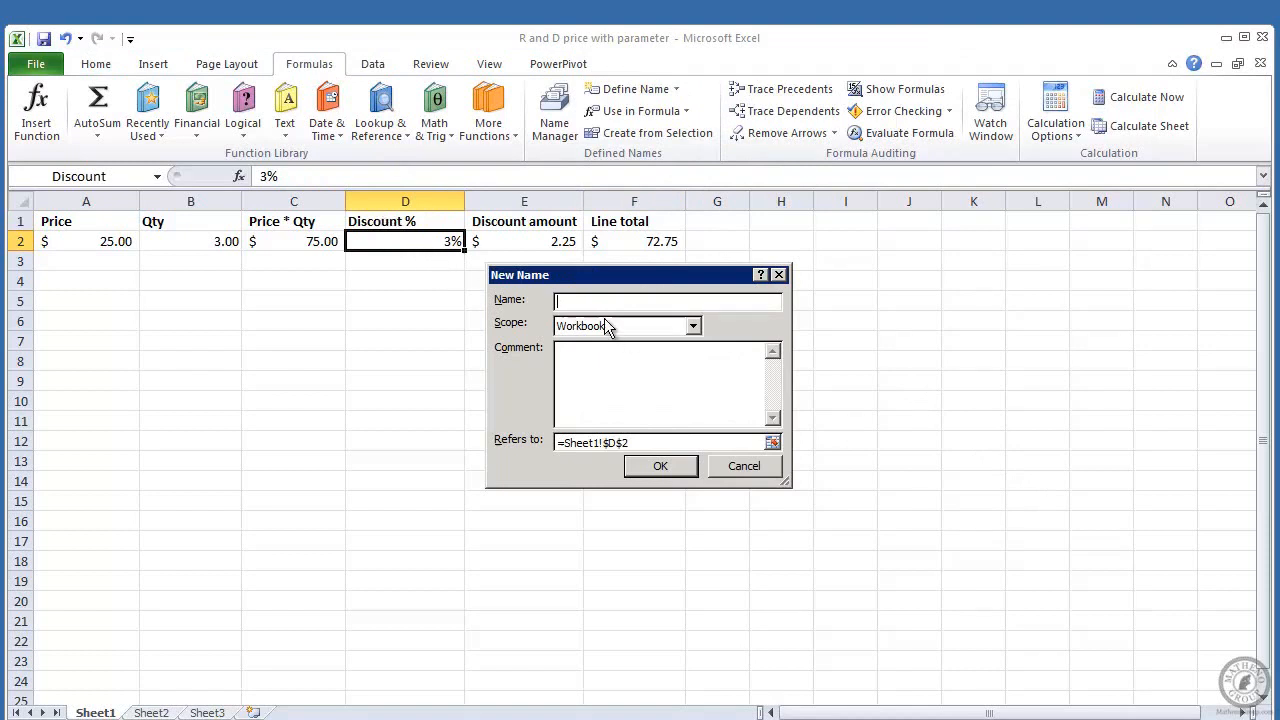
{"action": "mouse_move", "coordinate": [780, 488]}
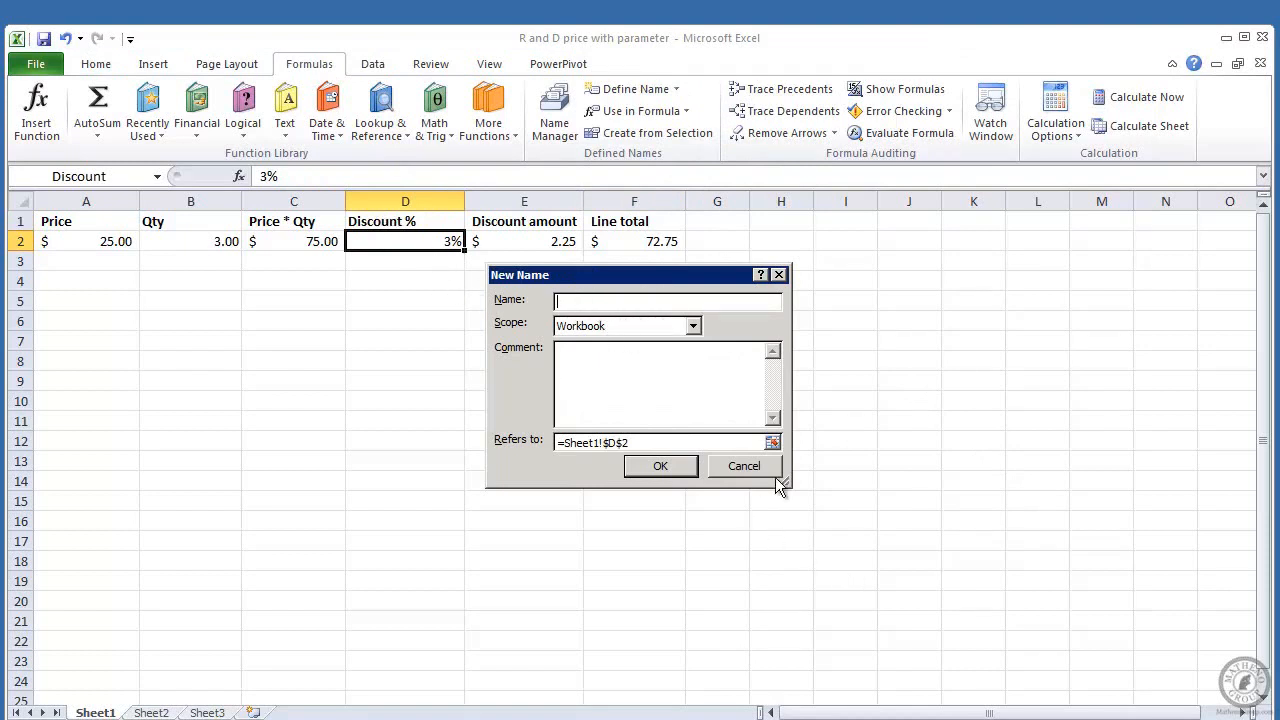
- Close the new-name forms unchanged, leaving cell D2 named Discount
{"action": "left_click", "coordinate": [744, 464]}
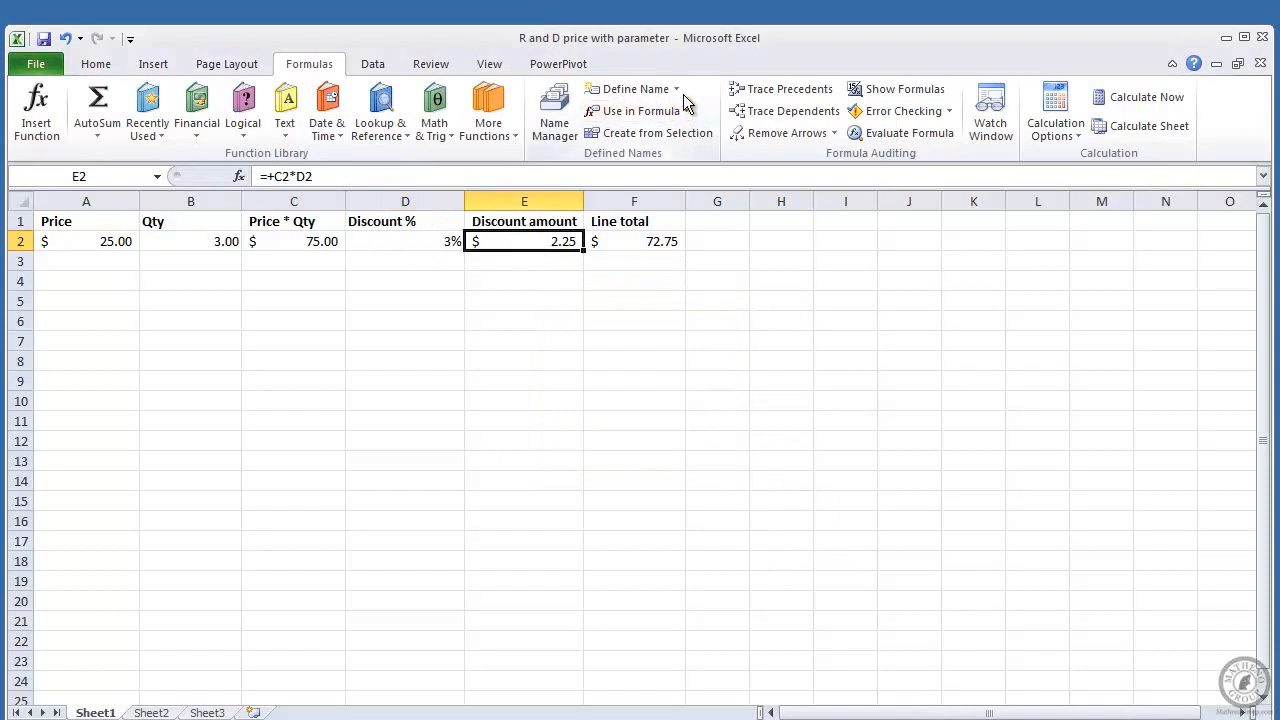
{"action": "left_click", "coordinate": [636, 88]}
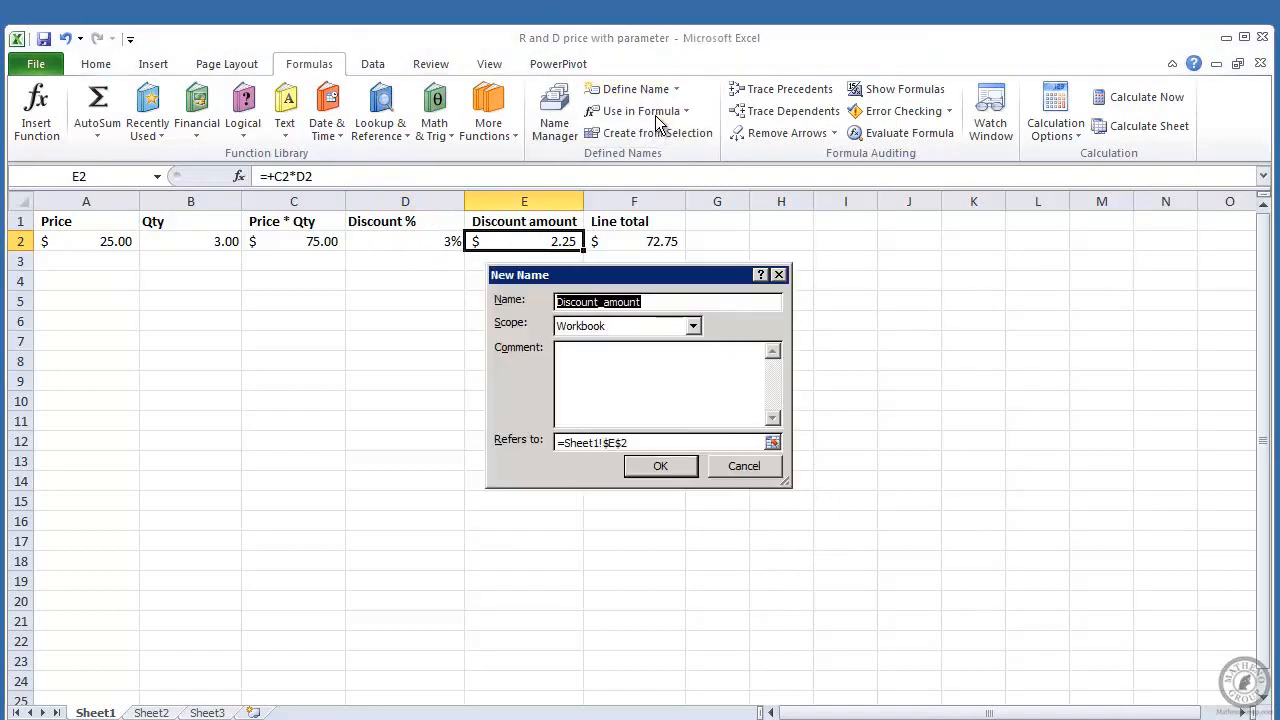
{"action": "mouse_move", "coordinate": [548, 228]}
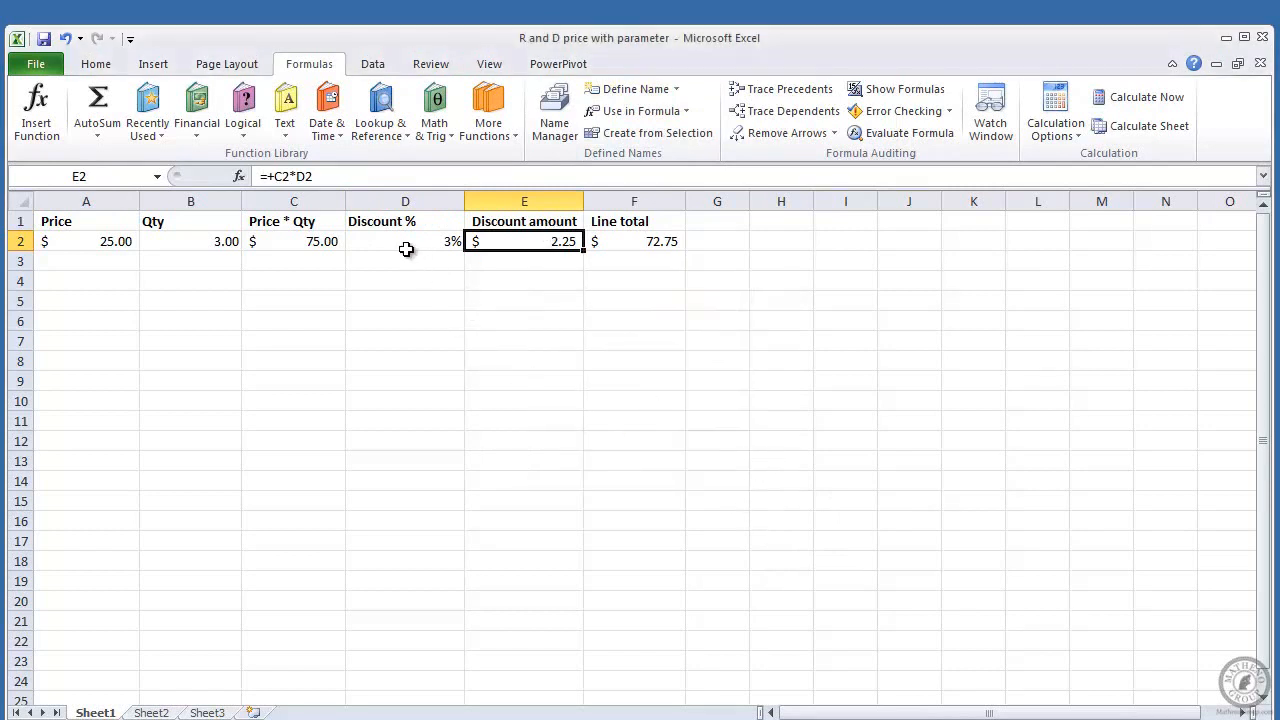
{"action": "left_click", "coordinate": [404, 240]}
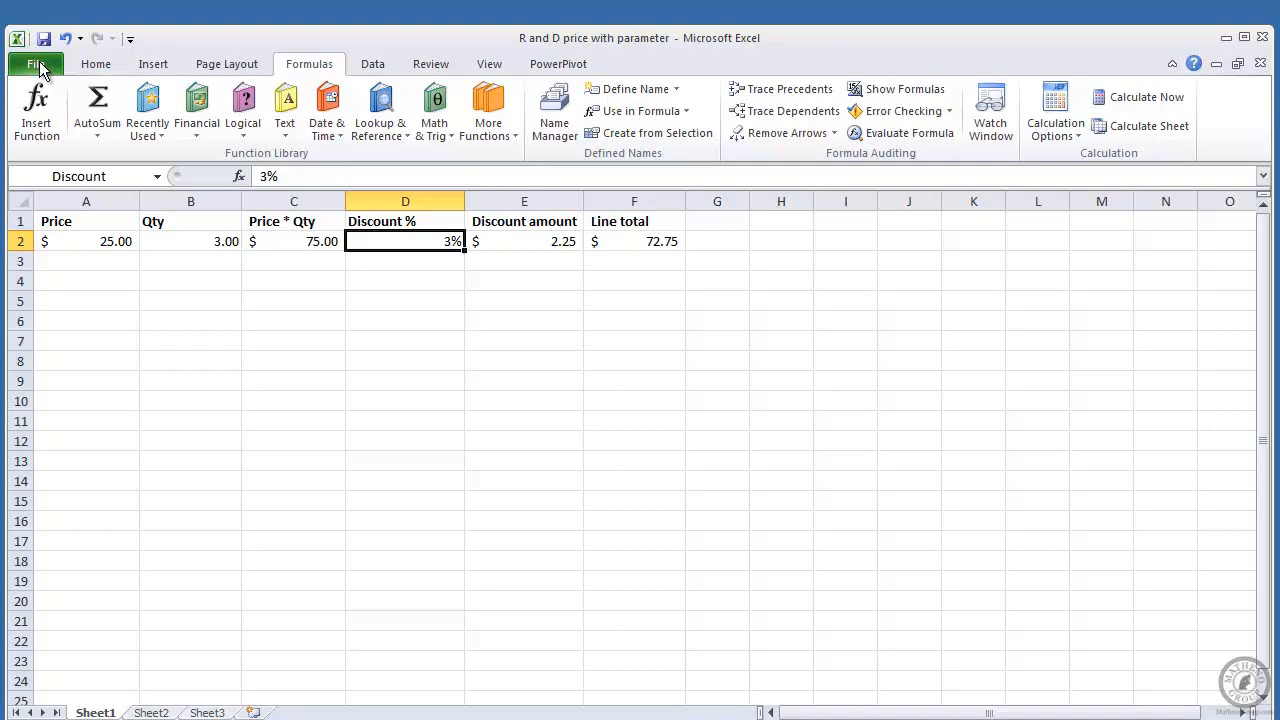
- Reach the Parameters list in the workbook's SharePoint Publish Options
{"action": "left_click", "coordinate": [36, 62]}
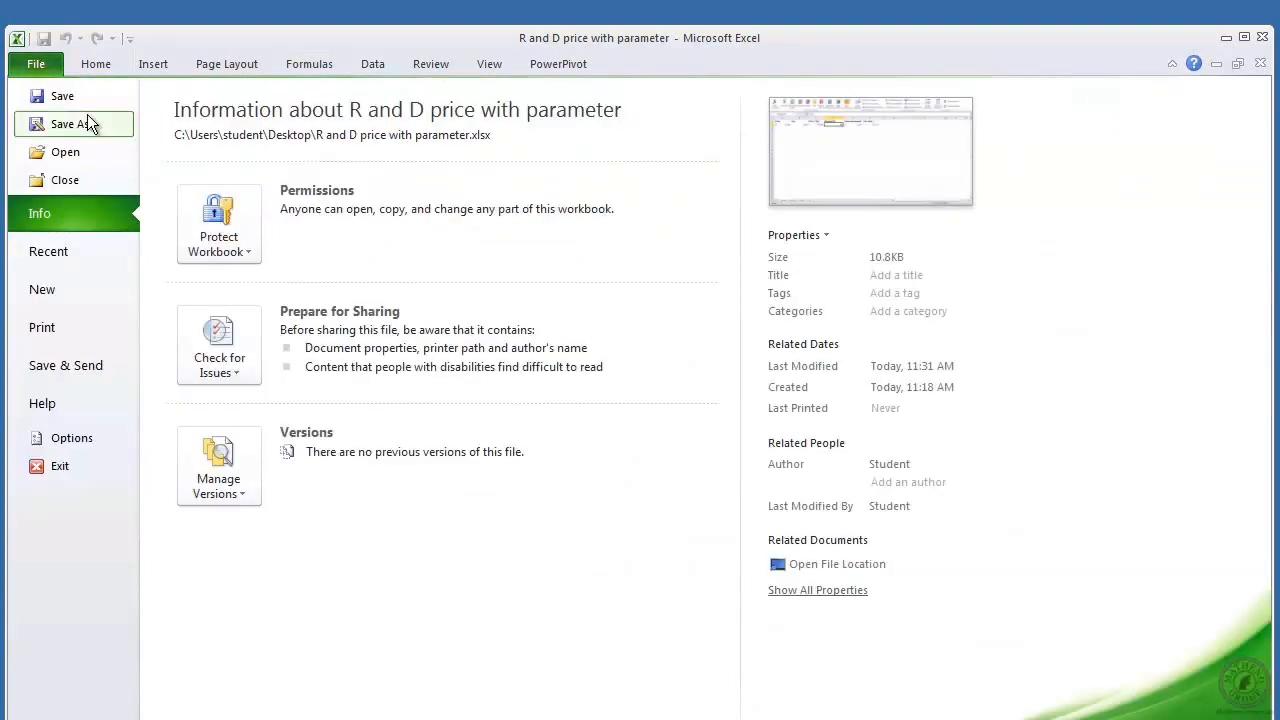
{"action": "left_click", "coordinate": [66, 364]}
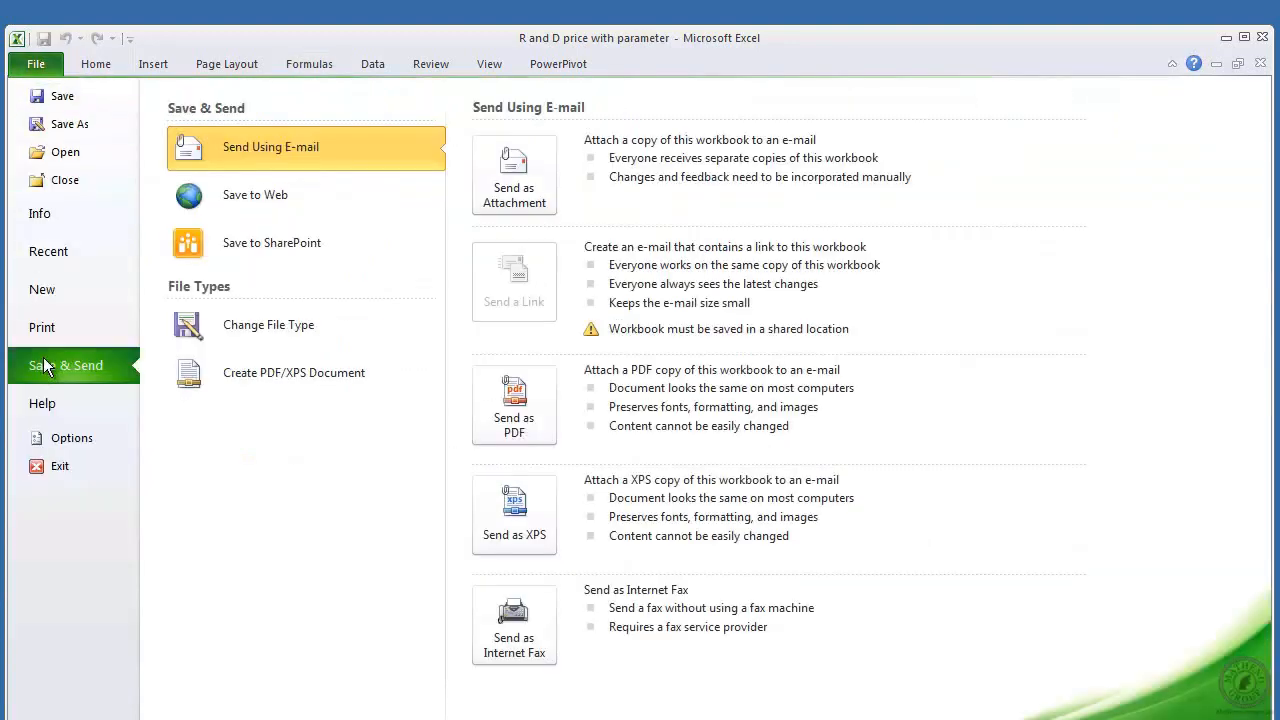
{"action": "left_click", "coordinate": [272, 242]}
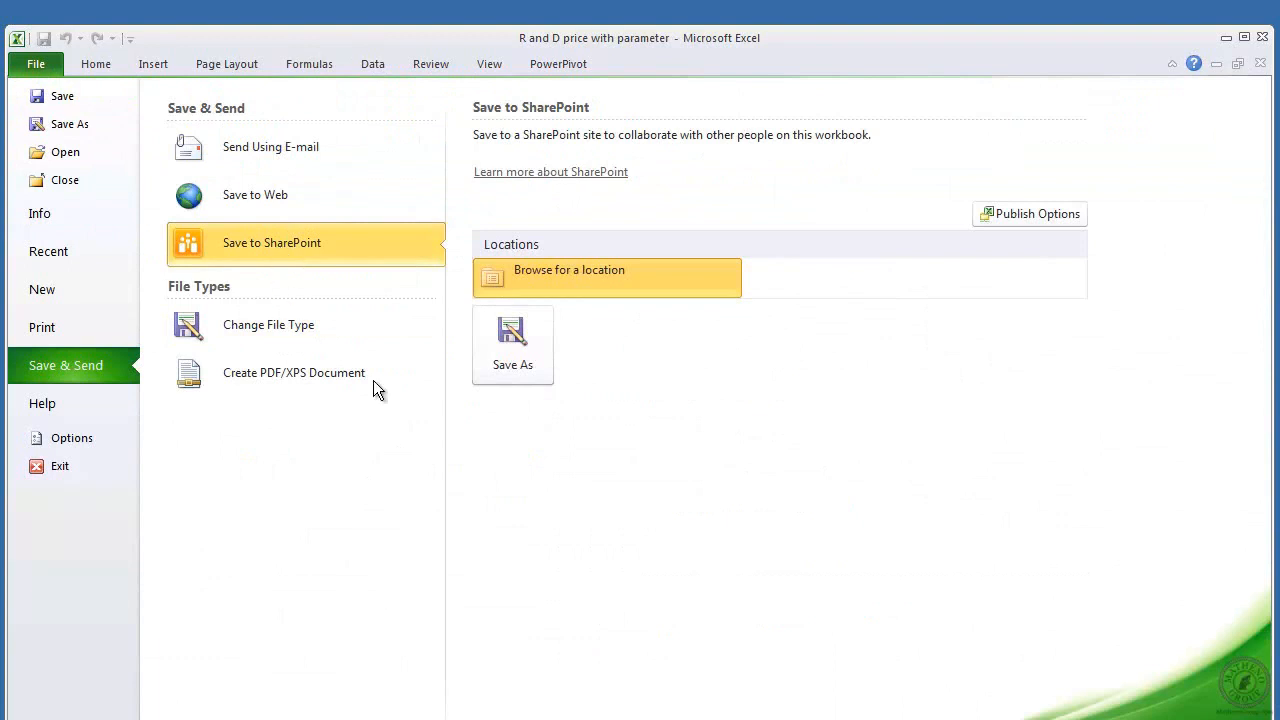
{"action": "left_click", "coordinate": [1028, 212]}
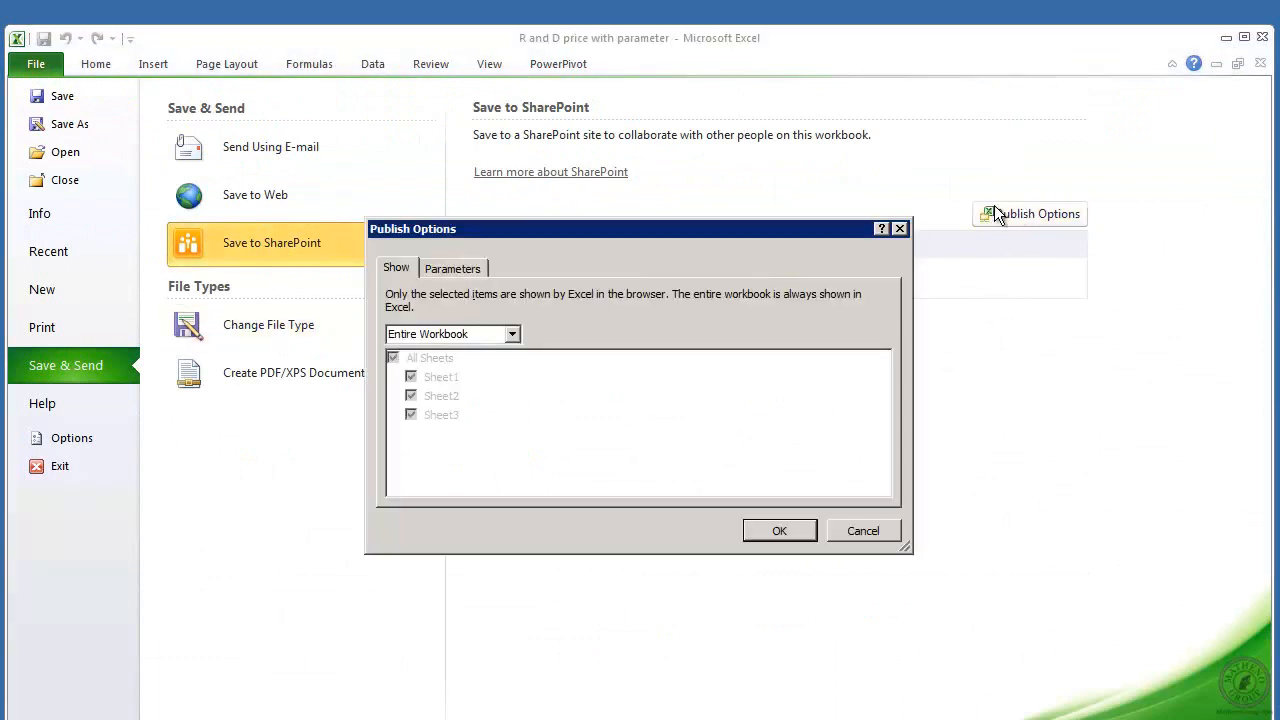
{"action": "left_click", "coordinate": [452, 268]}
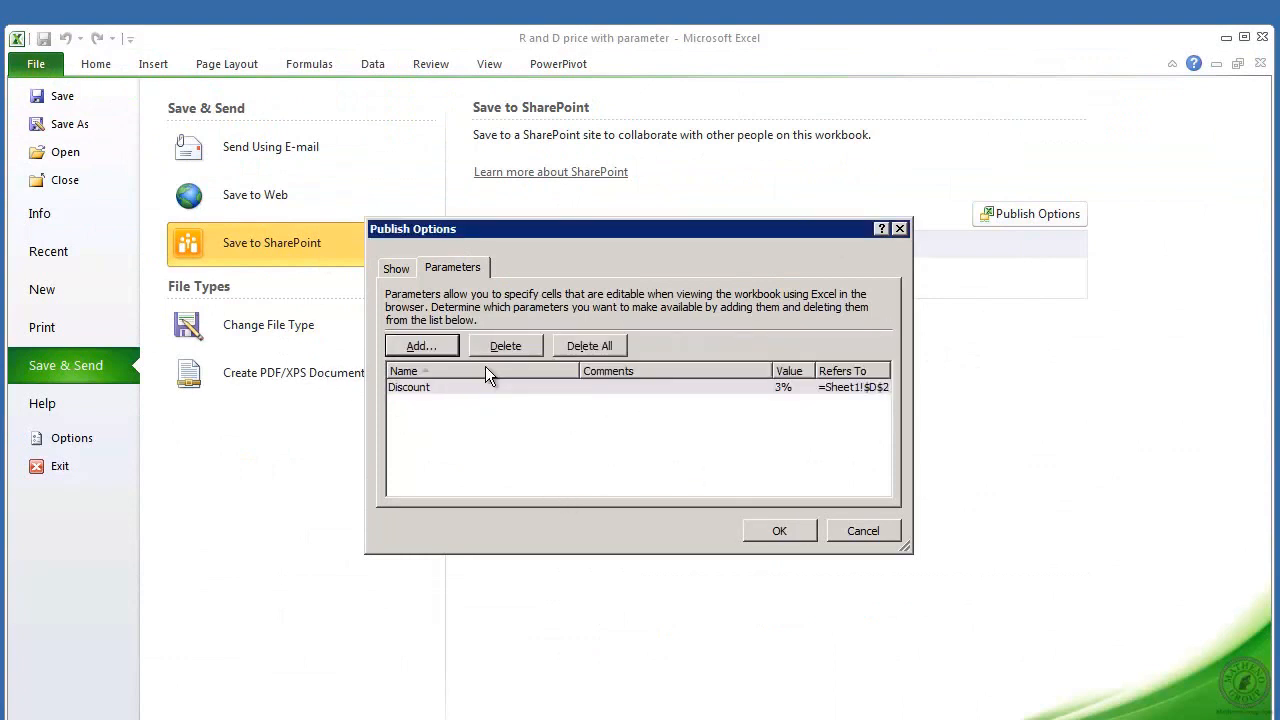
- Clear the existing parameters and add Discount as a browser-editable parameter
{"action": "left_click", "coordinate": [450, 388]}
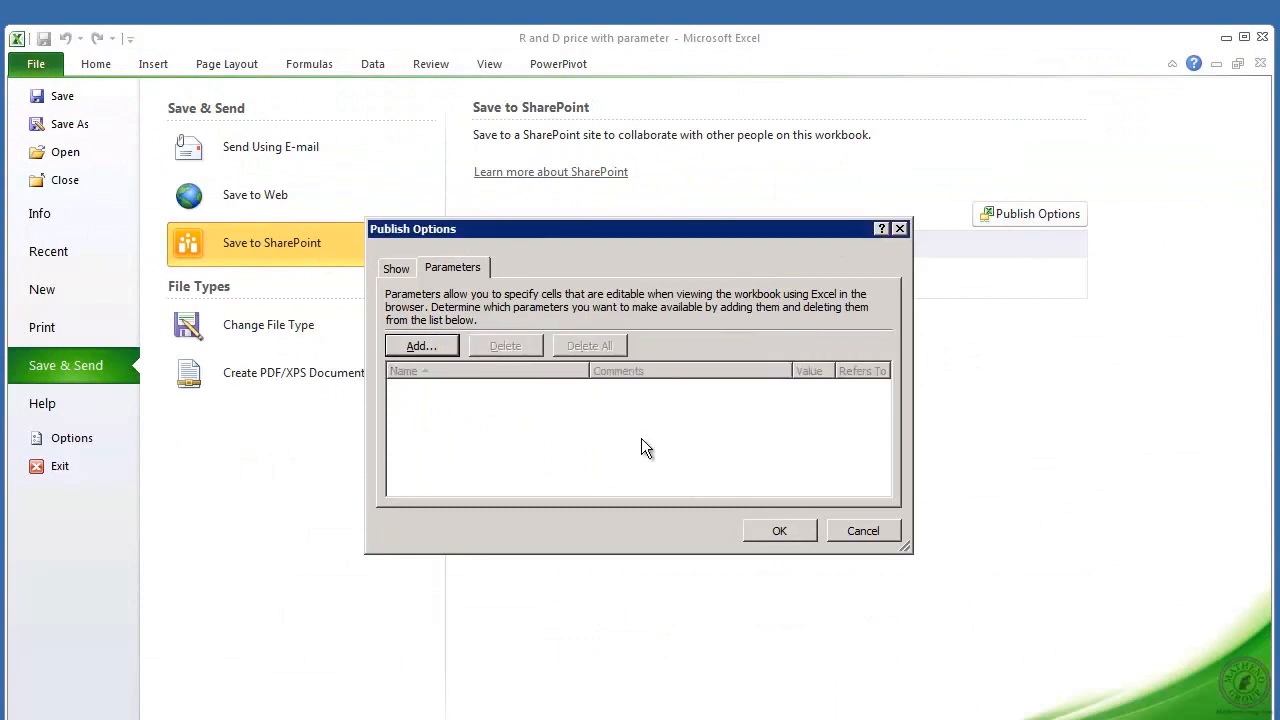
{"action": "left_click", "coordinate": [420, 344]}
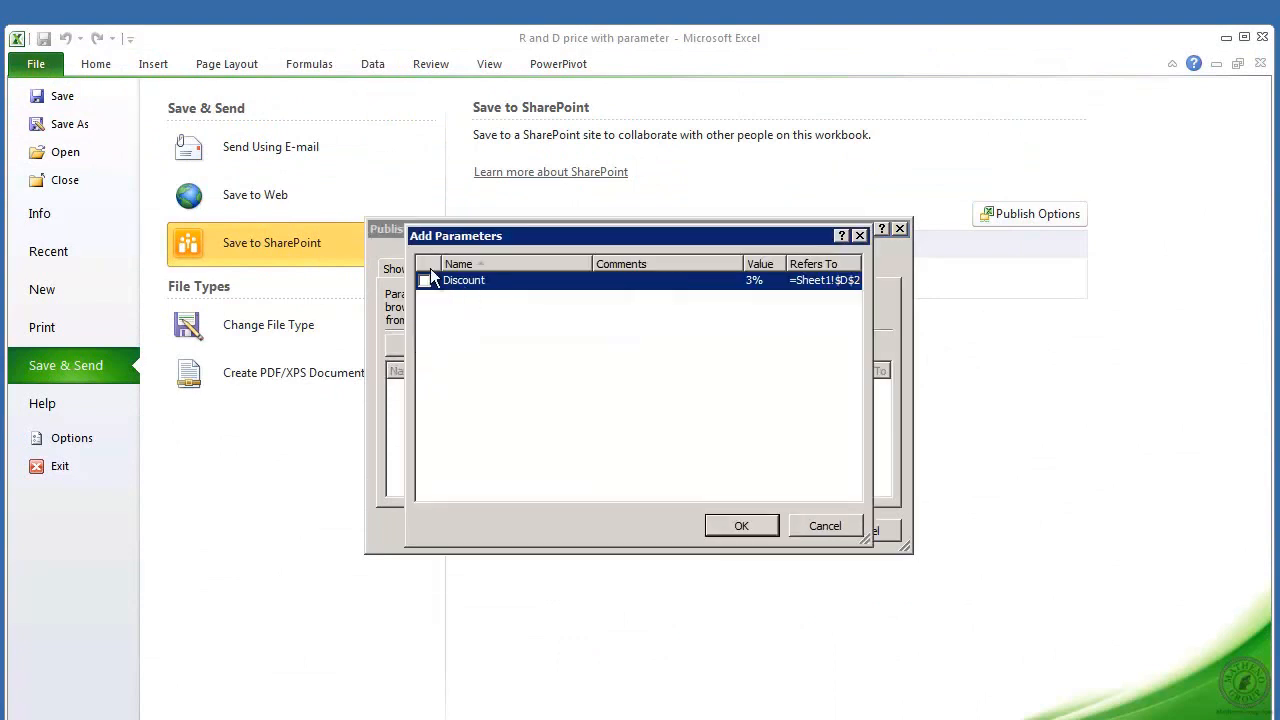
{"action": "left_click", "coordinate": [424, 280]}
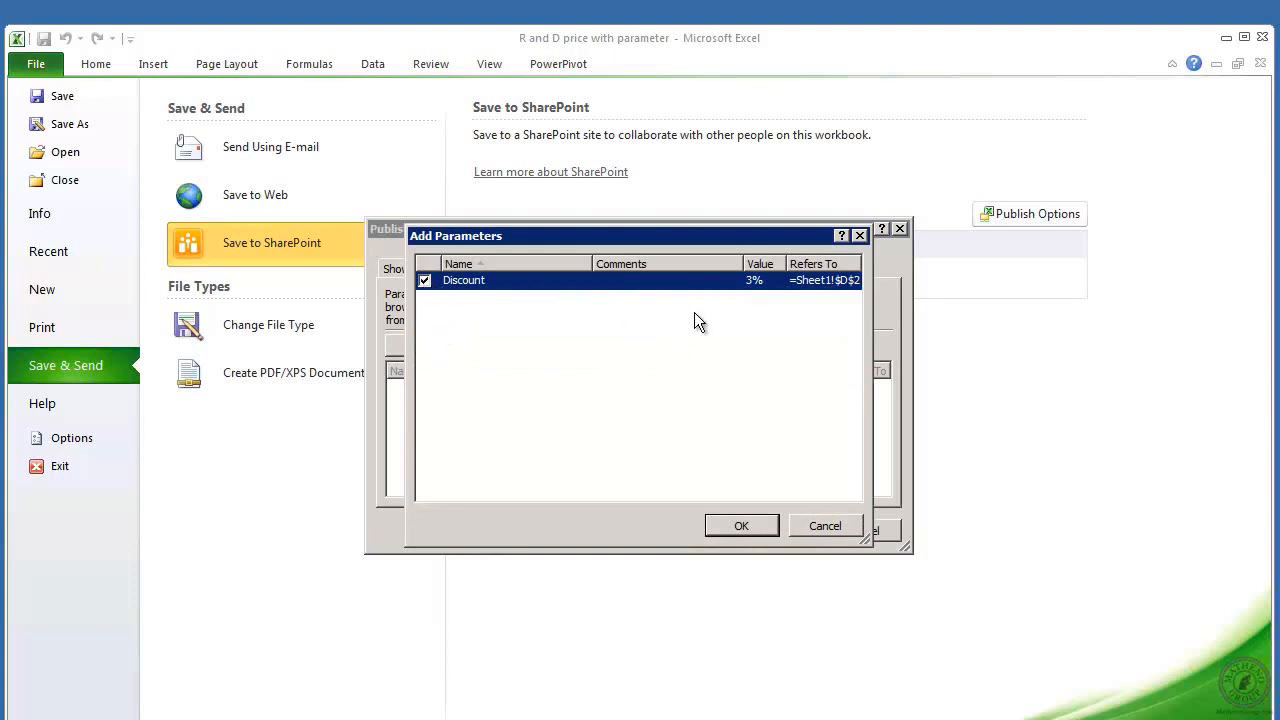
{"action": "left_click", "coordinate": [740, 524]}
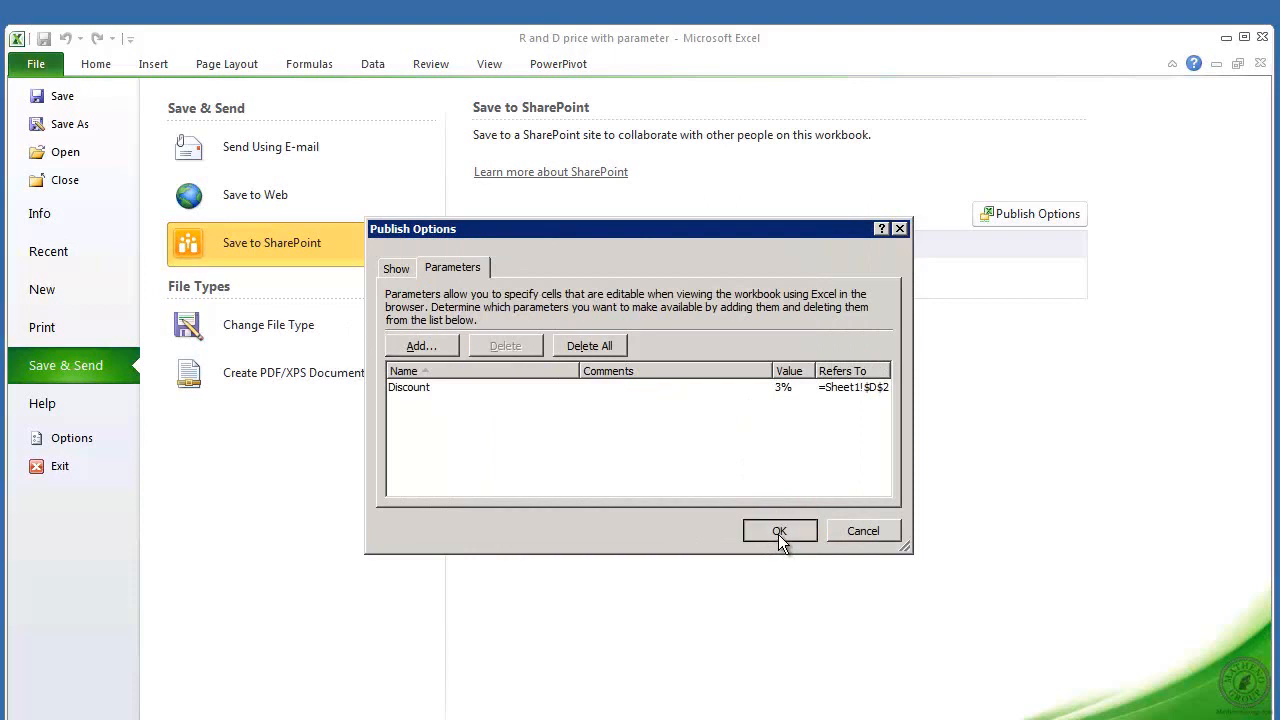
- Confirm the publish settings and save the workbook as 'R and D price with parameter 2'
{"action": "left_click", "coordinate": [780, 530]}
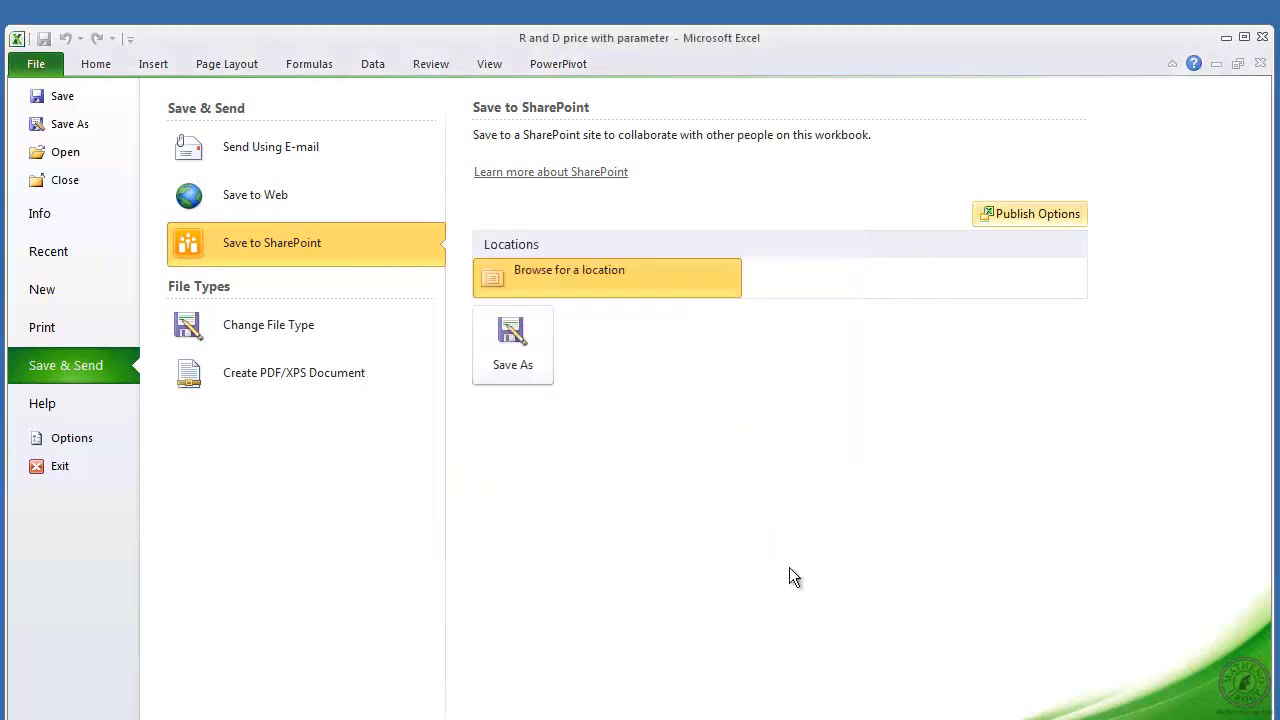
{"action": "mouse_move", "coordinate": [512, 344]}
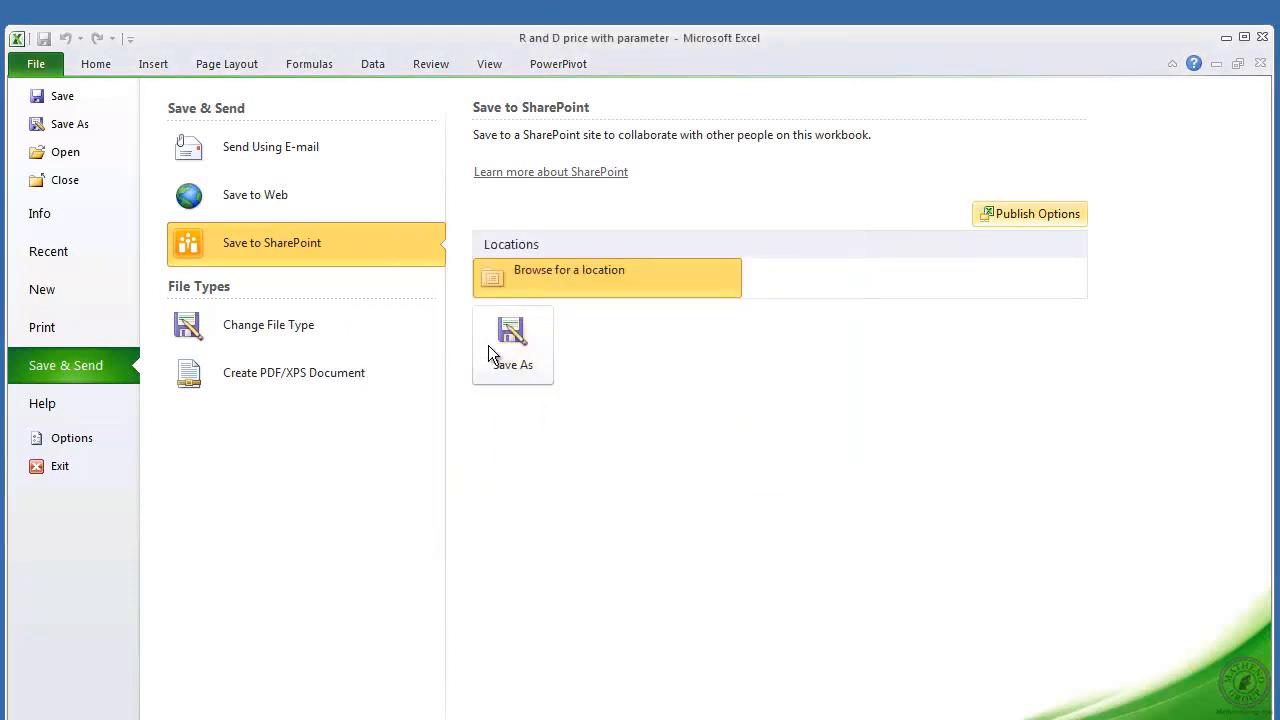
{"action": "left_click", "coordinate": [512, 344]}
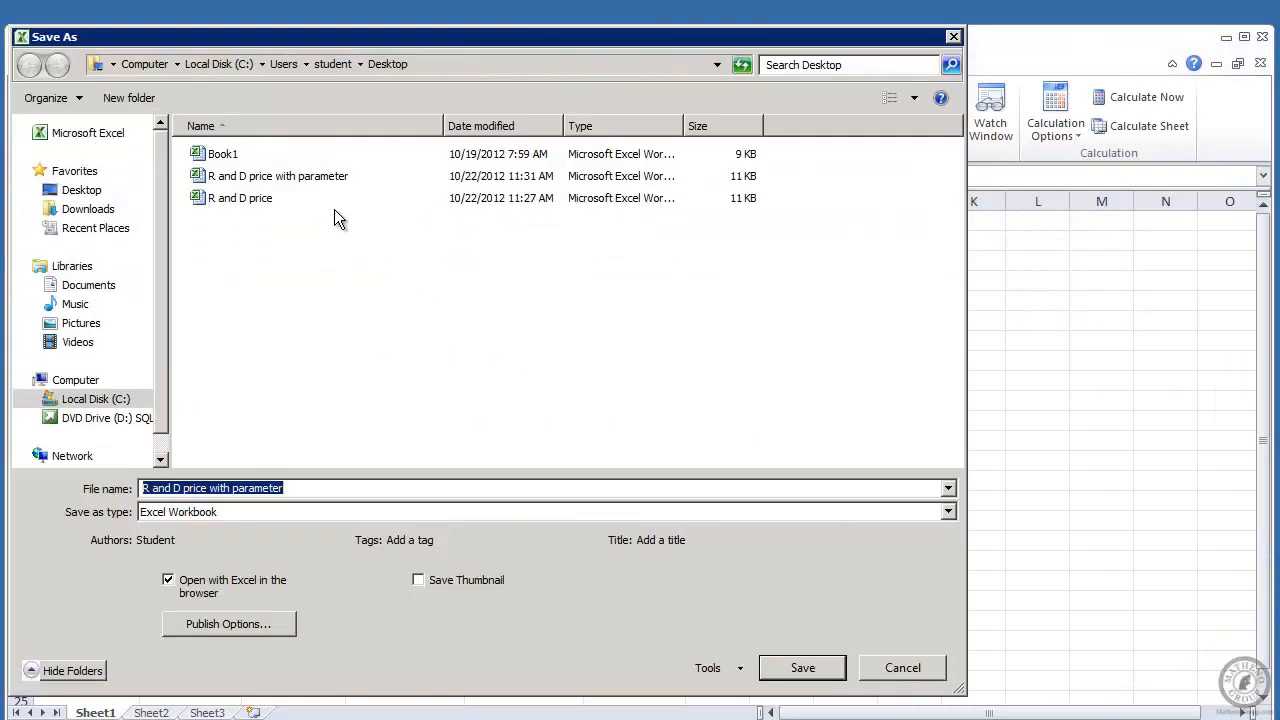
{"action": "left_click", "coordinate": [278, 176]}
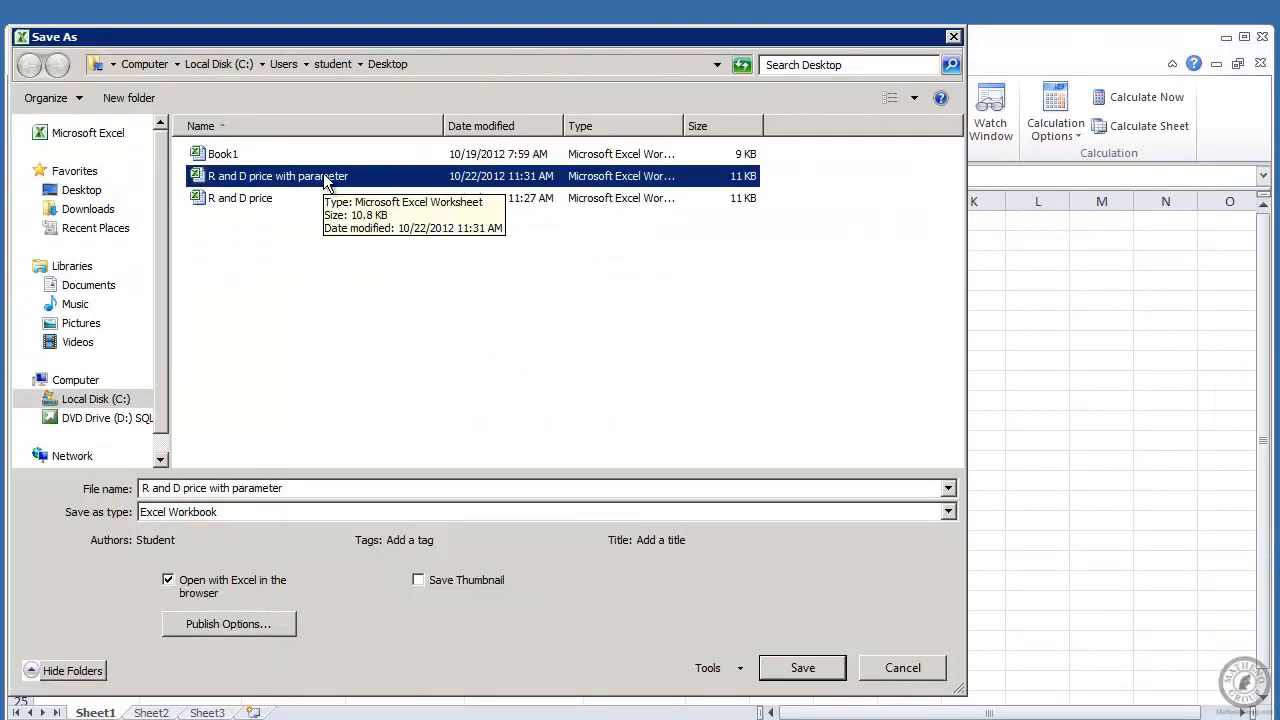
{"action": "mouse_move", "coordinate": [296, 396]}
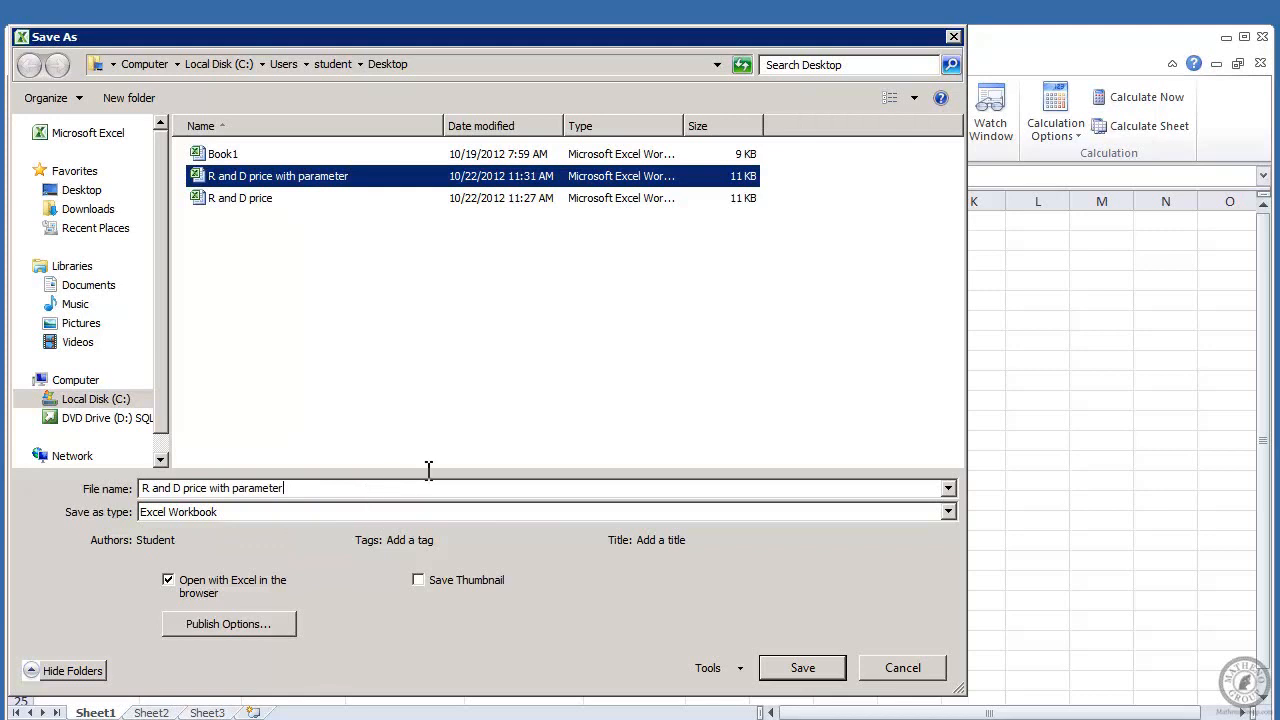
{"action": "type", "text": "2"}
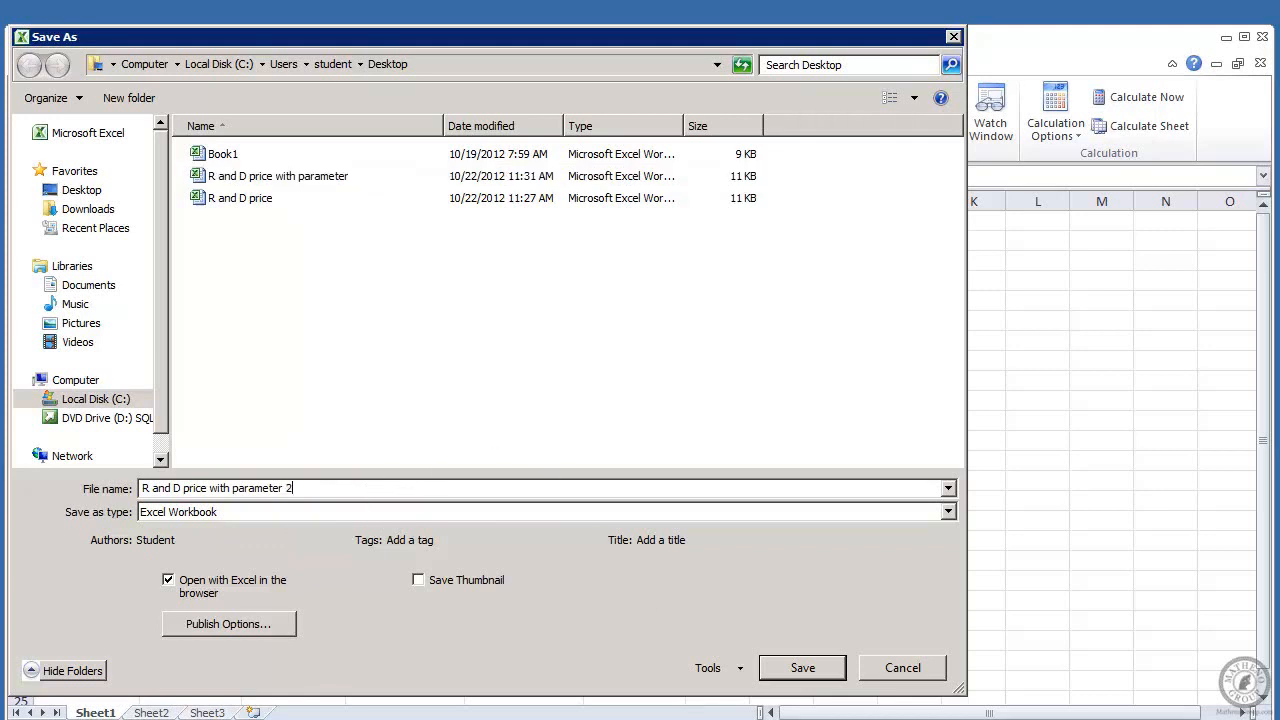
{"action": "left_click", "coordinate": [800, 668]}
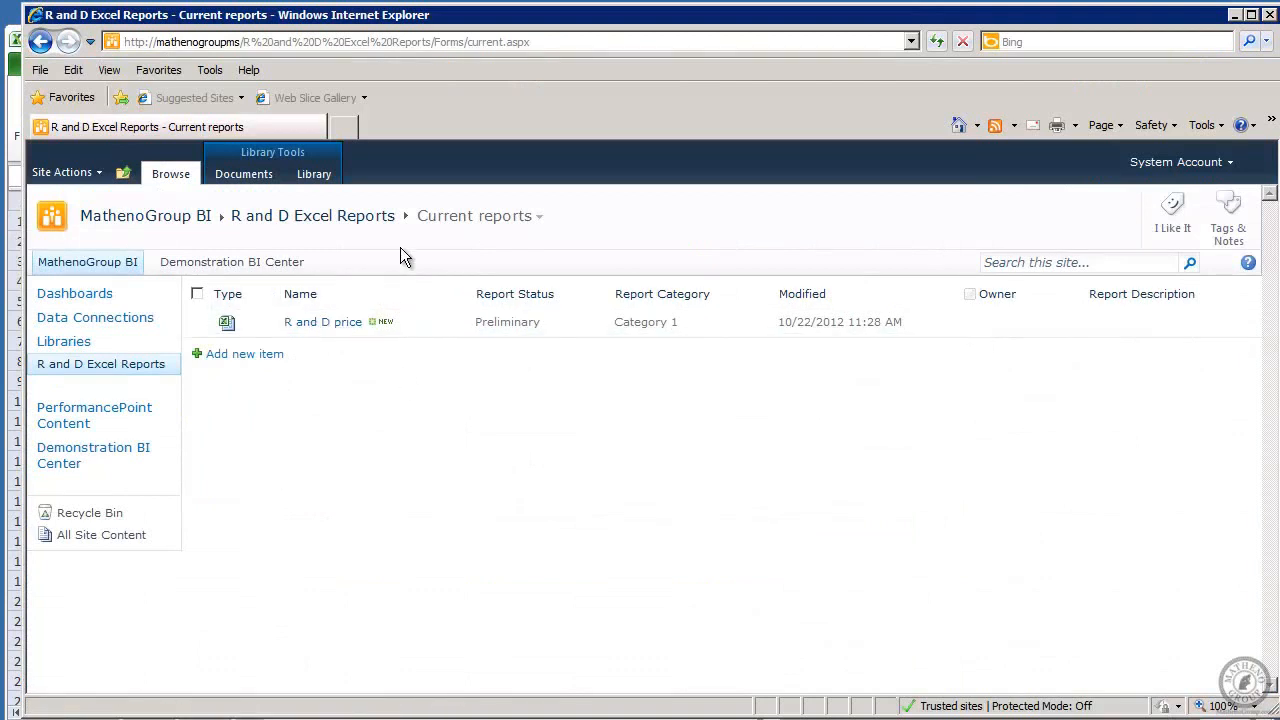
- Upload 'R and D price with parameter 2' into the R and D Excel Reports library
{"action": "left_click", "coordinate": [244, 352]}
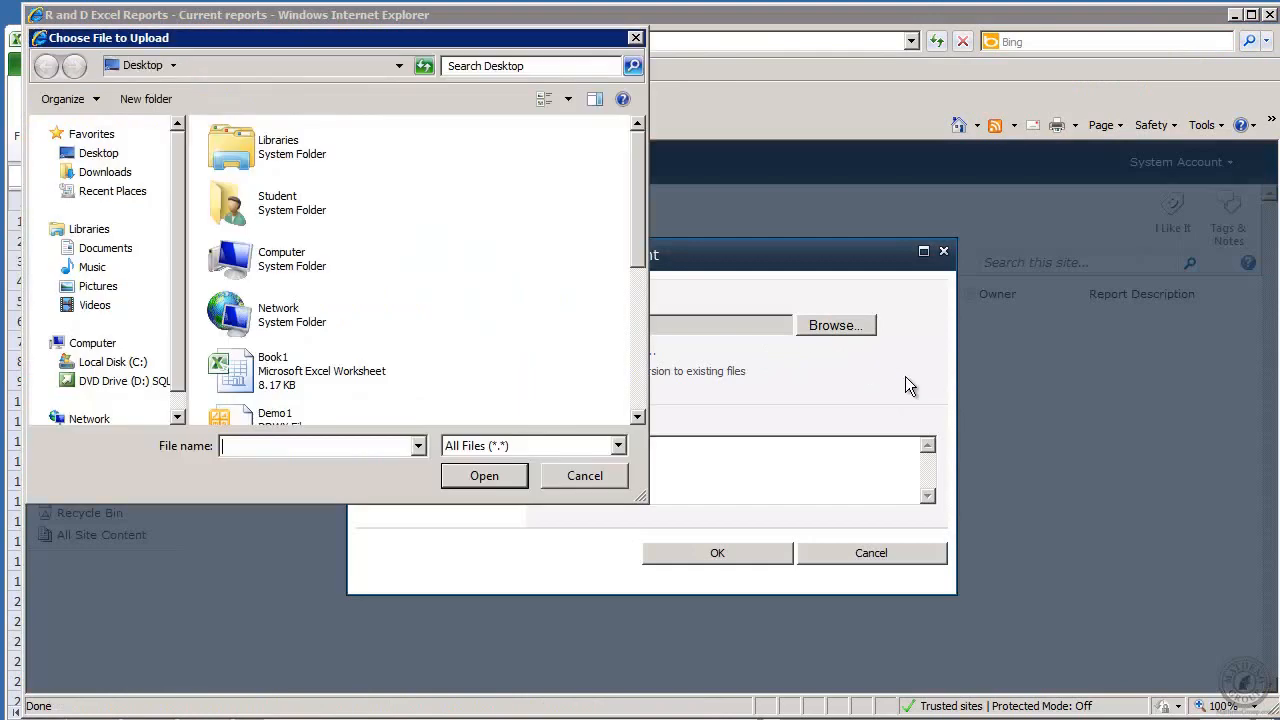
{"action": "scroll", "scroll_direction": "down", "scroll_amount": 3}
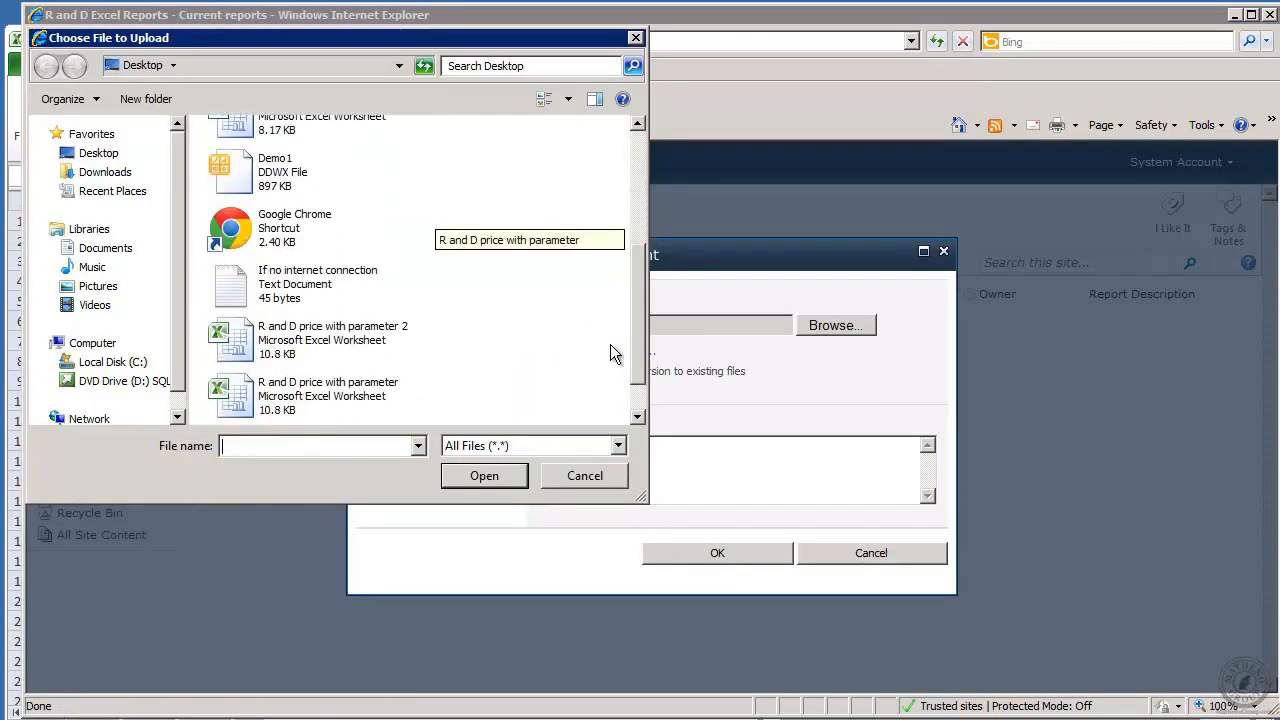
{"action": "left_click", "coordinate": [332, 332]}
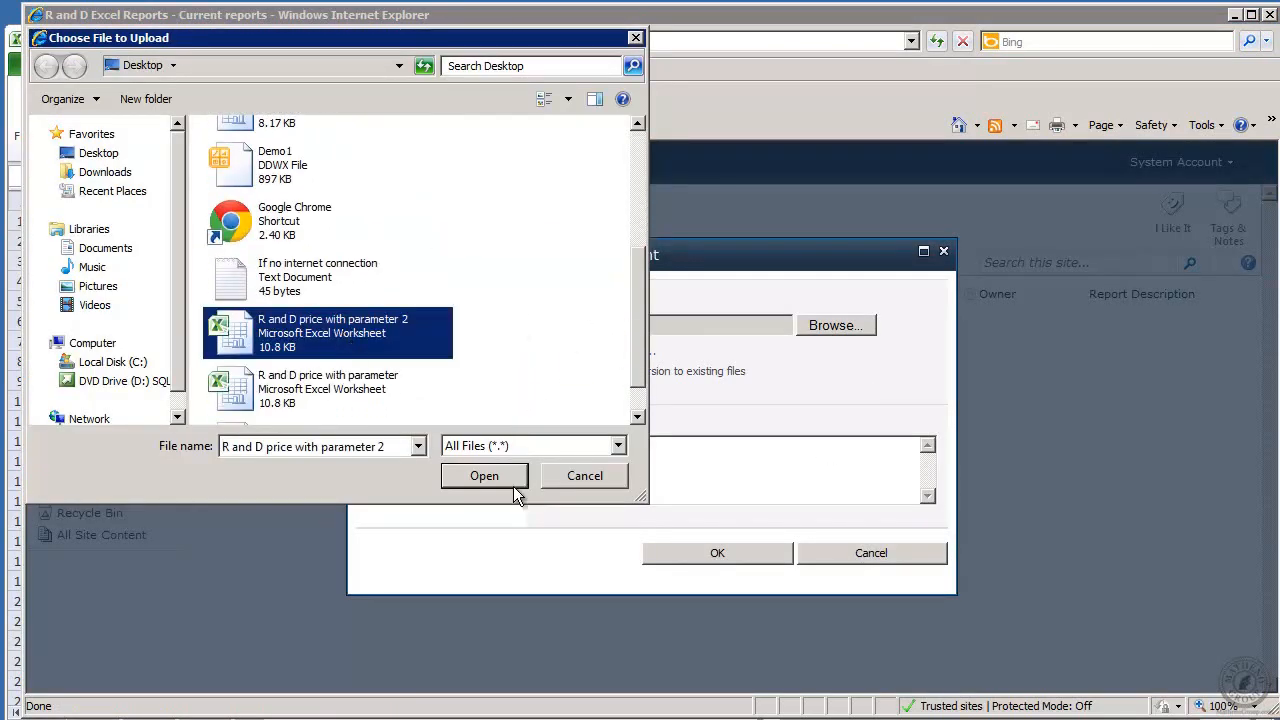
{"action": "left_click", "coordinate": [484, 476]}
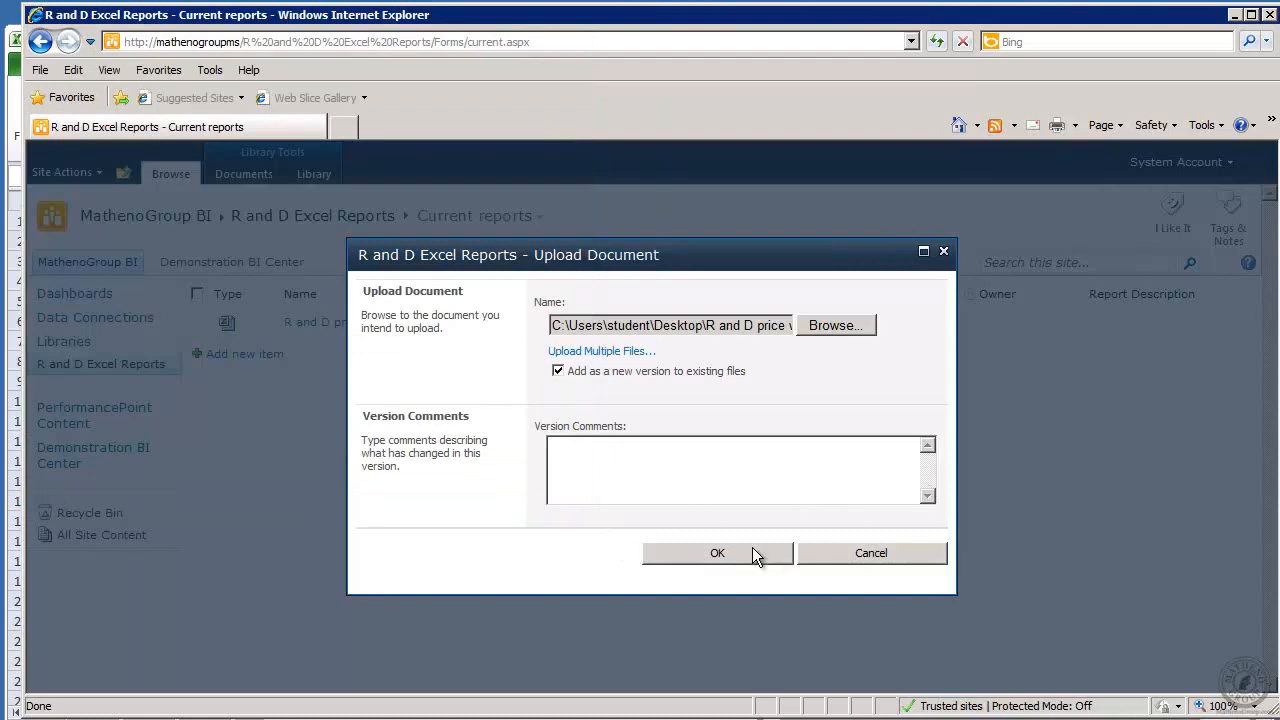
{"action": "left_click", "coordinate": [716, 552]}
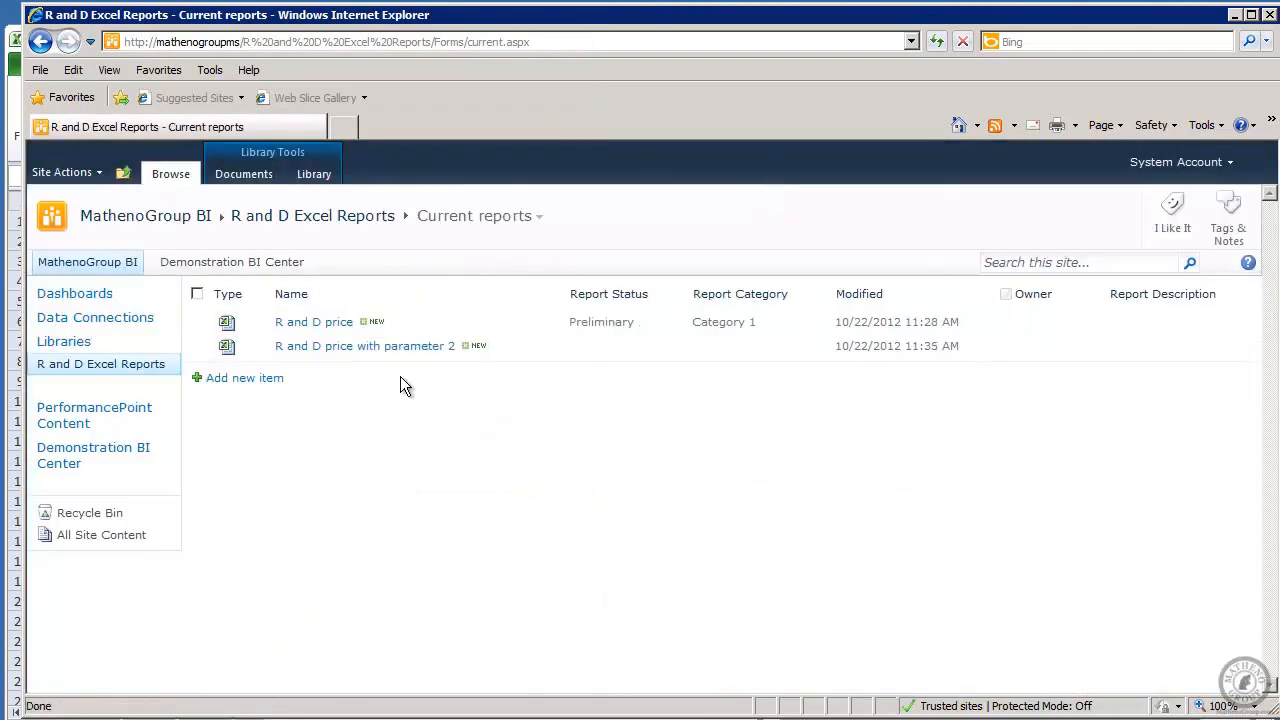
{"action": "mouse_move", "coordinate": [350, 344]}
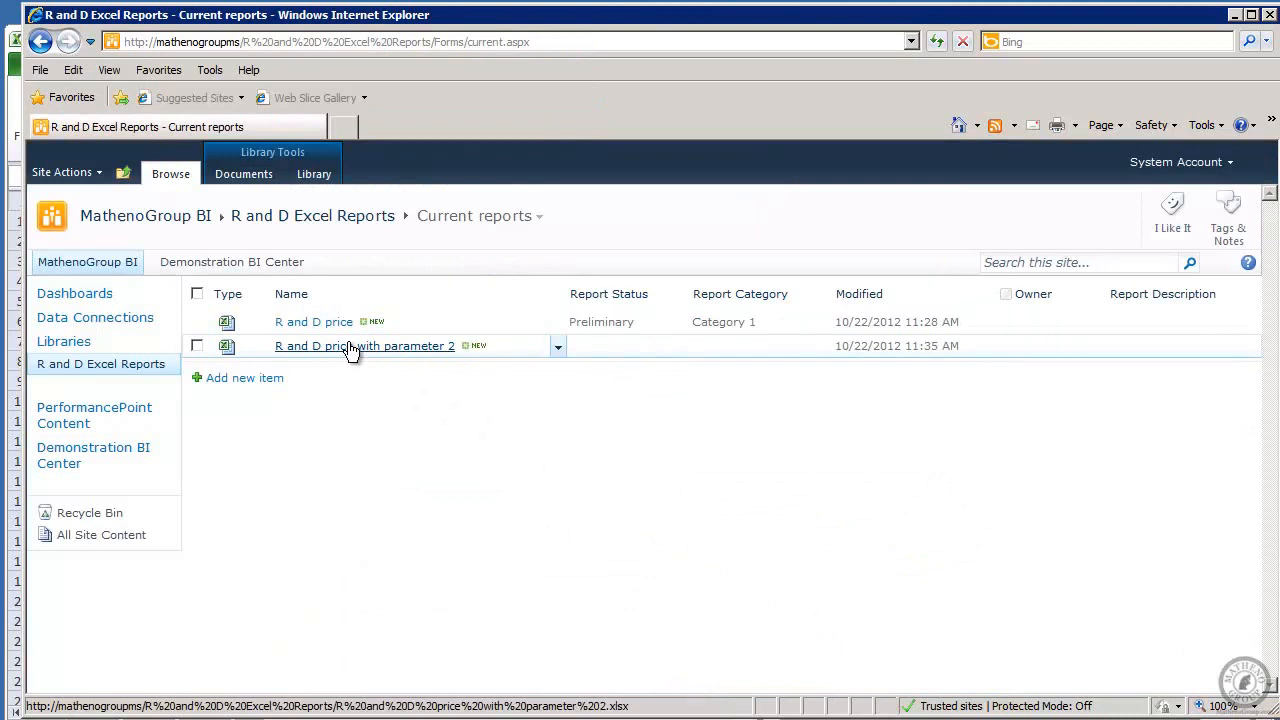
- Open the parameter 2 workbook in the browser and apply Discount .02, giving 1.50 off and a 73.50 total
{"action": "left_click", "coordinate": [364, 344]}
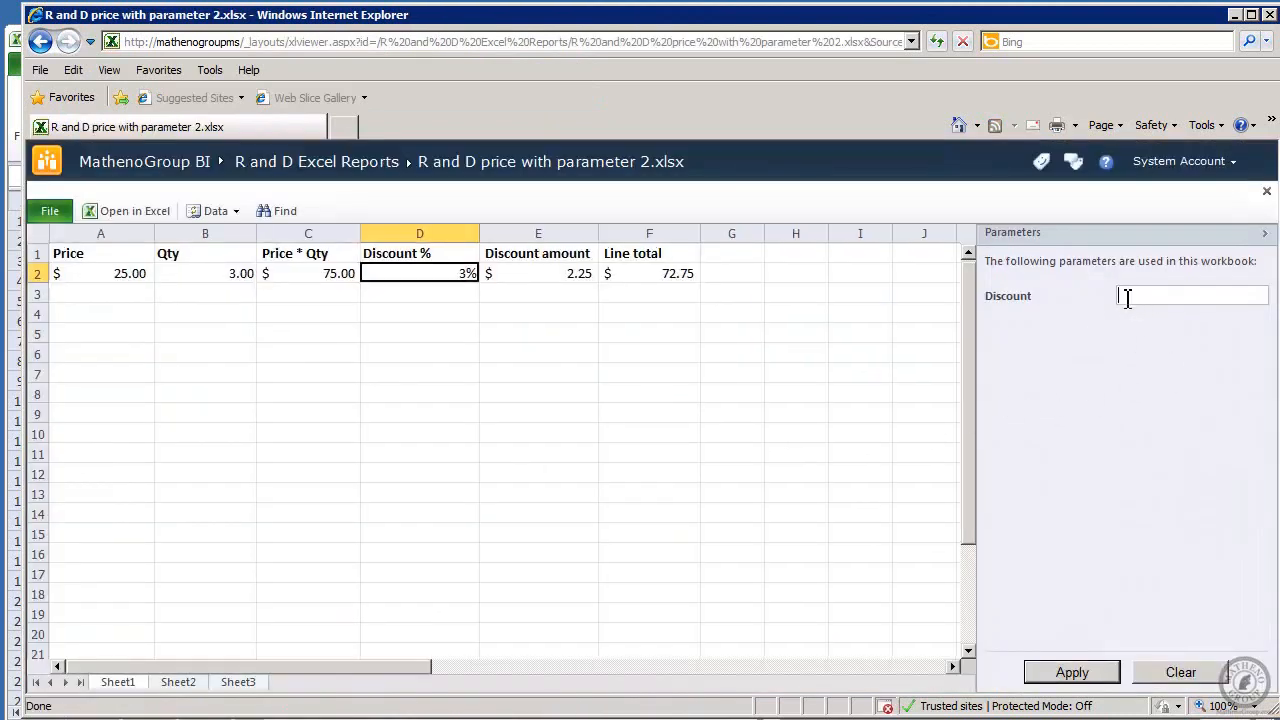
{"action": "mouse_move", "coordinate": [692, 384]}
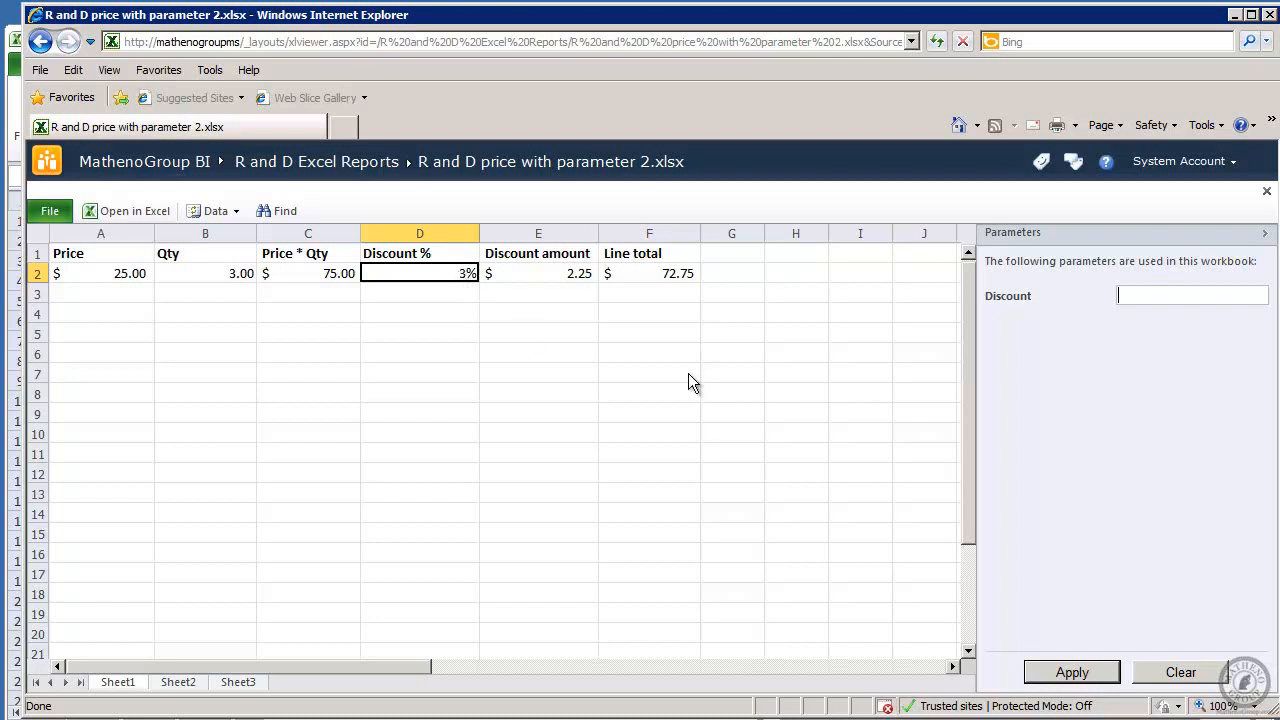
{"action": "mouse_move", "coordinate": [996, 518]}
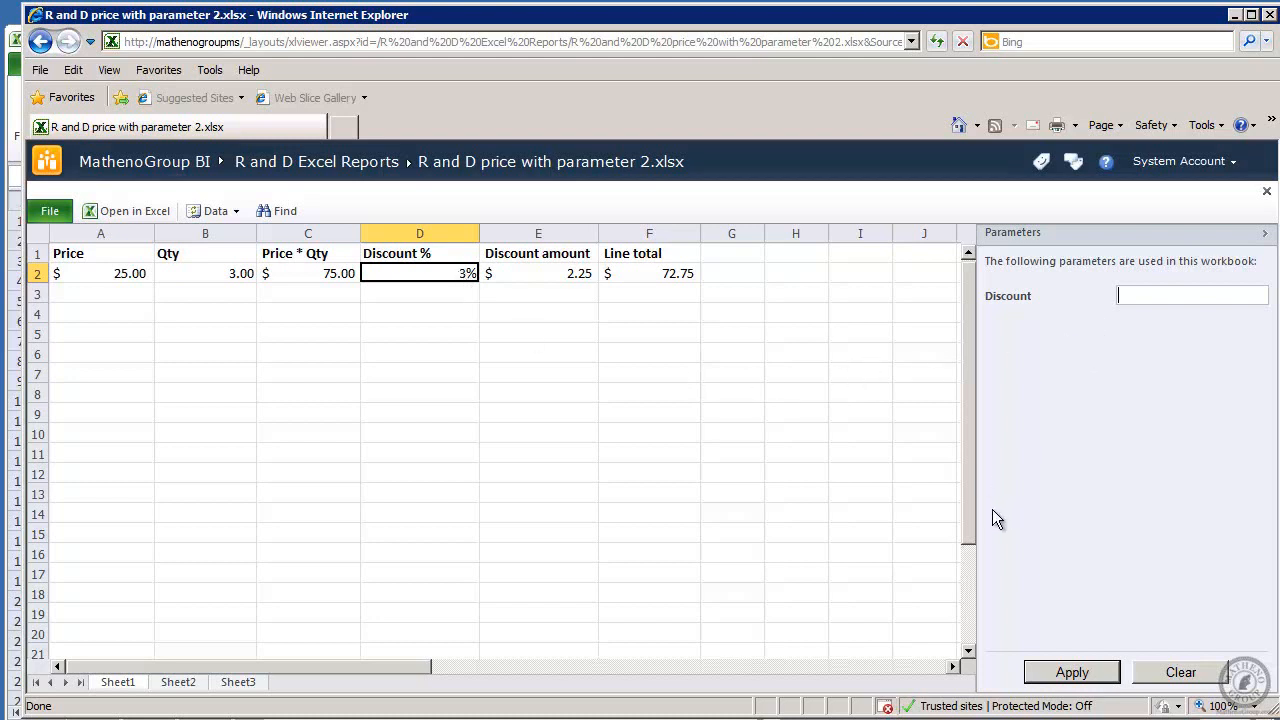
{"action": "type", "text": ".02"}
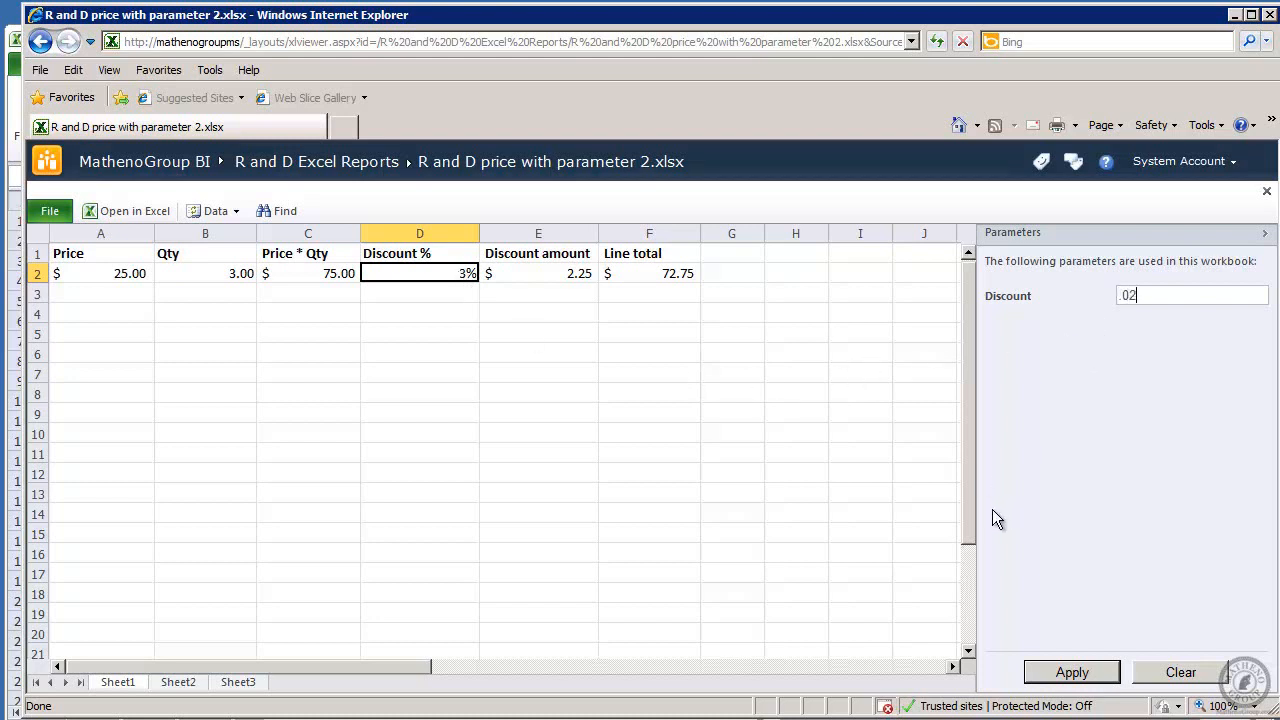
{"action": "left_click", "coordinate": [1072, 672]}
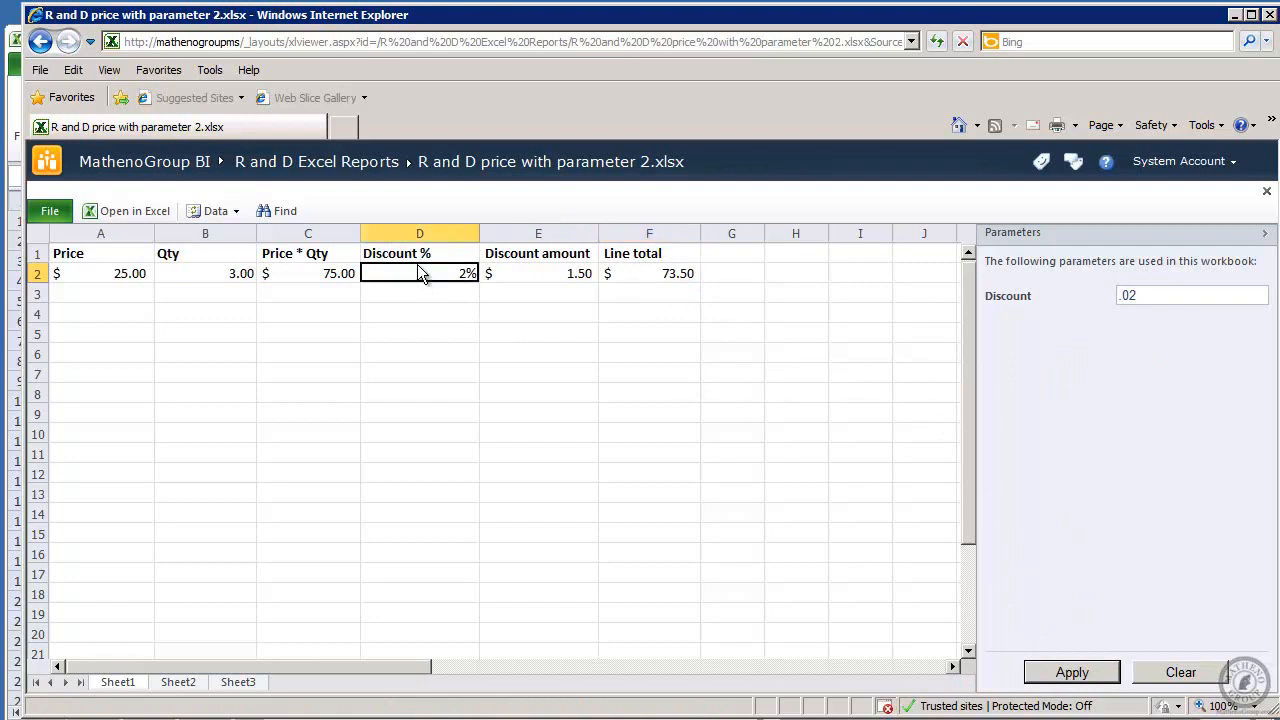
{"action": "left_click", "coordinate": [420, 292]}
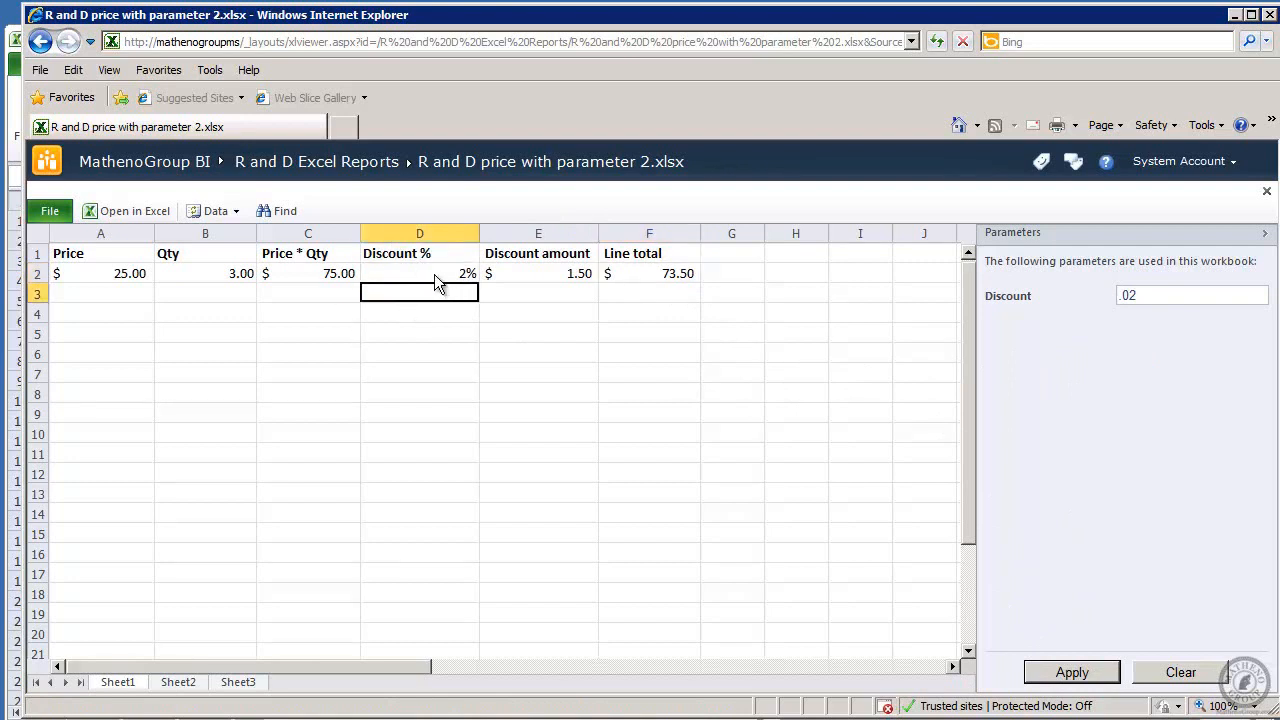
{"action": "left_click", "coordinate": [420, 272]}
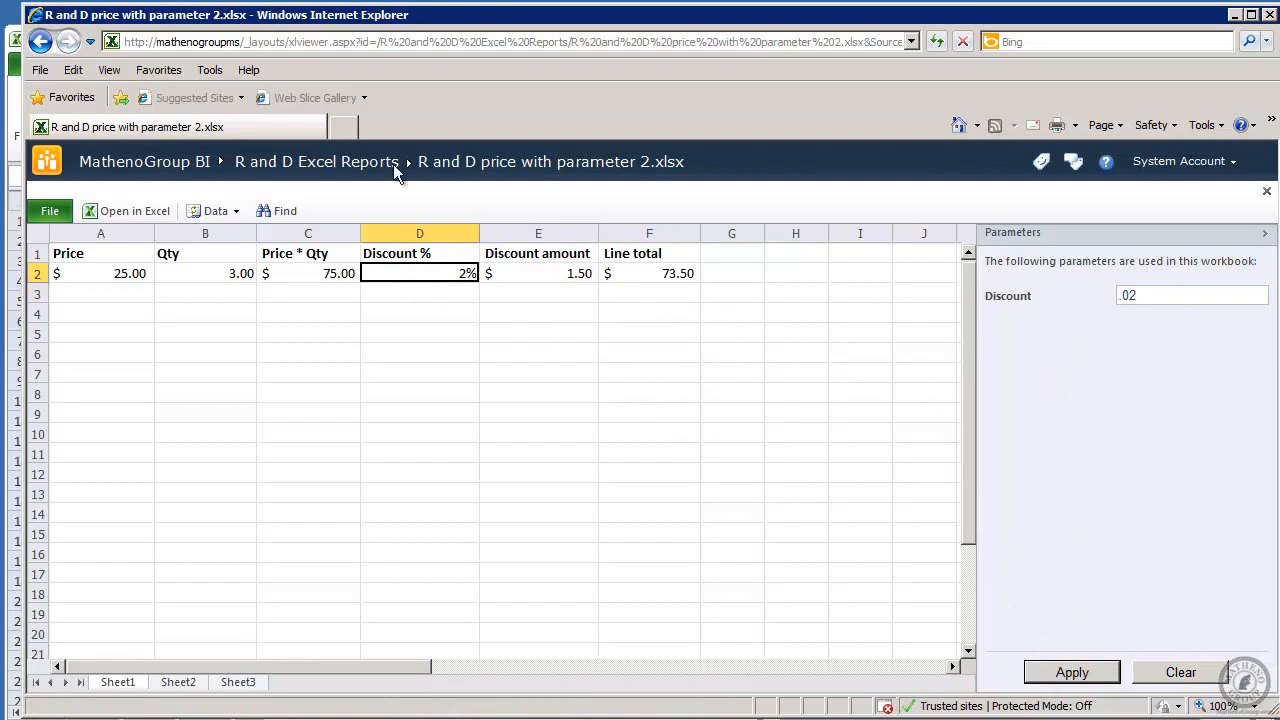
{"action": "mouse_move", "coordinate": [958, 506]}
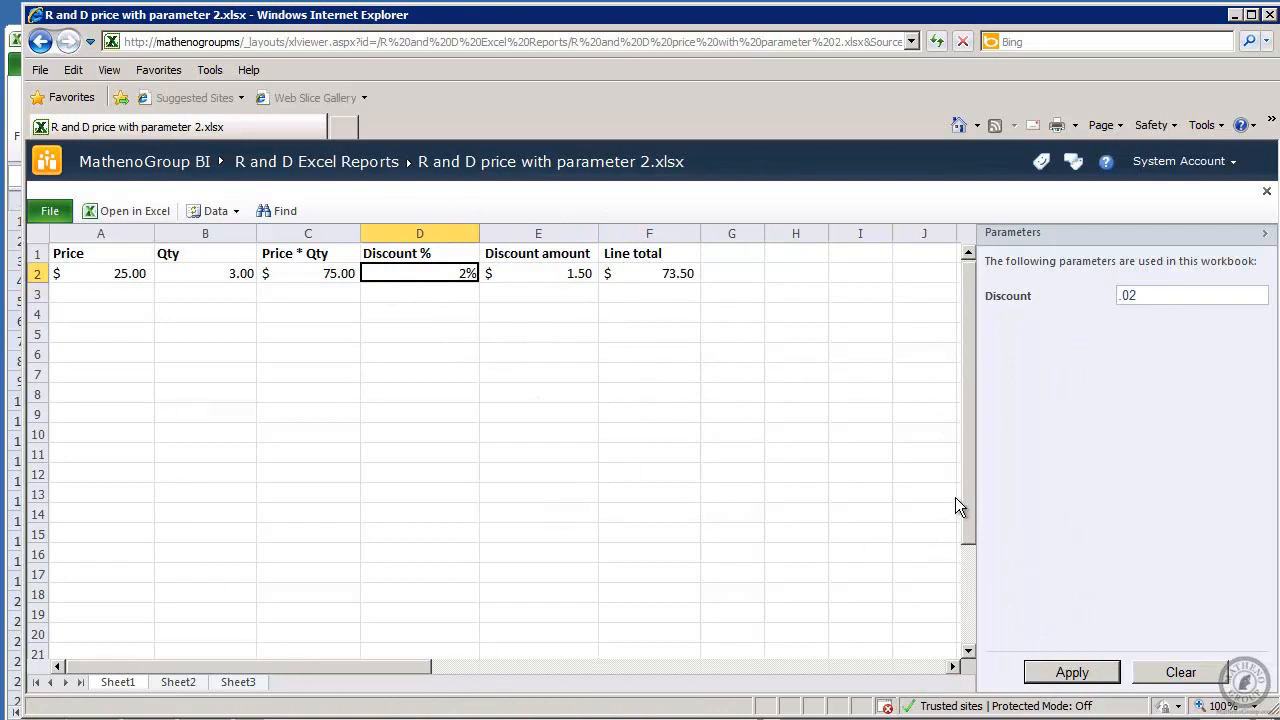